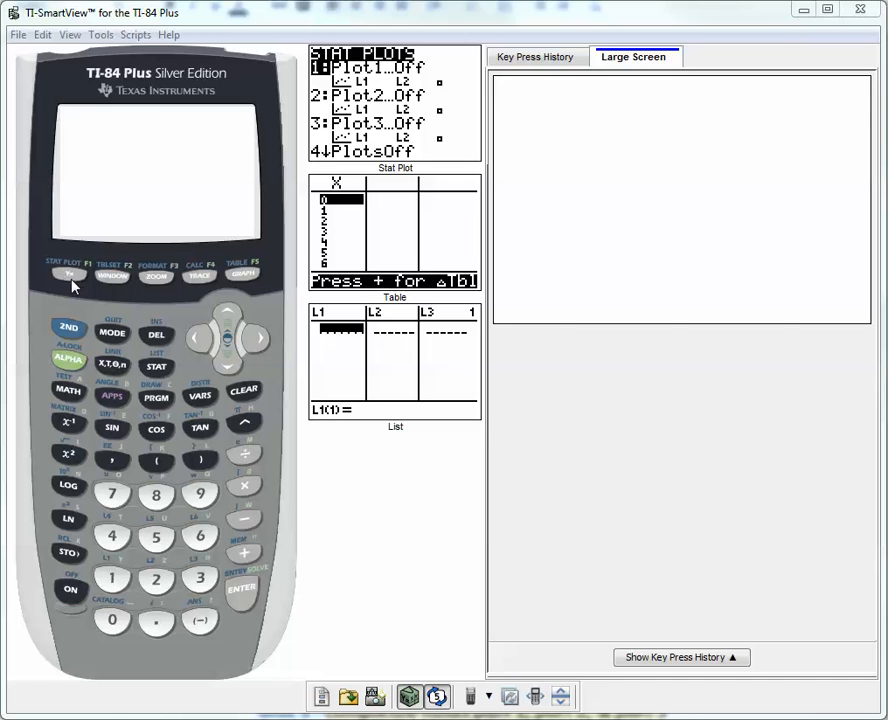
# Step: Wake the emulated calculator and open the Y= editor with Y1–Y7 empty
pyautogui.click(69, 275)
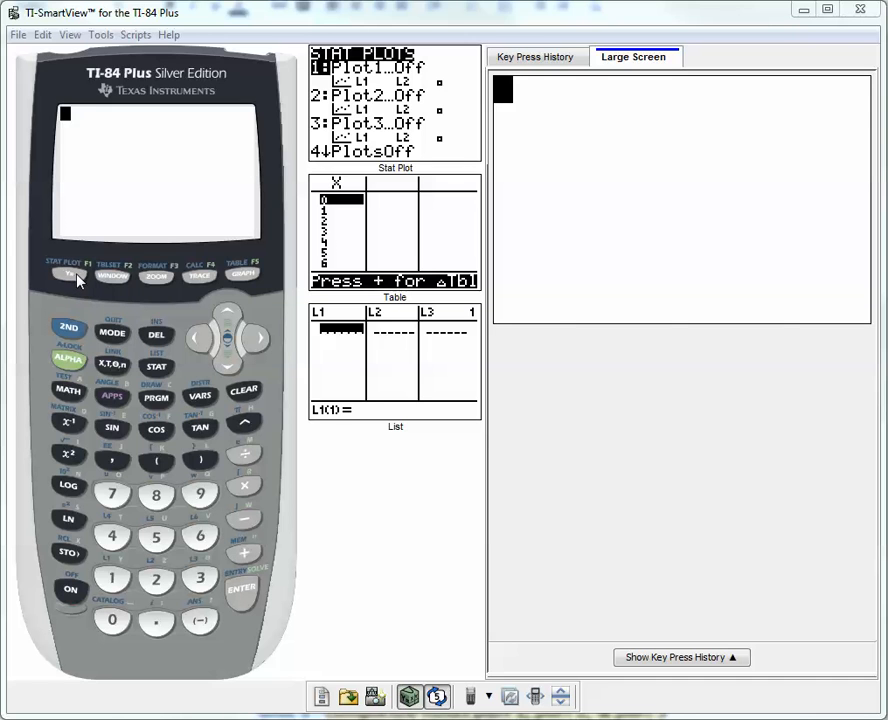
pyautogui.click(68, 276)
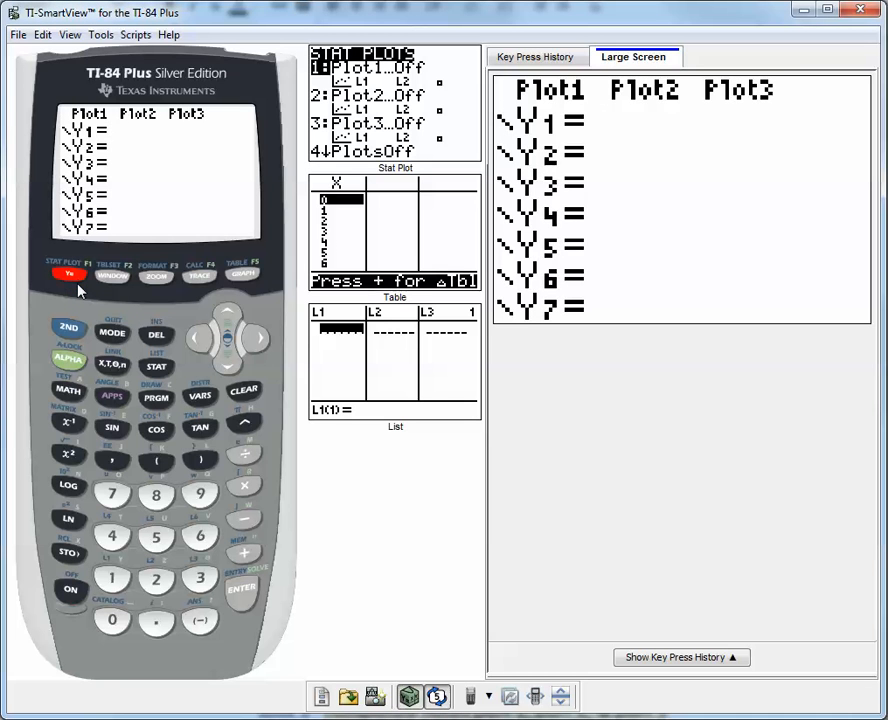
pyautogui.moveTo(80, 285)
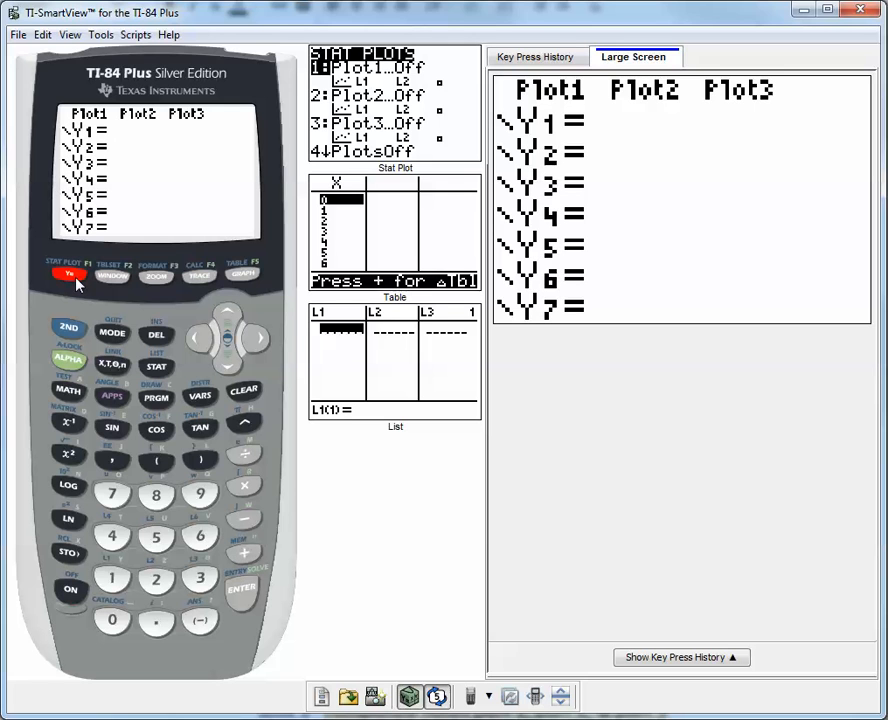
pyautogui.moveTo(80, 297)
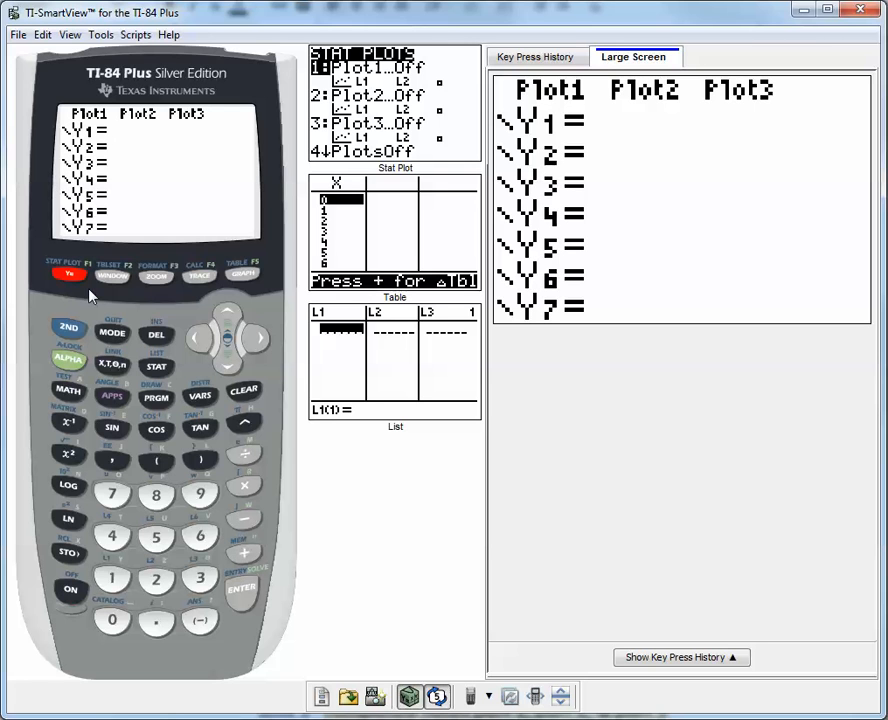
pyautogui.moveTo(265, 560)
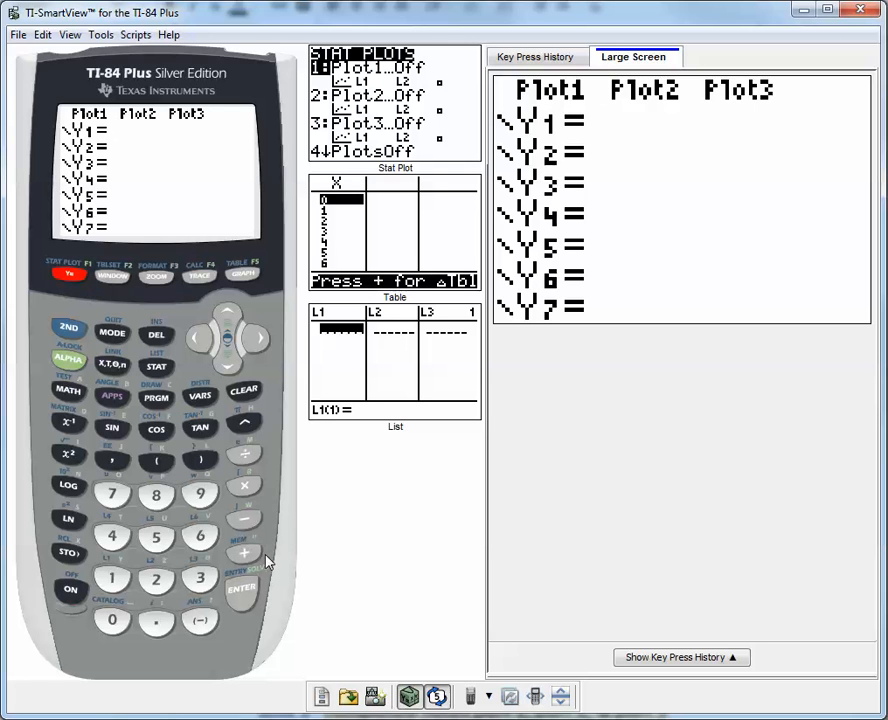
pyautogui.moveTo(198, 535)
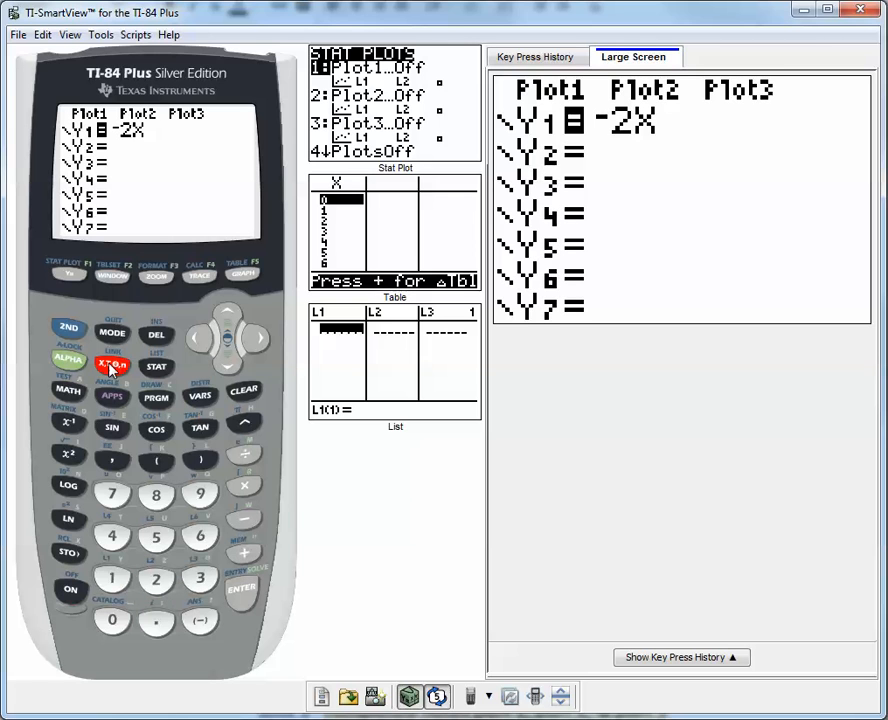
# Step: Finish entering Y1 as -2X+1 by adding + and the constant 1
pyautogui.click(244, 553)
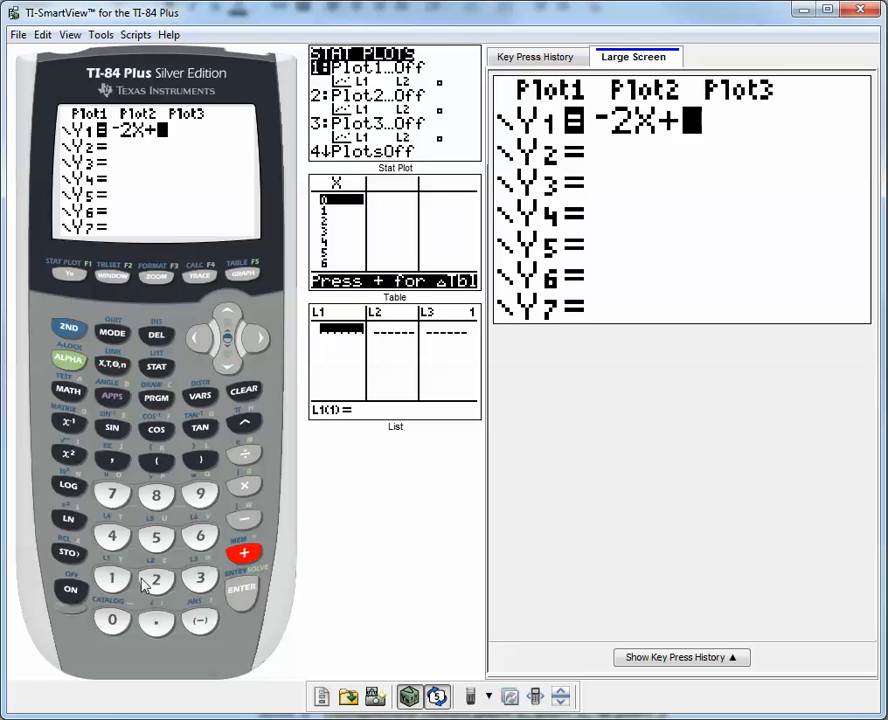
pyautogui.click(112, 578)
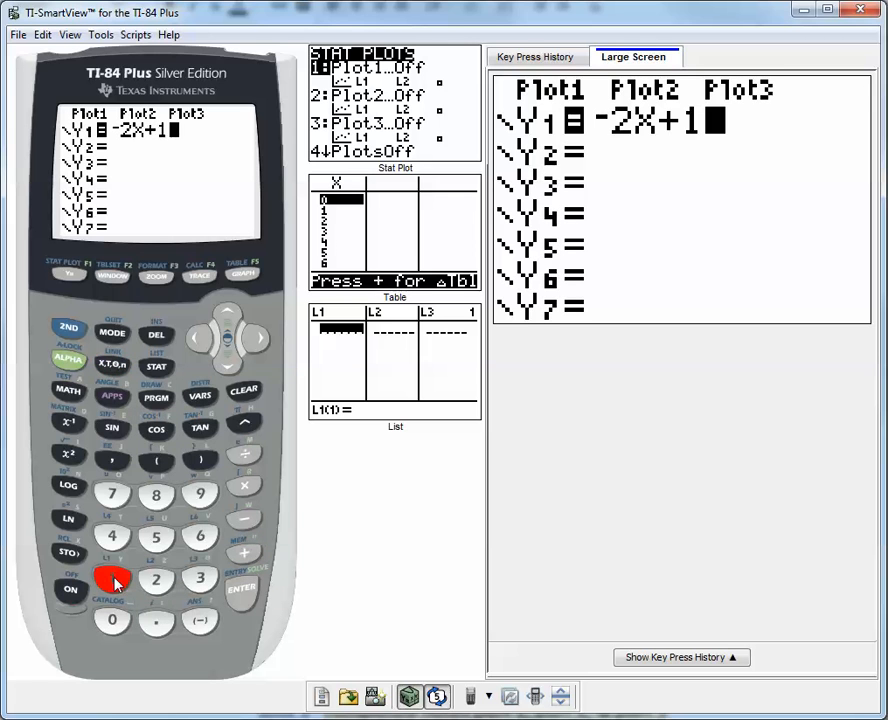
pyautogui.moveTo(200, 578)
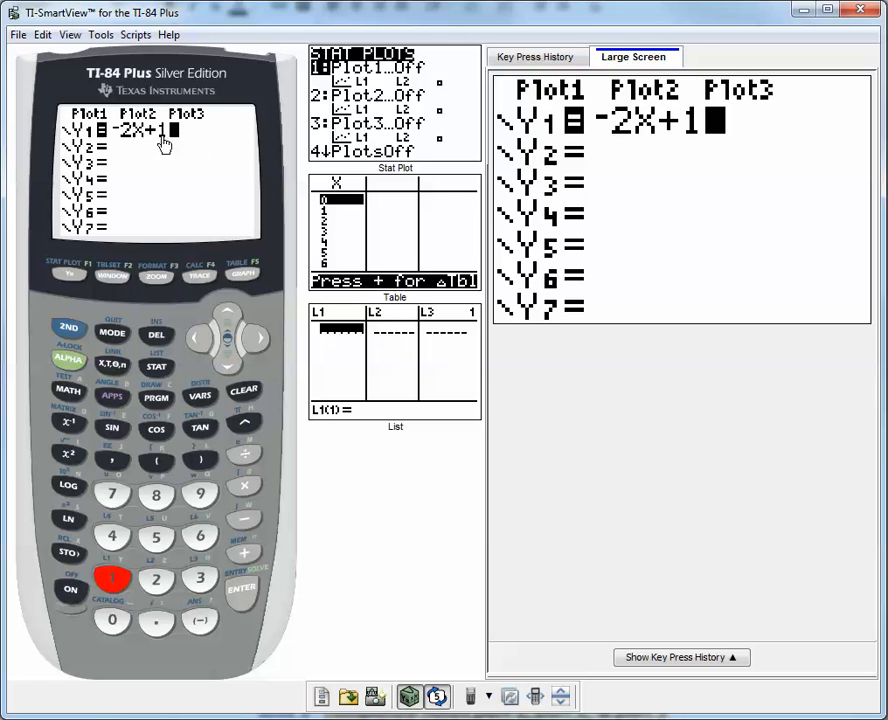
pyautogui.moveTo(370, 248)
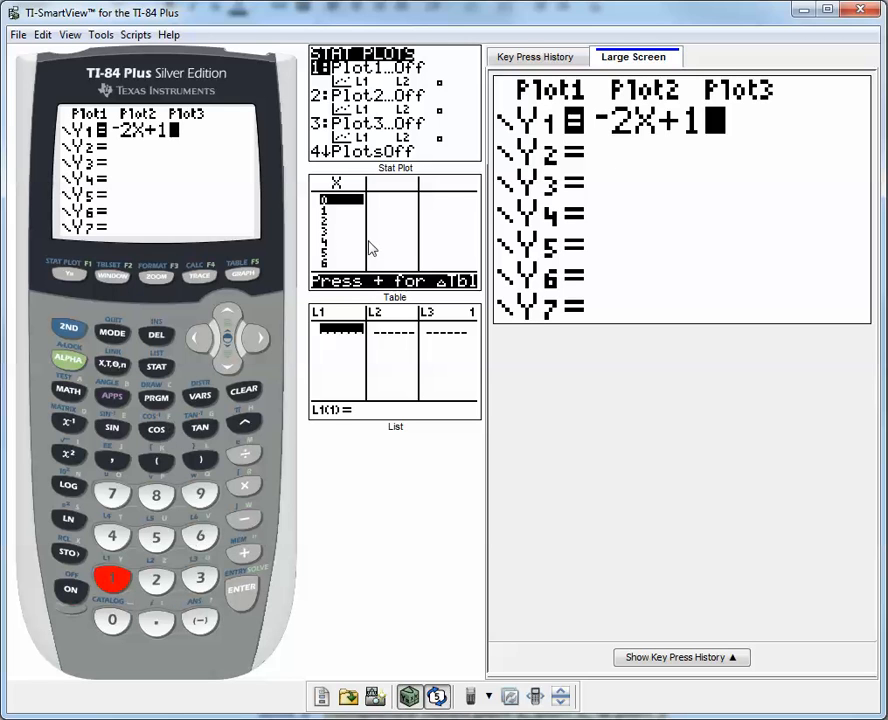
# Step: Switch the right-hand panel to the Key Press History tab
pyautogui.click(535, 56)
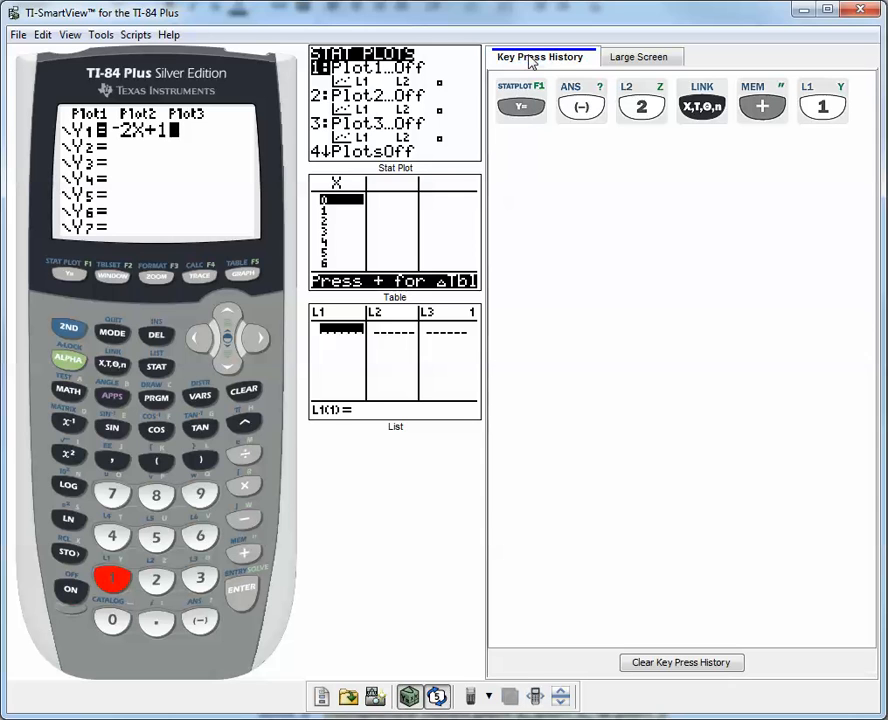
pyautogui.moveTo(780, 122)
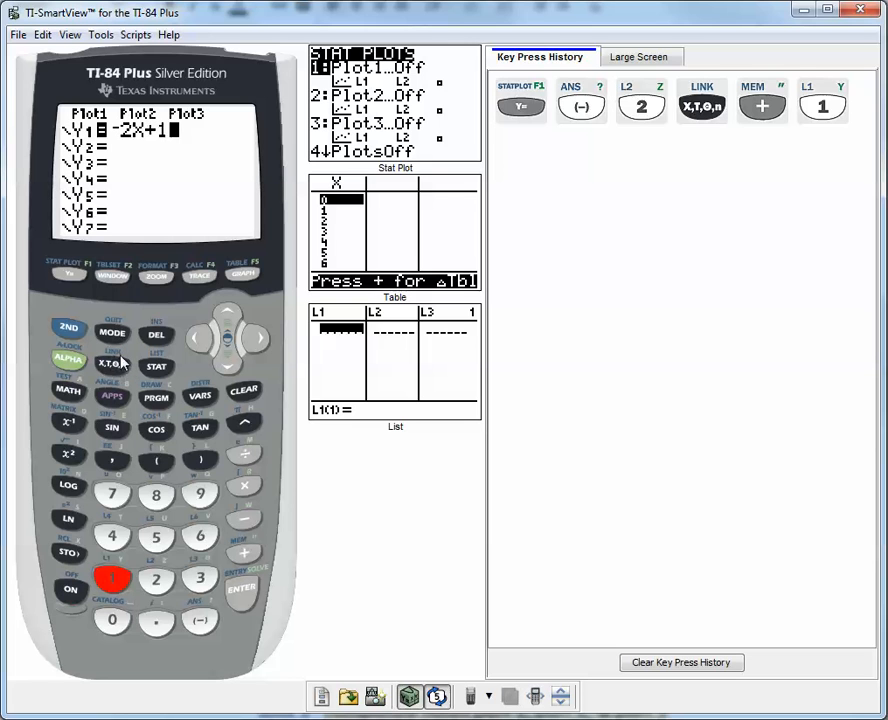
pyautogui.moveTo(113, 373)
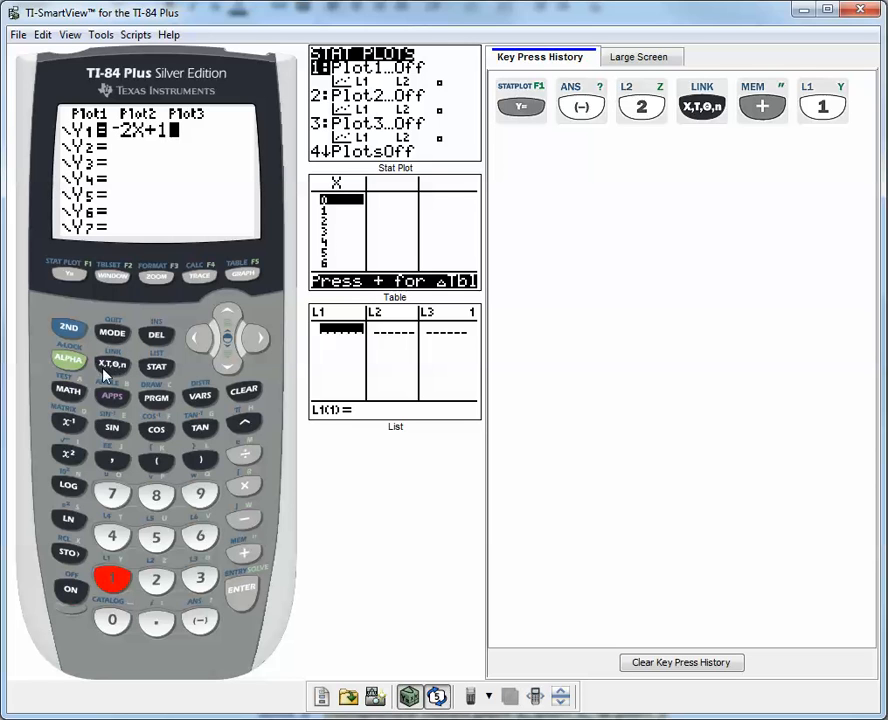
pyautogui.moveTo(105, 375)
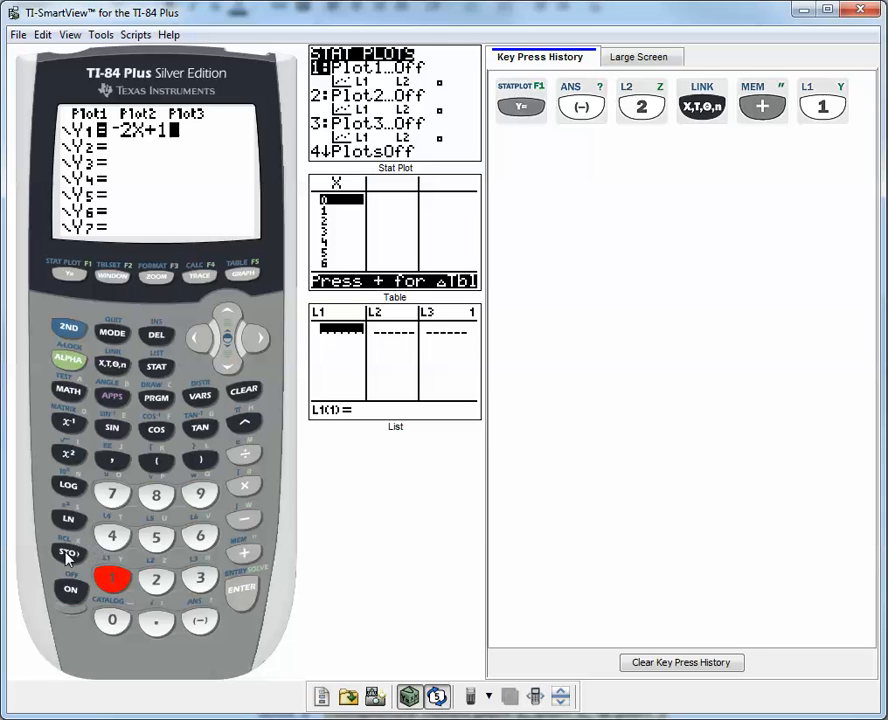
pyautogui.moveTo(83, 533)
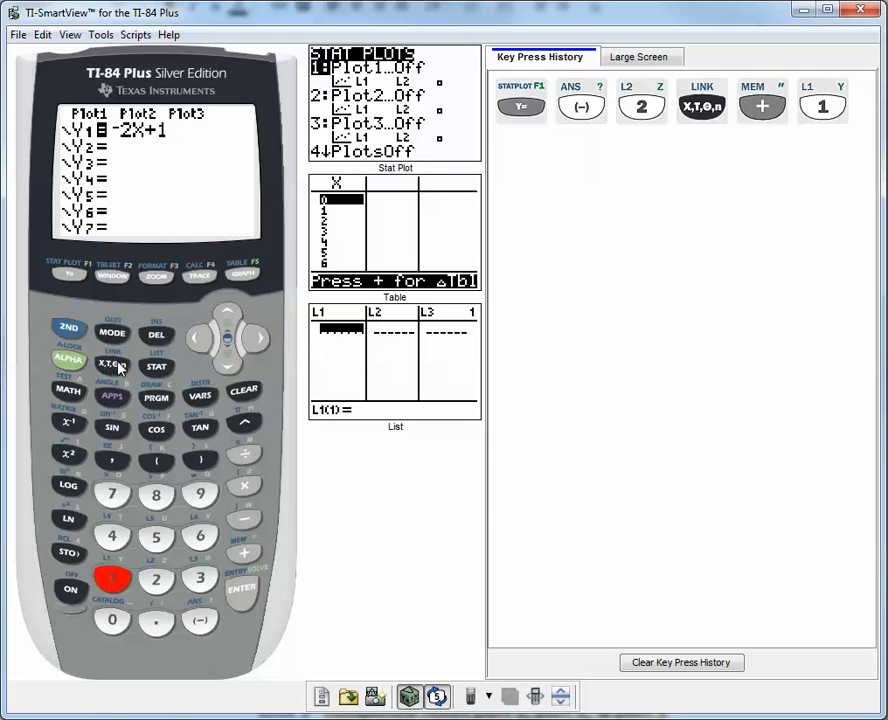
# Step: Delete the stray character inserted after -2X+1 on the Y1 line
pyautogui.click(68, 359)
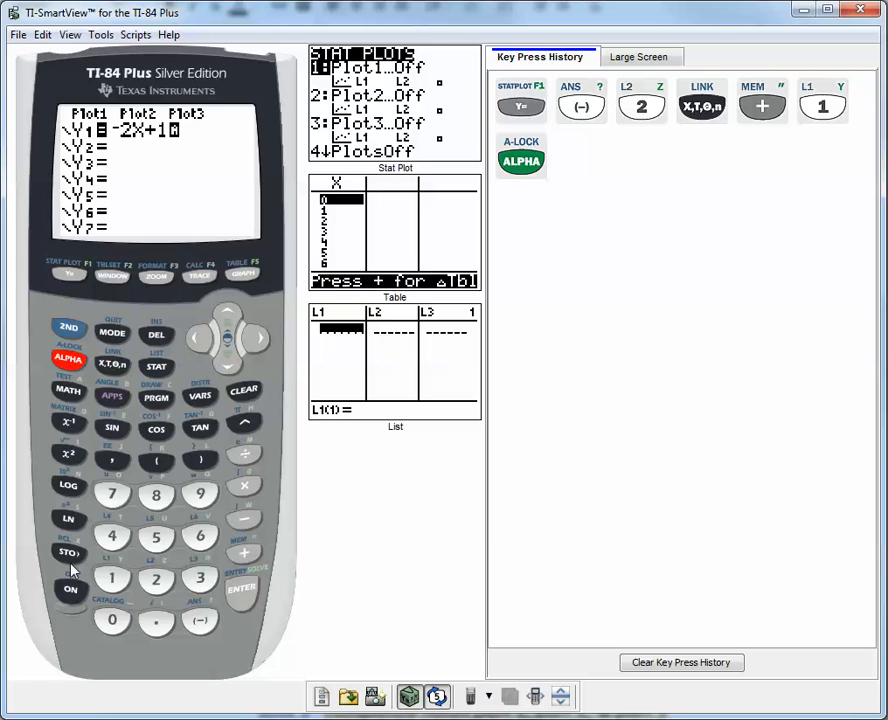
pyautogui.click(69, 552)
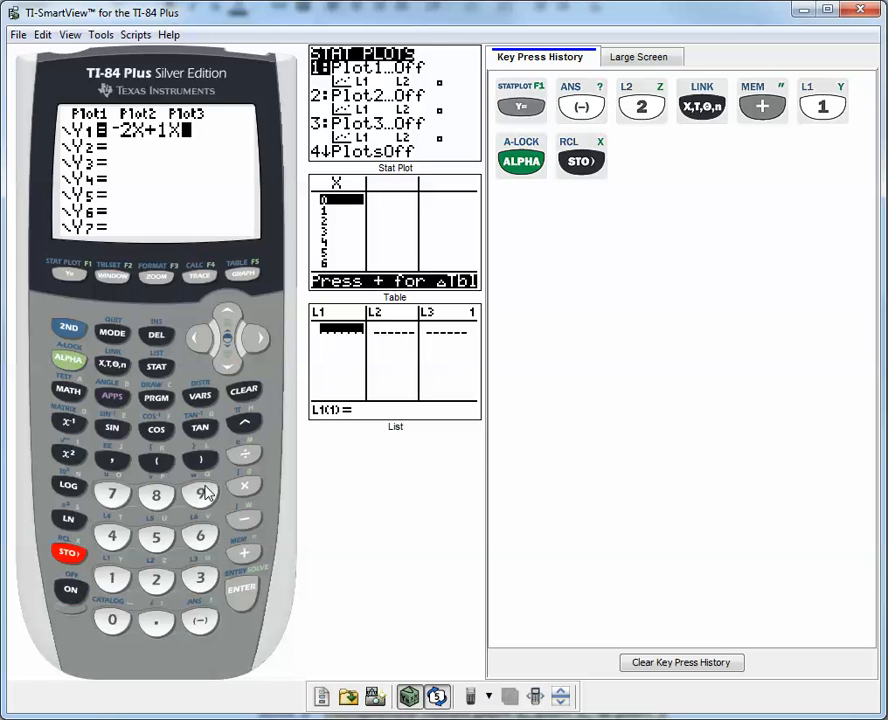
pyautogui.moveTo(165, 347)
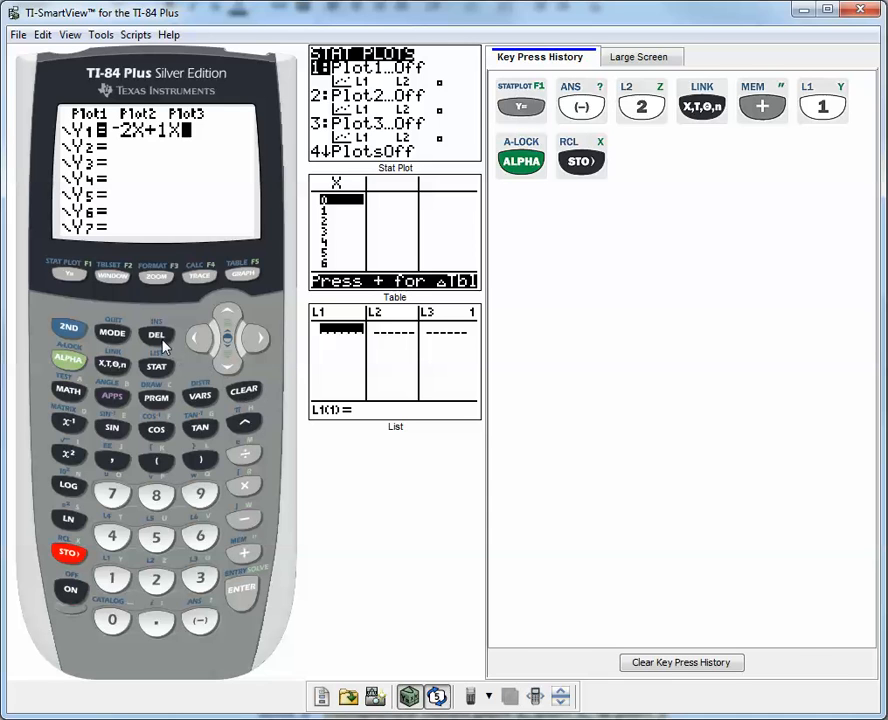
pyautogui.click(156, 334)
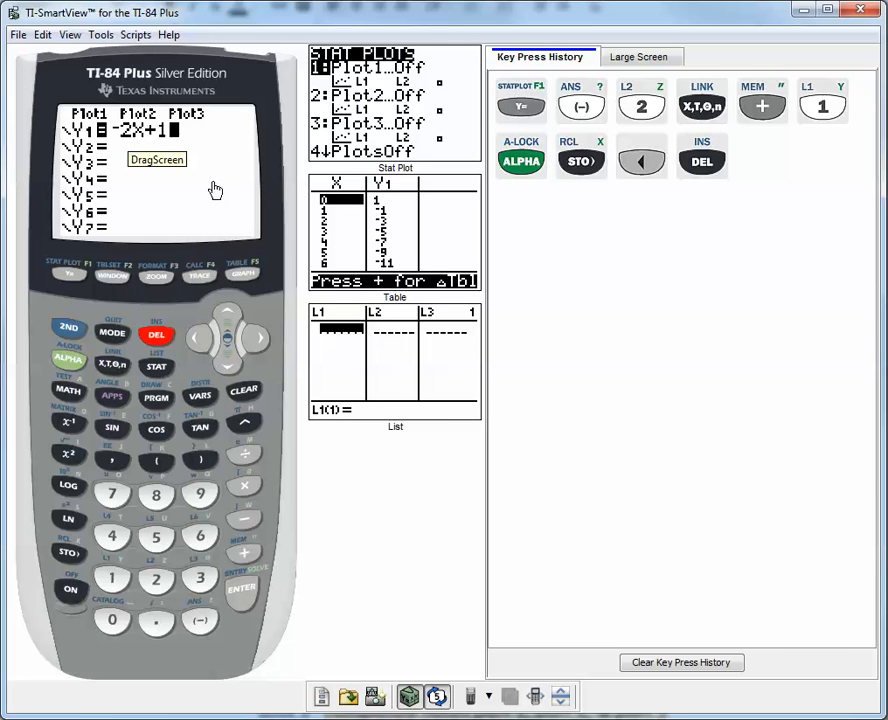
pyautogui.moveTo(213, 199)
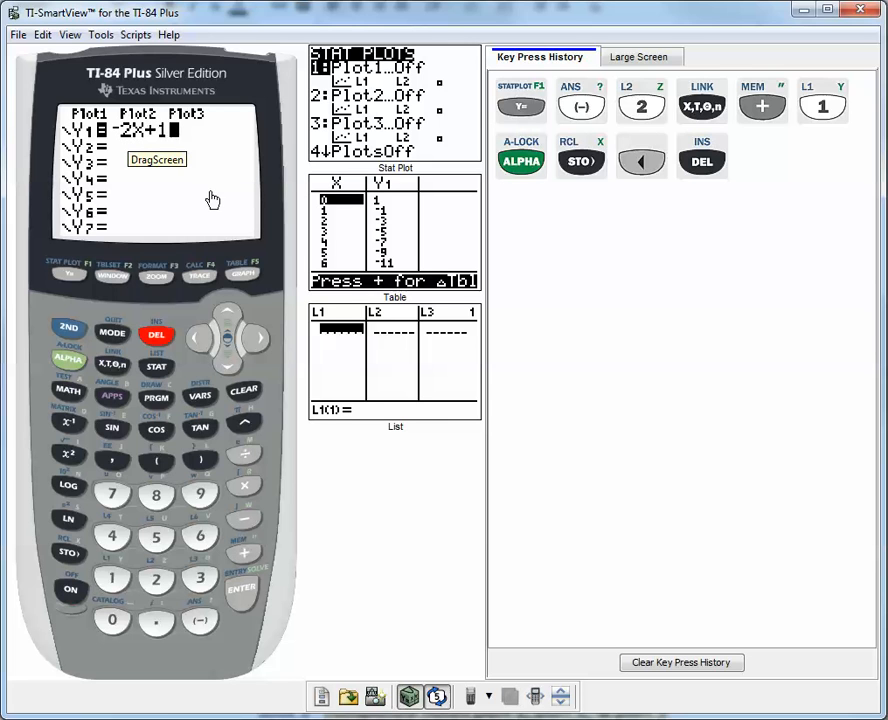
pyautogui.moveTo(260, 293)
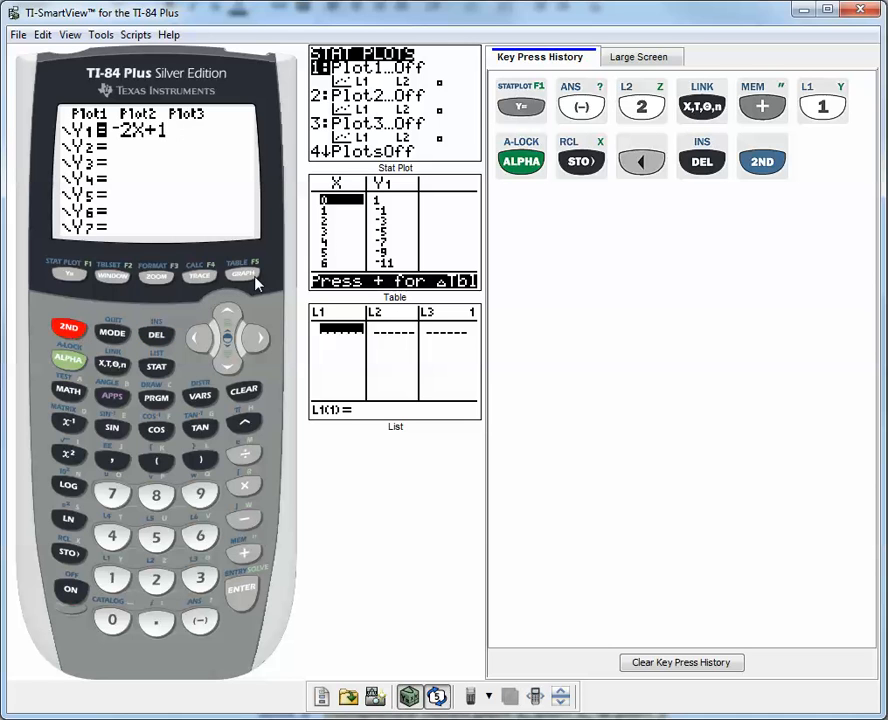
# Step: Open the Y1 table, revisit the Y= editor, then begin reopening the table
pyautogui.click(243, 274)
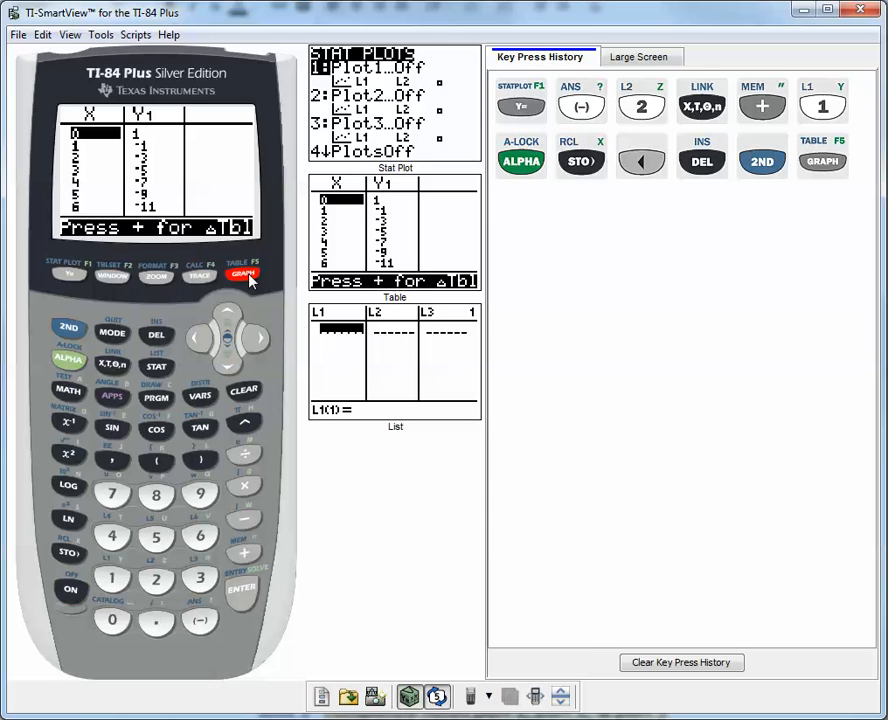
pyautogui.moveTo(90, 120)
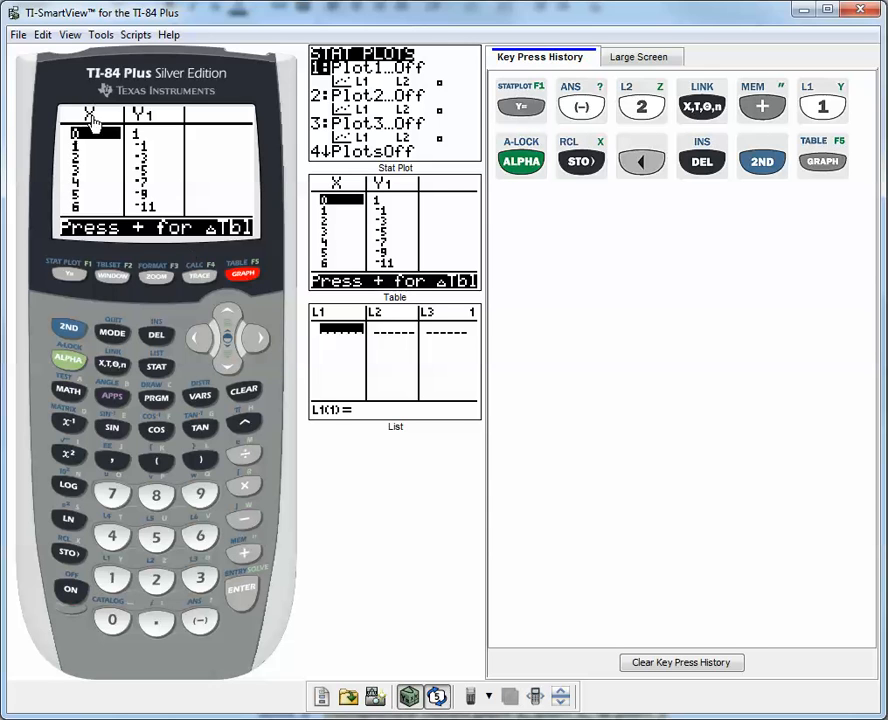
pyautogui.moveTo(168, 112)
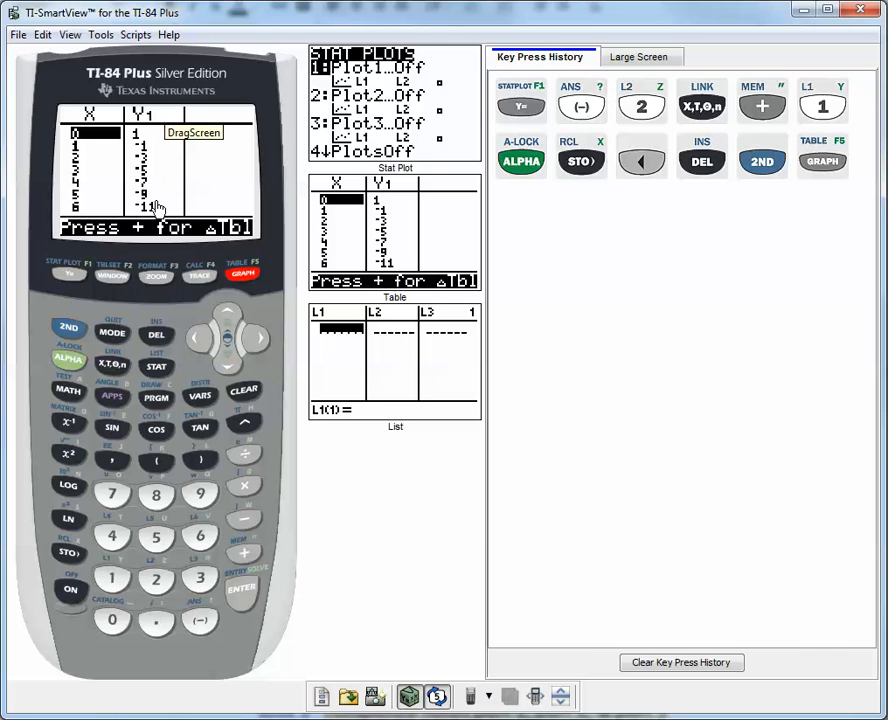
pyautogui.moveTo(148, 128)
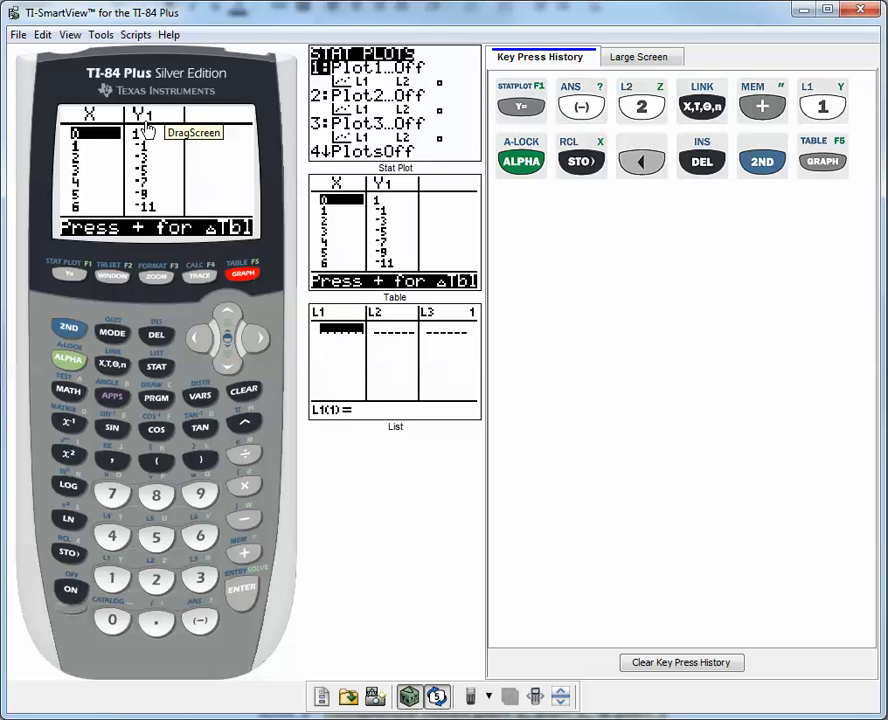
pyautogui.click(69, 275)
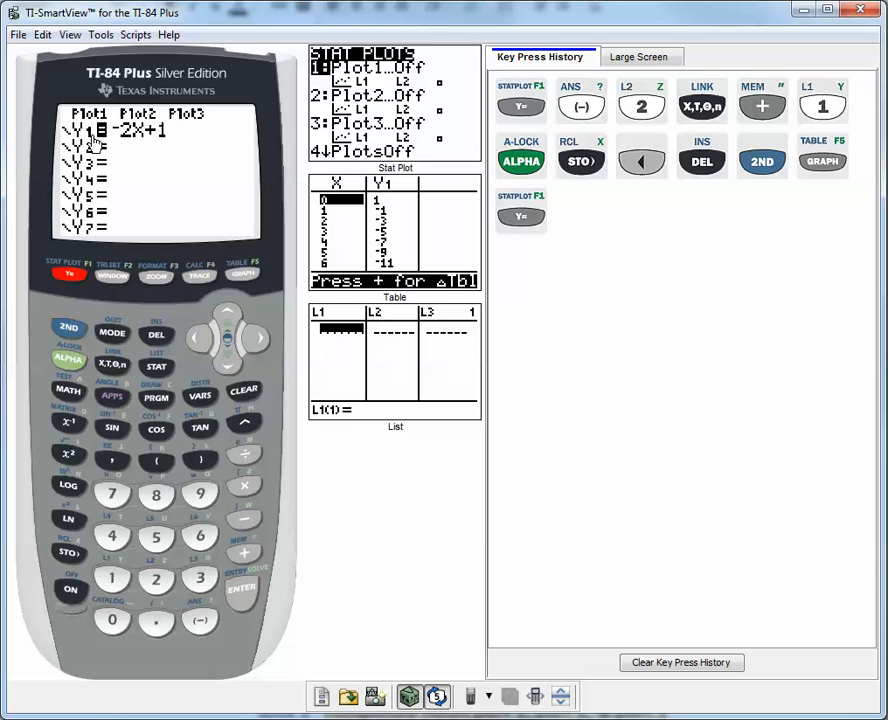
pyautogui.moveTo(105, 145)
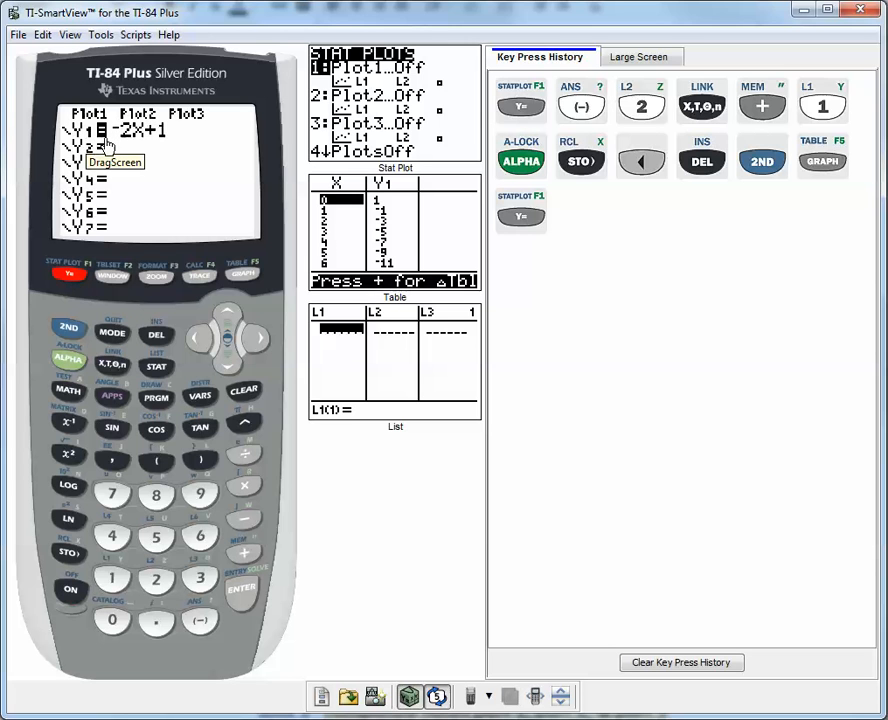
pyautogui.moveTo(127, 301)
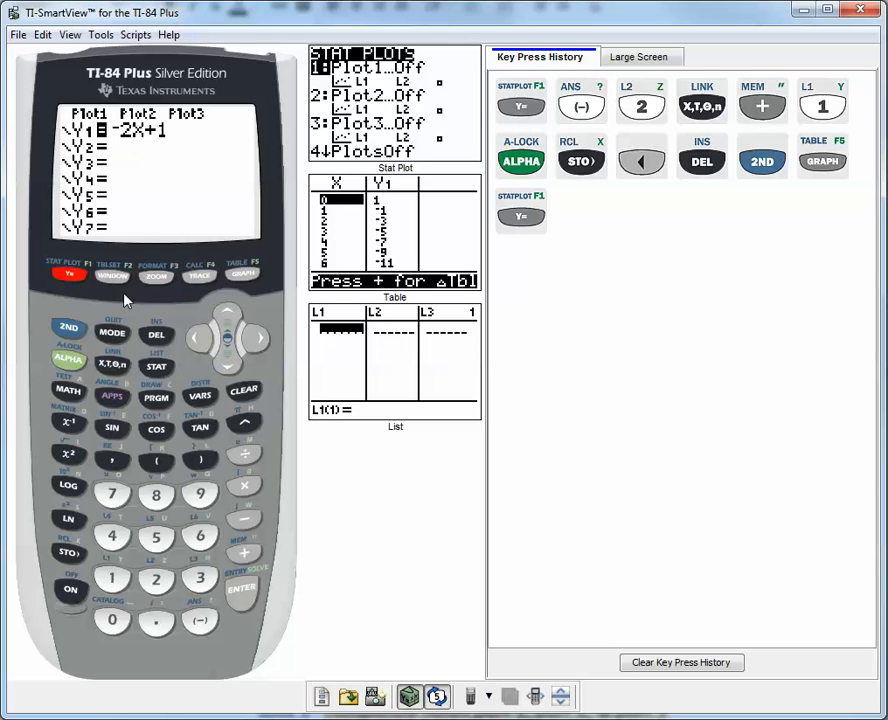
pyautogui.moveTo(160, 291)
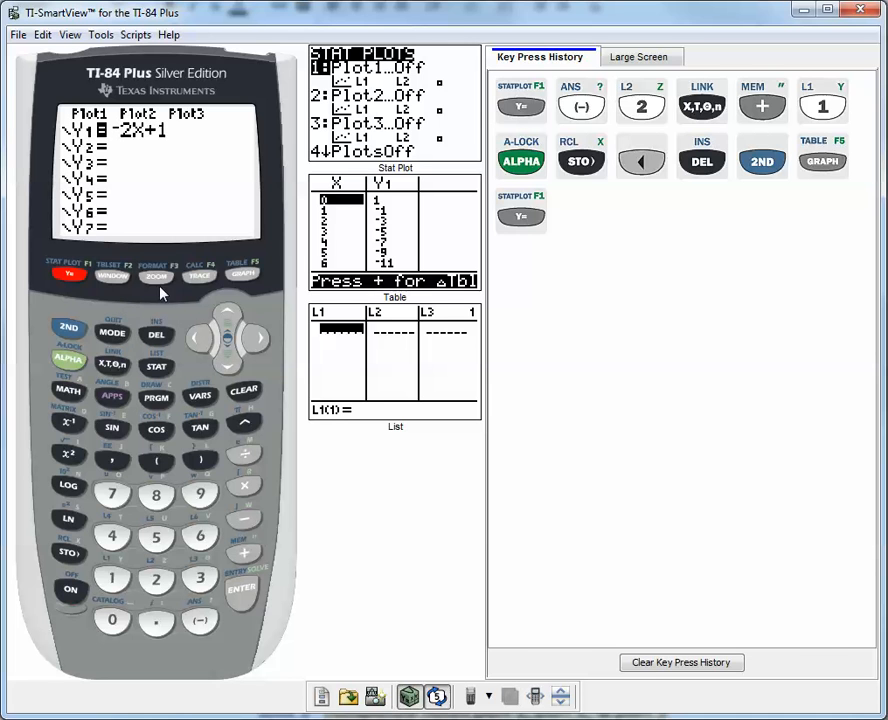
pyautogui.click(68, 328)
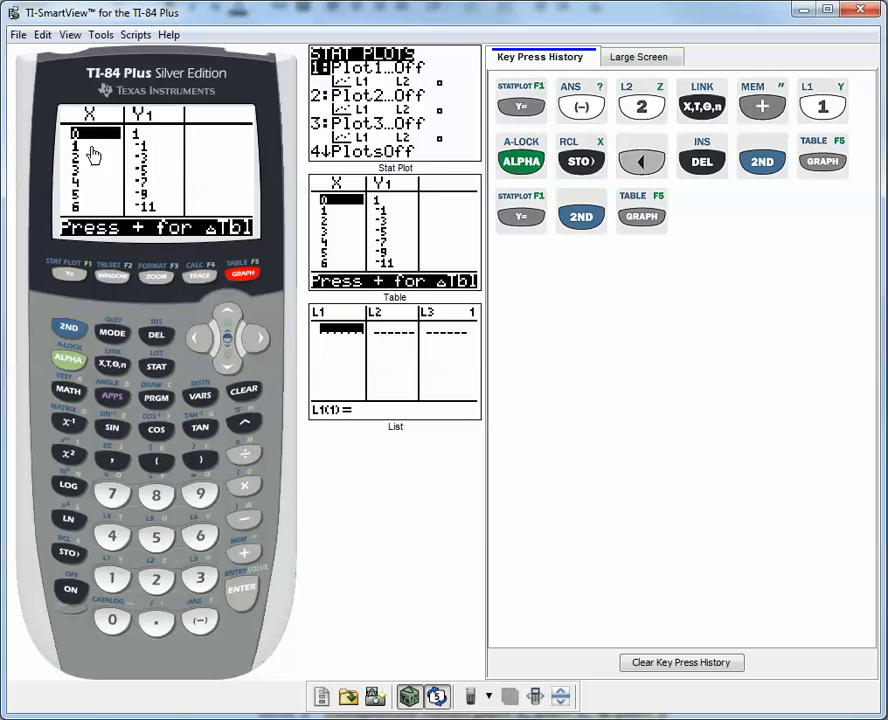
# Step: Scroll the Y1 table down to X=9 and back, showing X 3 through 9
pyautogui.click(228, 358)
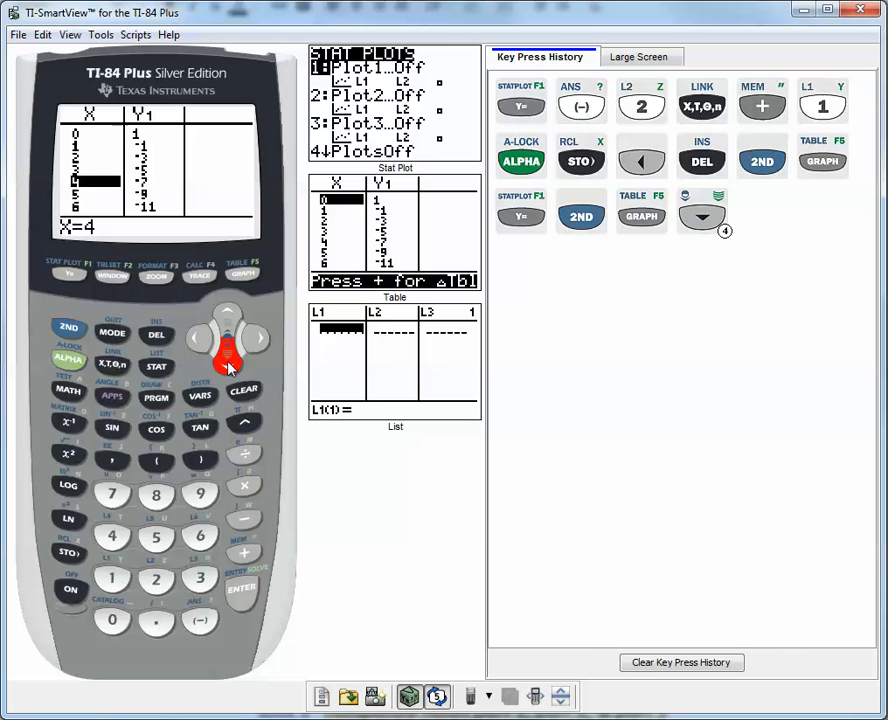
pyautogui.click(227, 312)
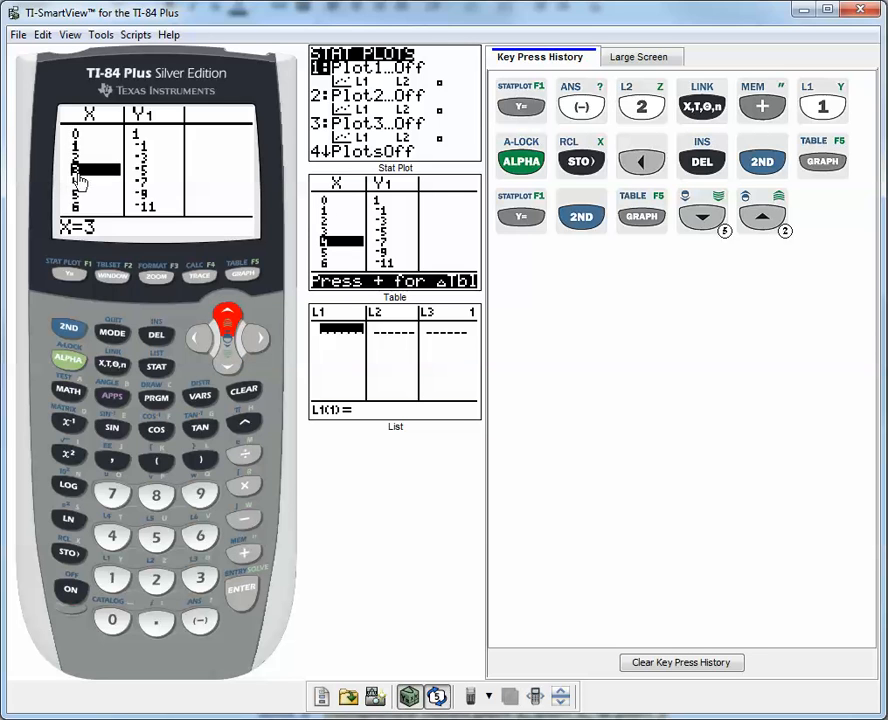
pyautogui.moveTo(146, 180)
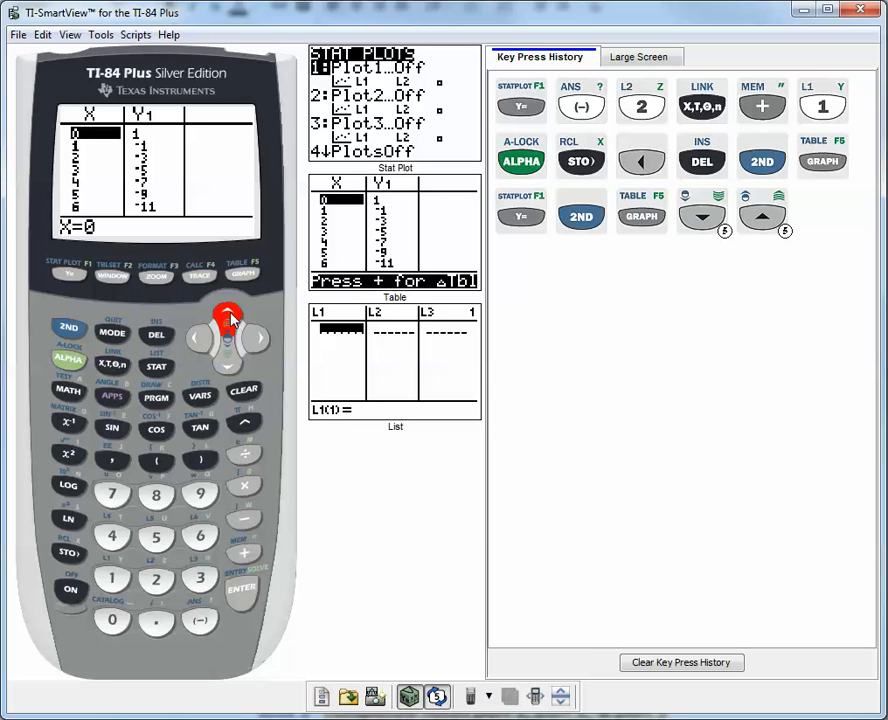
pyautogui.click(227, 360)
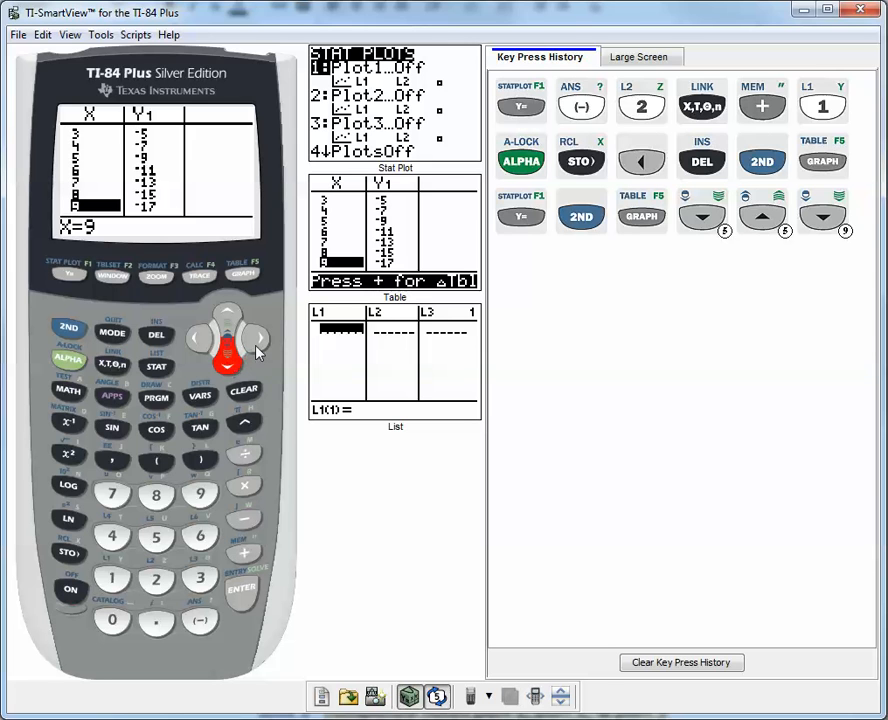
pyautogui.moveTo(200, 270)
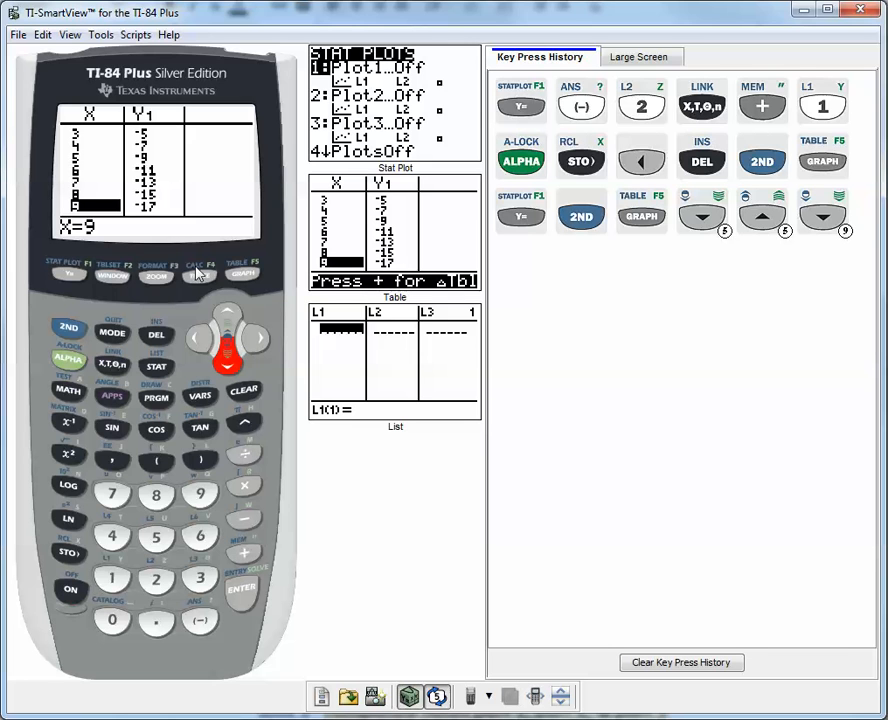
pyautogui.moveTo(108, 217)
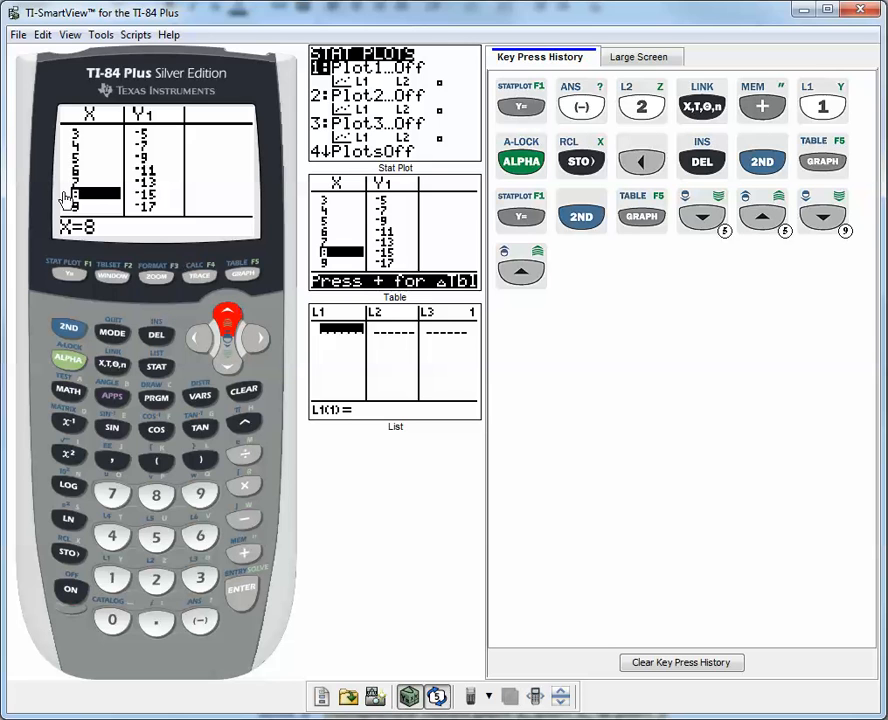
pyautogui.moveTo(118, 137)
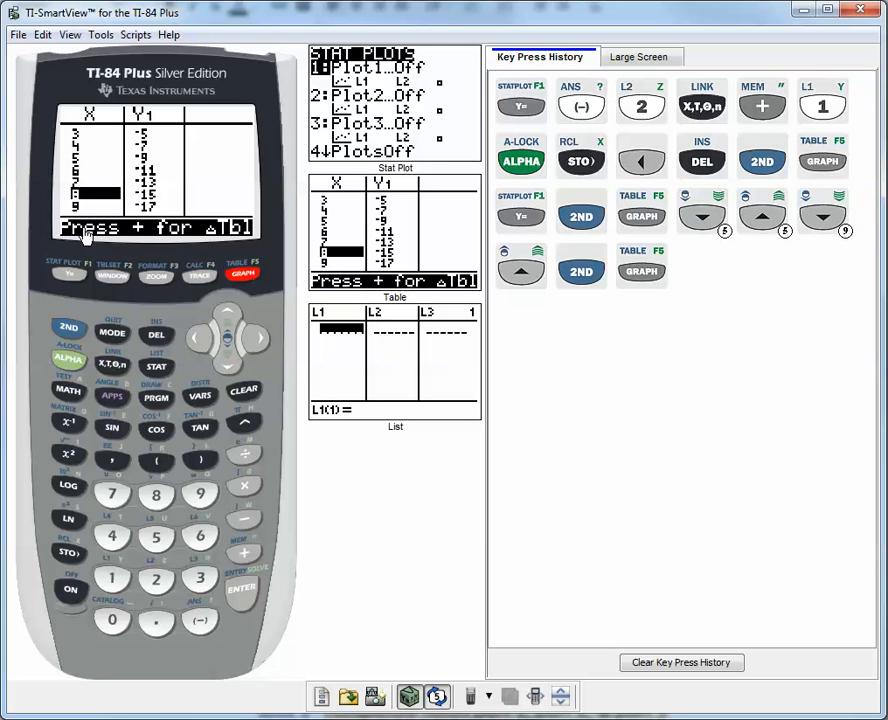
pyautogui.moveTo(143, 240)
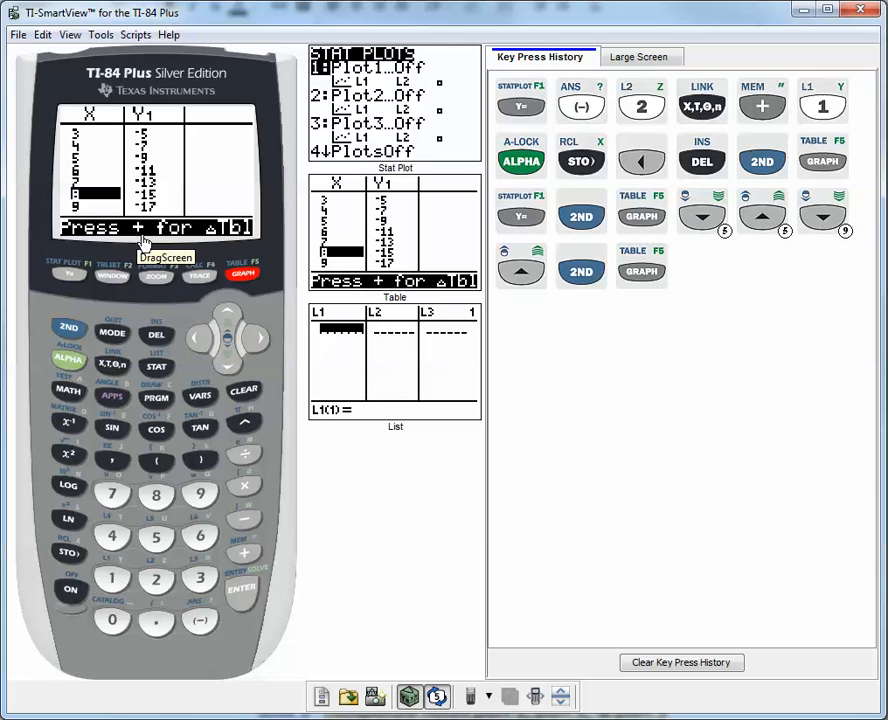
pyautogui.moveTo(228, 240)
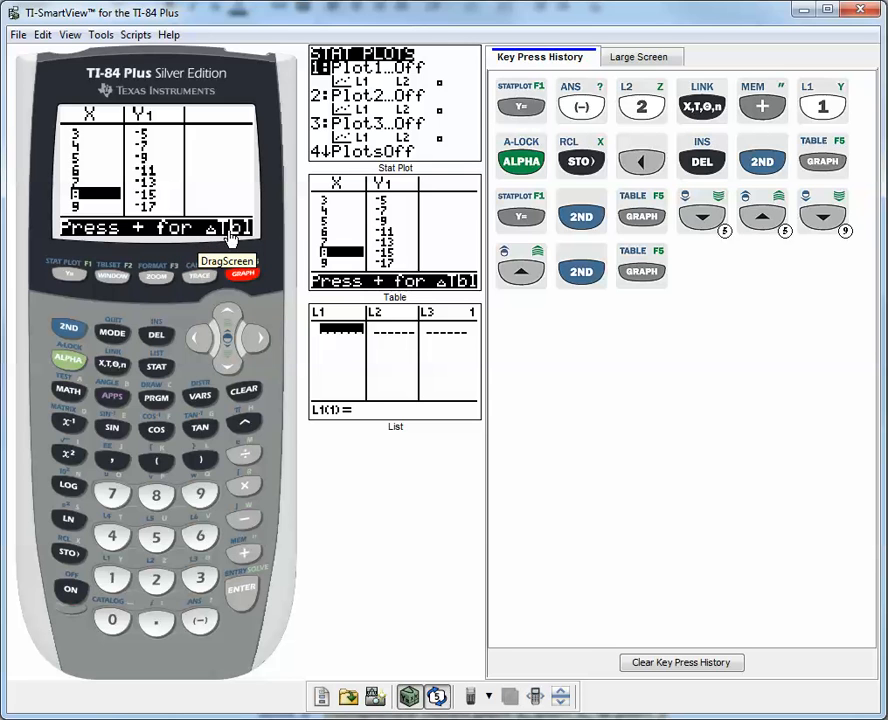
pyautogui.moveTo(156, 244)
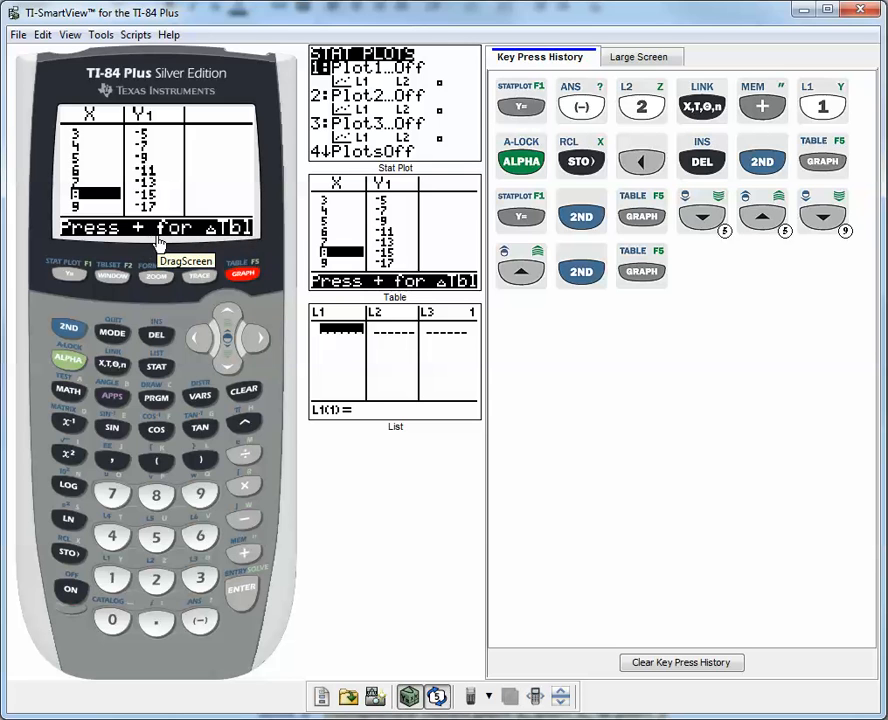
pyautogui.moveTo(235, 550)
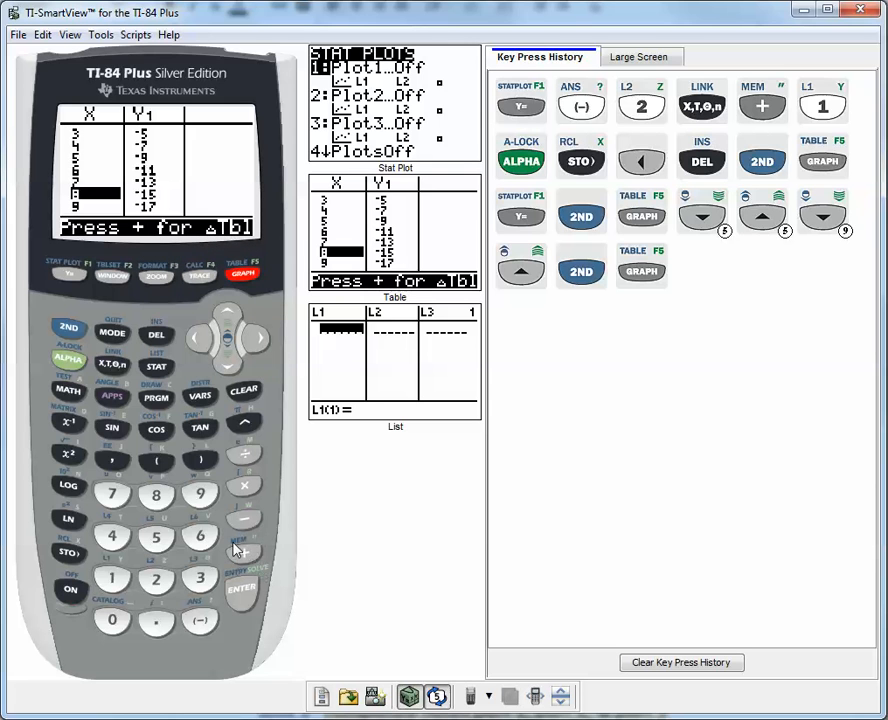
pyautogui.moveTo(247, 555)
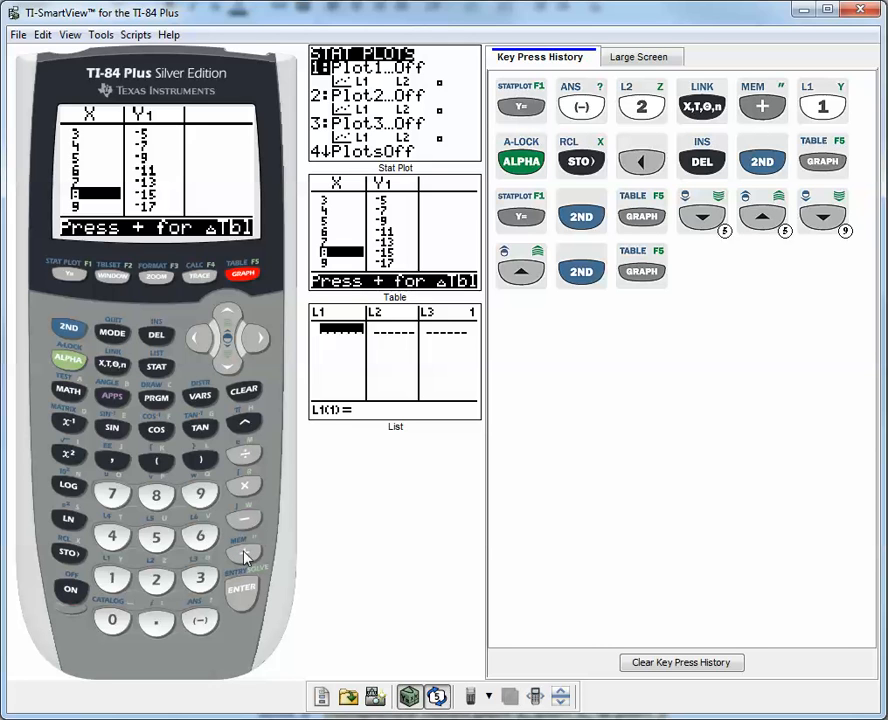
# Step: Set ΔTbl to 0.1 so the table counts from X=8 in tenths
pyautogui.click(245, 555)
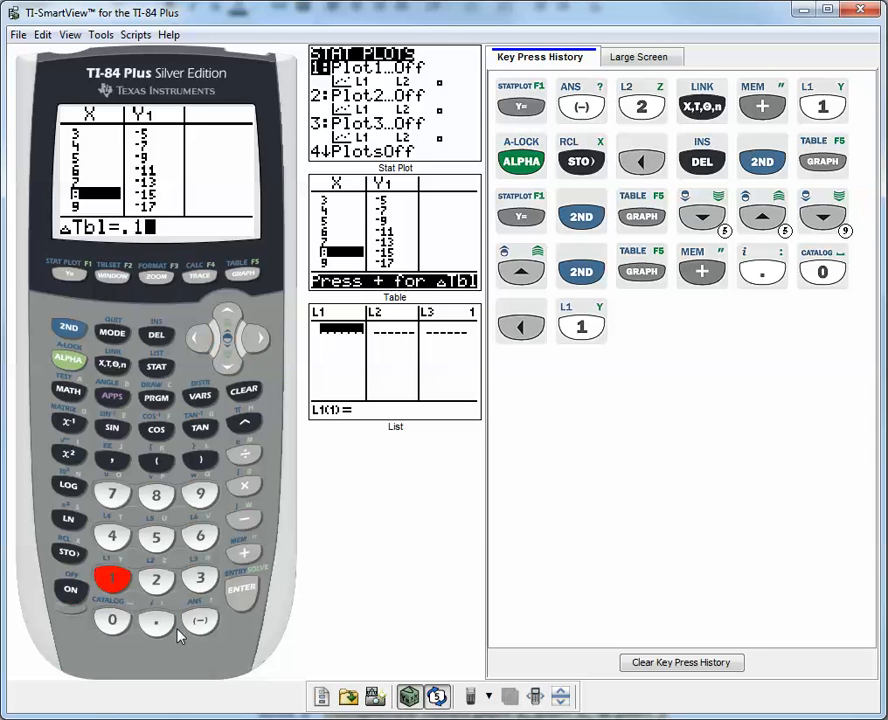
pyautogui.click(242, 590)
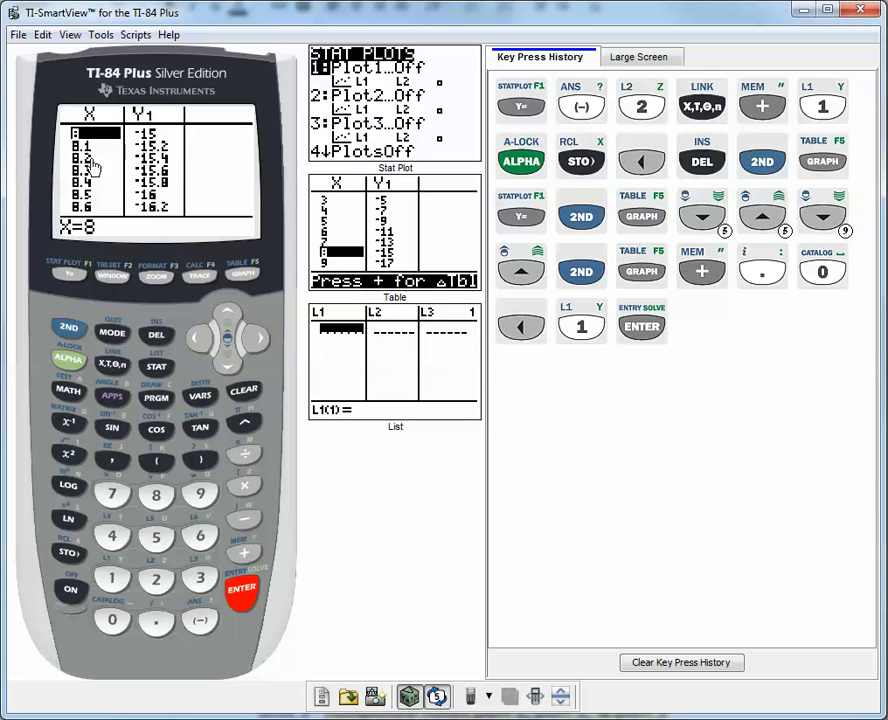
pyautogui.moveTo(160, 135)
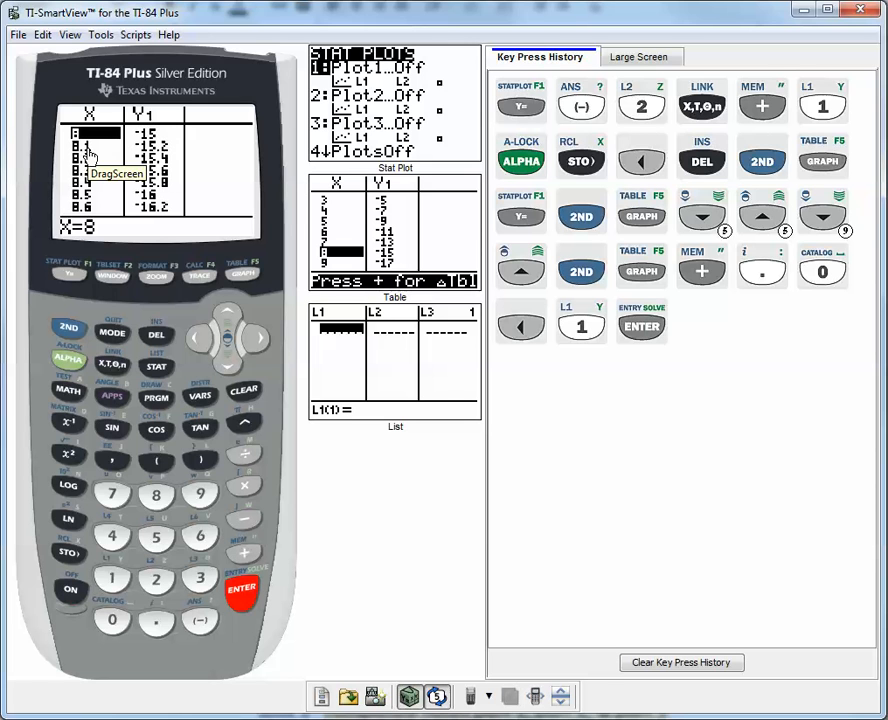
pyautogui.moveTo(155, 155)
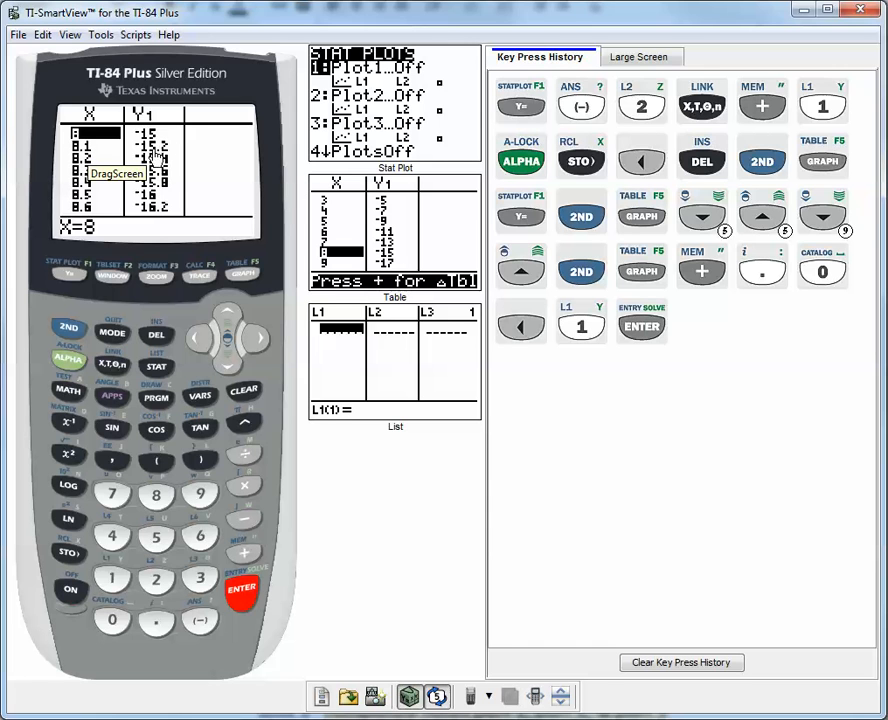
pyautogui.moveTo(165, 158)
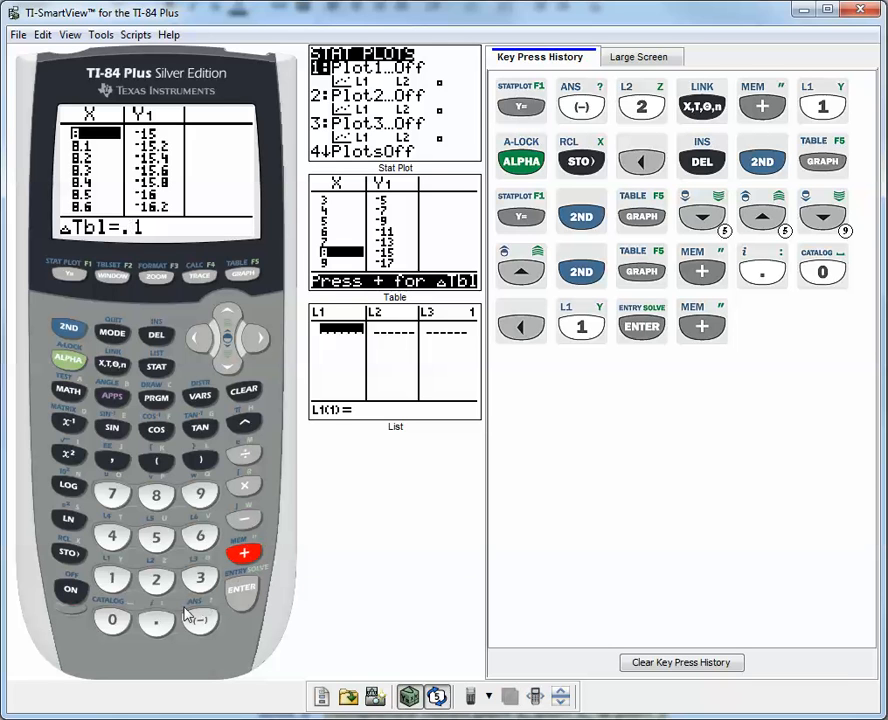
# Step: Set ΔTbl to 0.01 and step down through rows 8.01–8.06
pyautogui.click(112, 620)
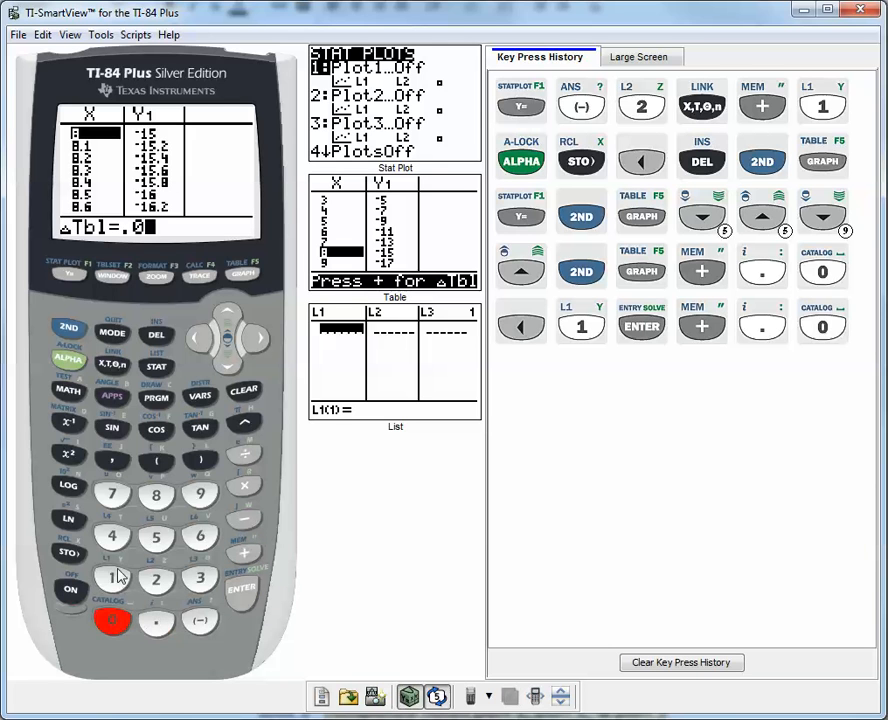
pyautogui.click(242, 589)
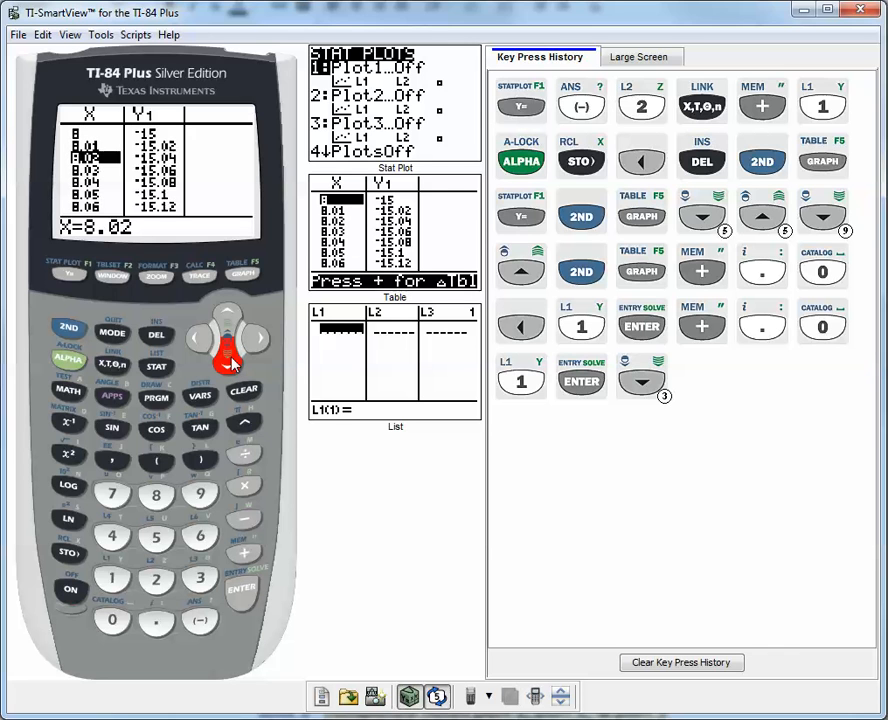
pyautogui.click(227, 351)
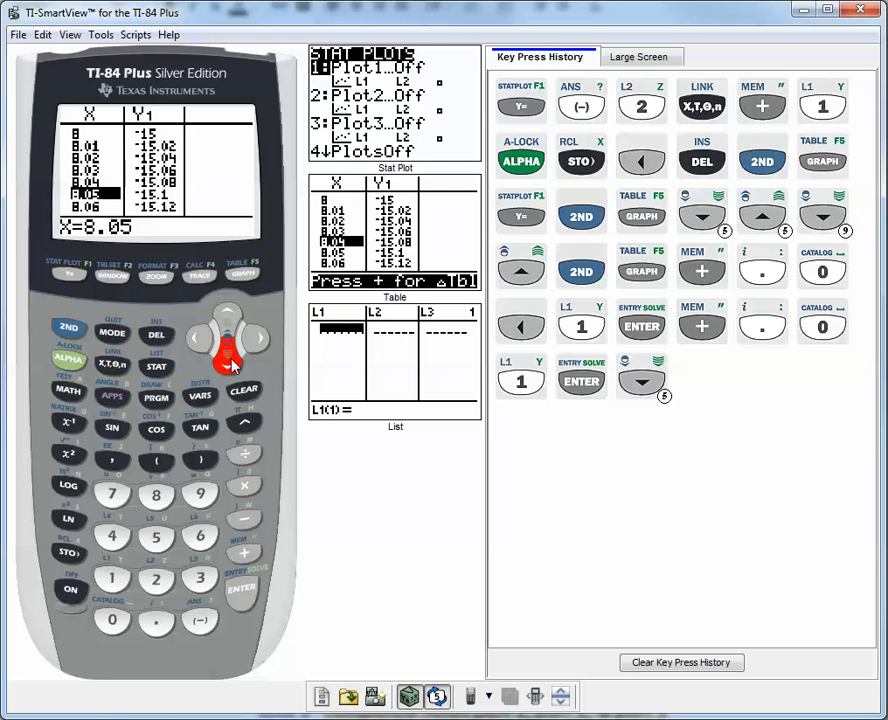
pyautogui.moveTo(305, 385)
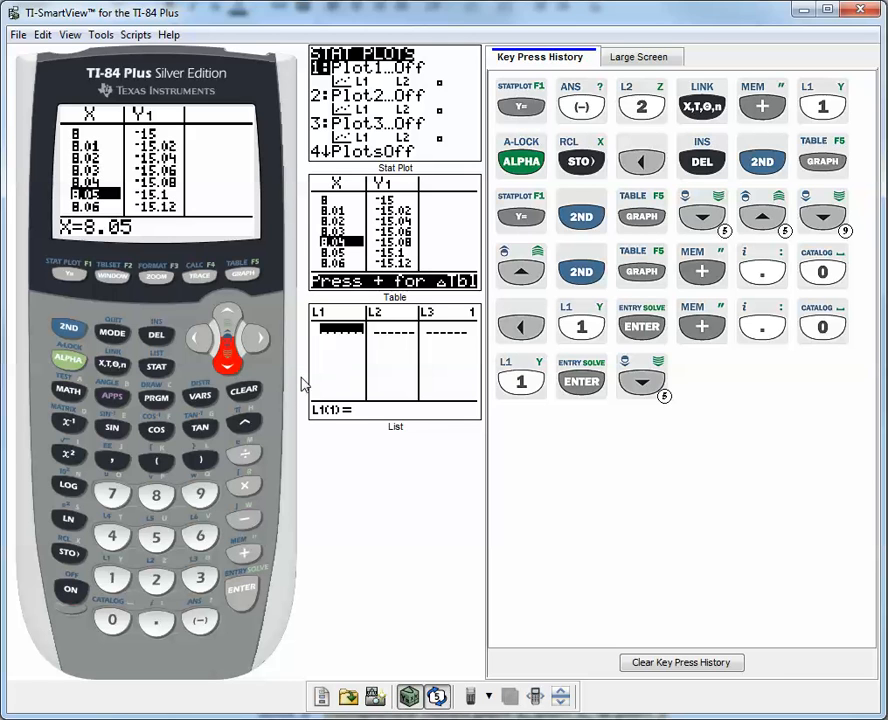
pyautogui.moveTo(305, 383)
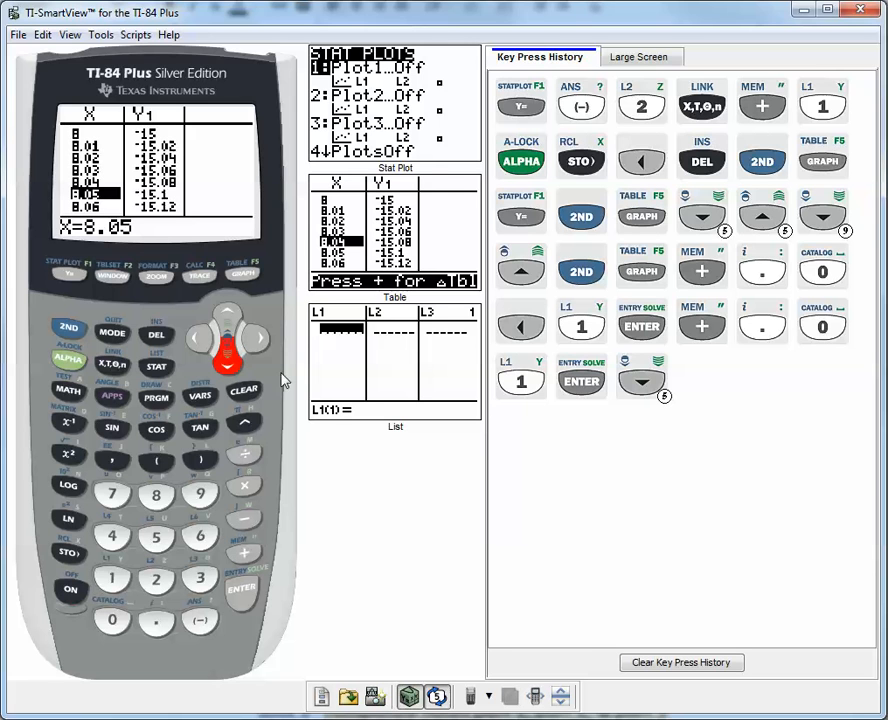
pyautogui.moveTo(185, 530)
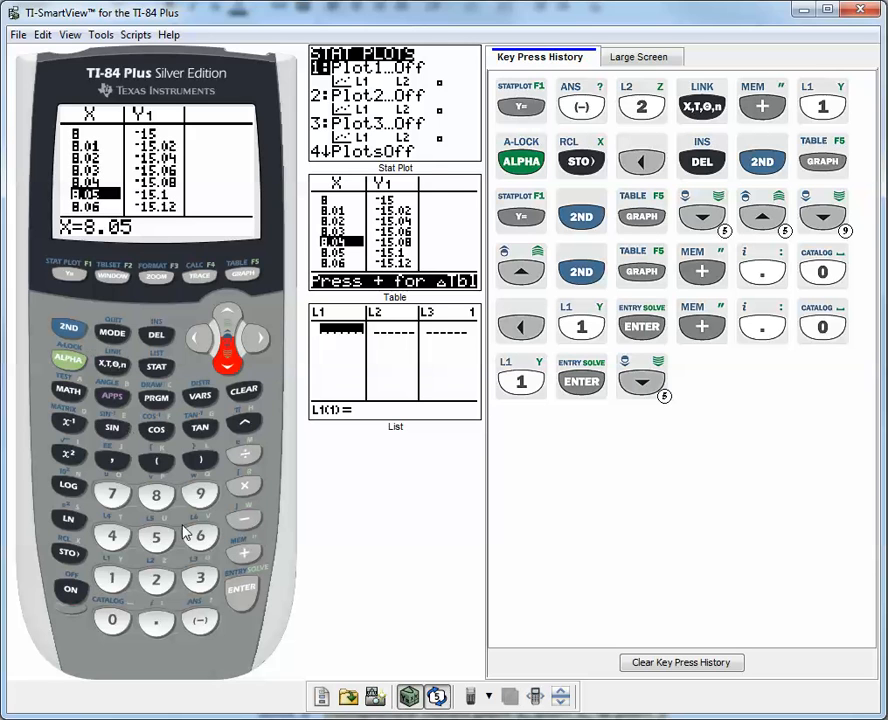
pyautogui.click(228, 318)
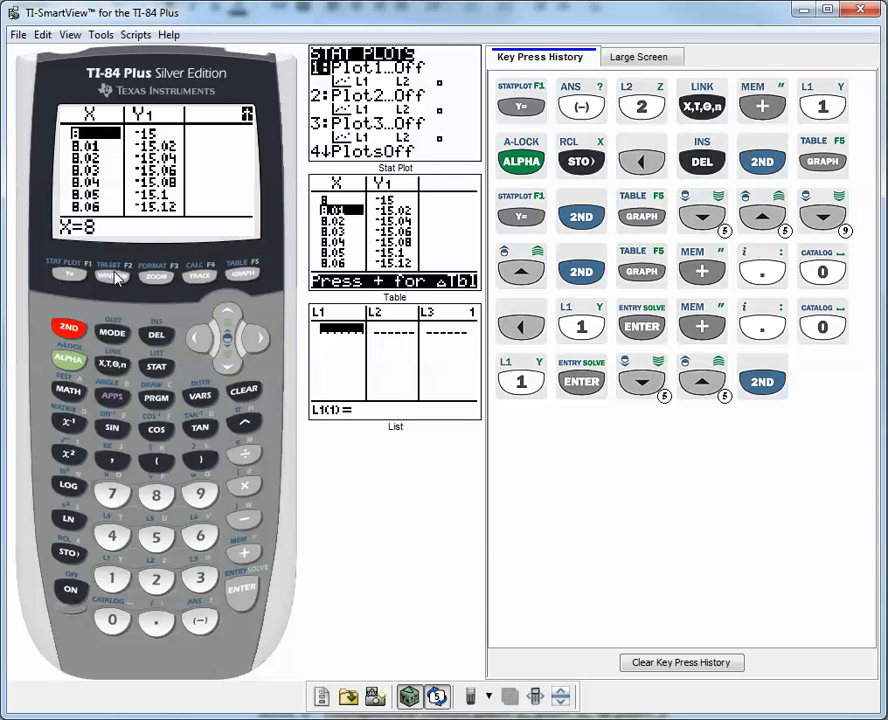
# Step: In TABLE SETUP, set TblStart to 0 and ΔTbl to 1
pyautogui.click(112, 276)
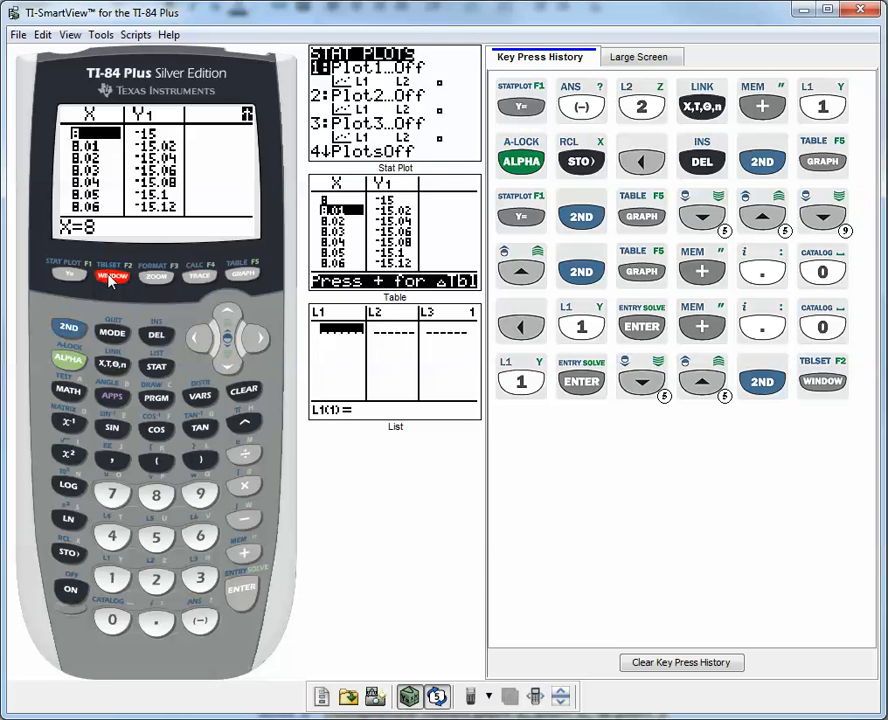
pyautogui.click(112, 276)
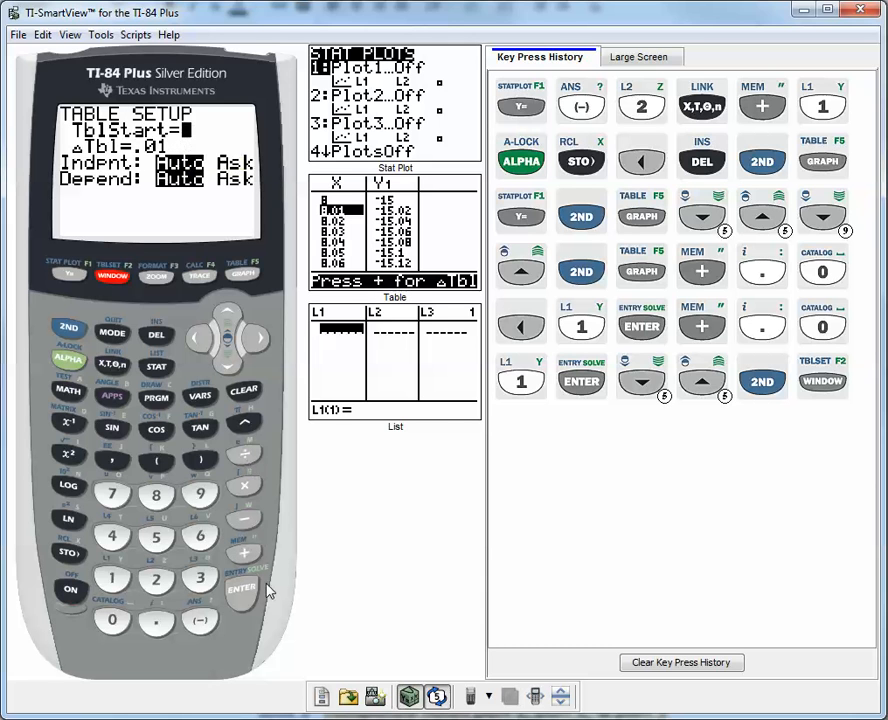
pyautogui.click(112, 620)
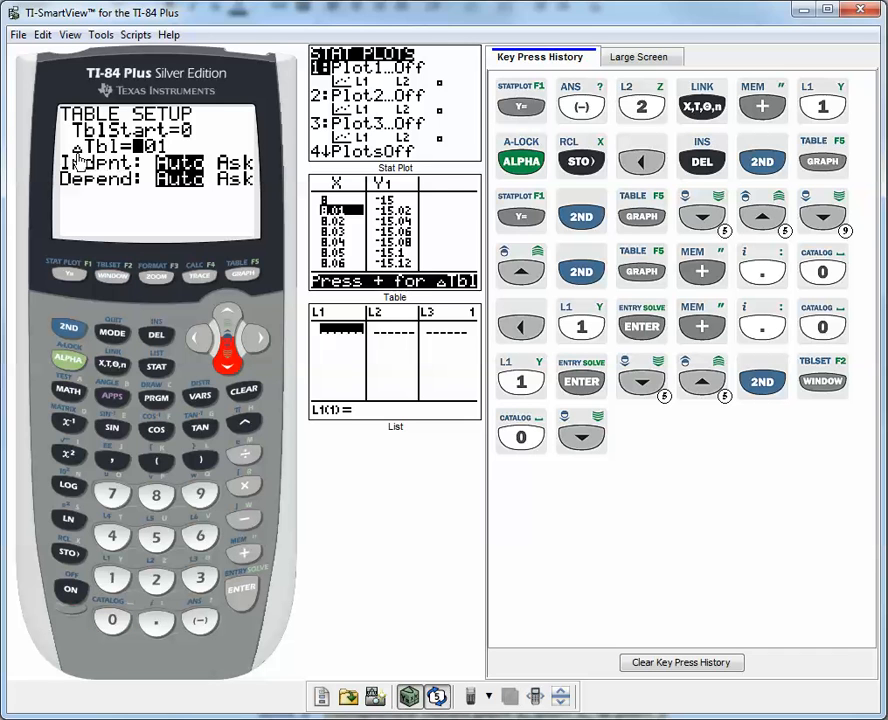
pyautogui.moveTo(95, 162)
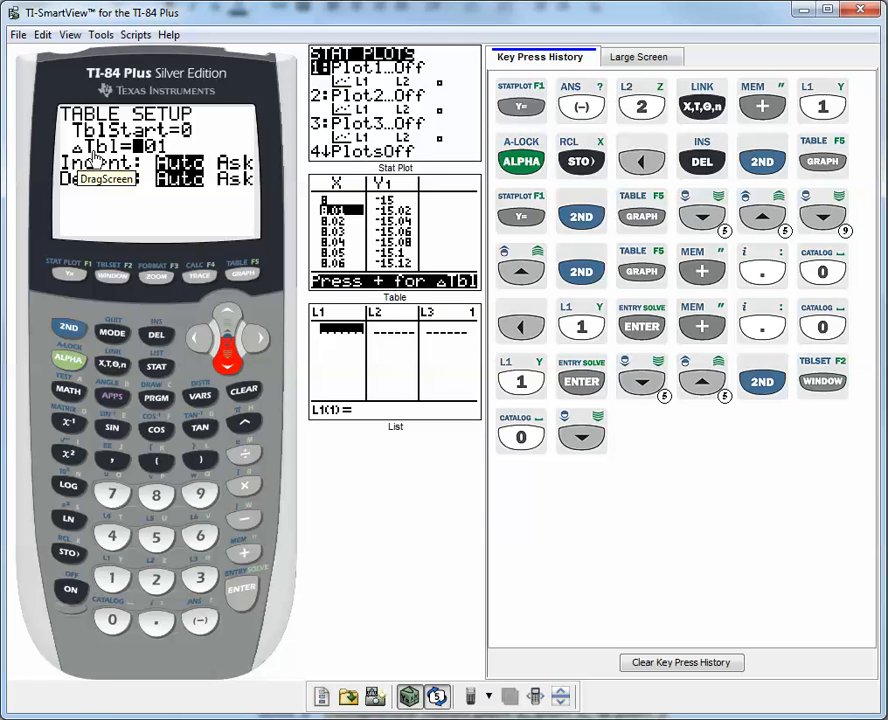
pyautogui.moveTo(115, 160)
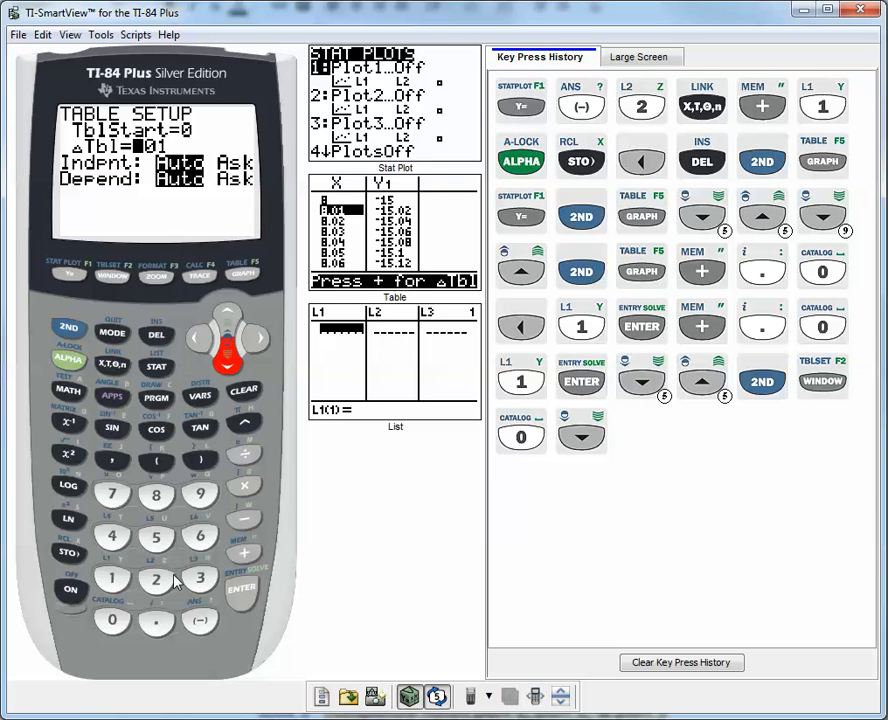
pyautogui.click(111, 578)
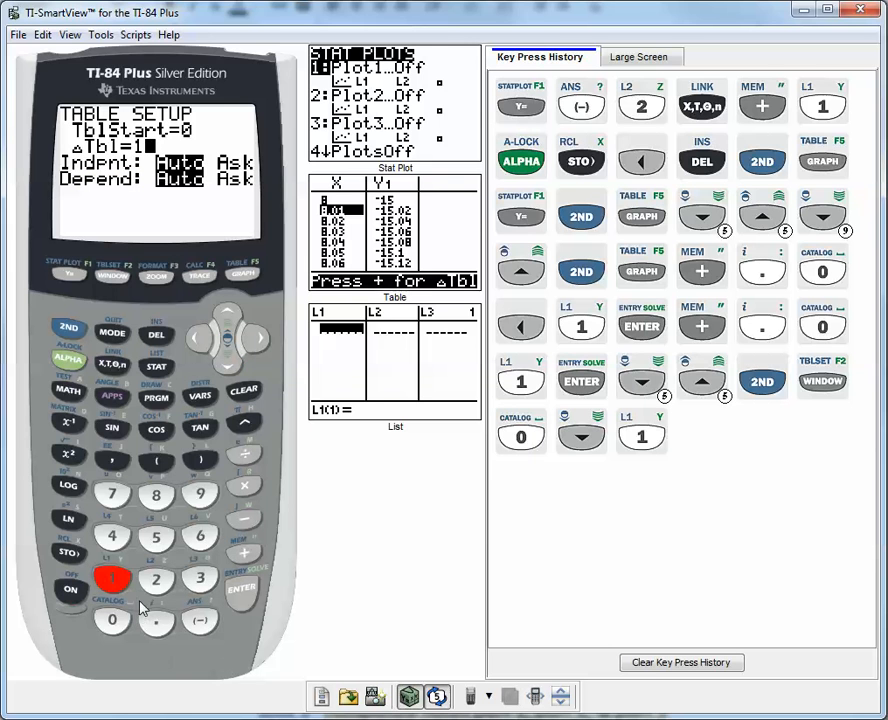
pyautogui.moveTo(128, 592)
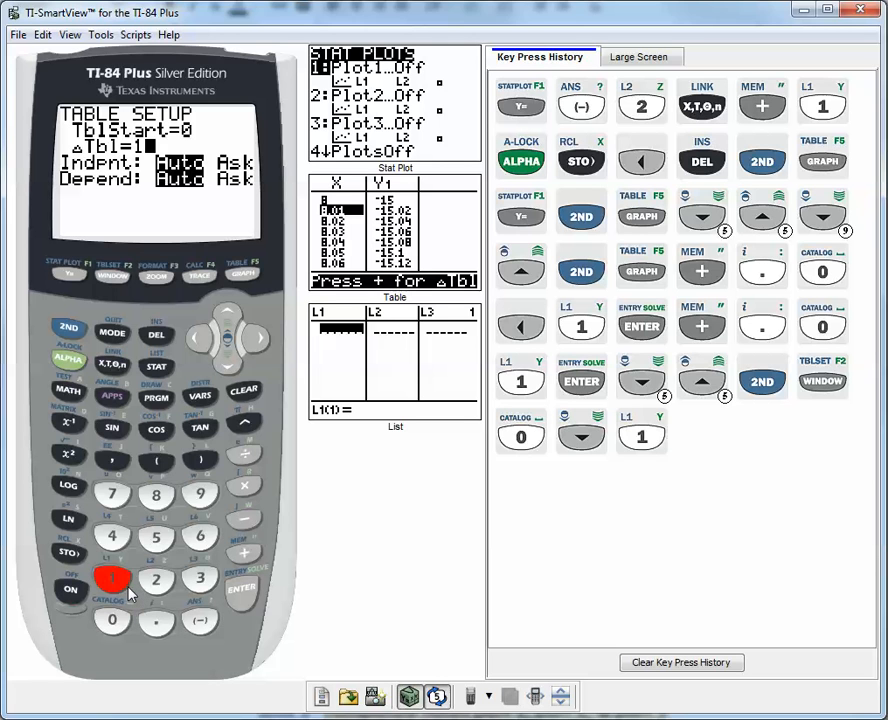
pyautogui.moveTo(190, 265)
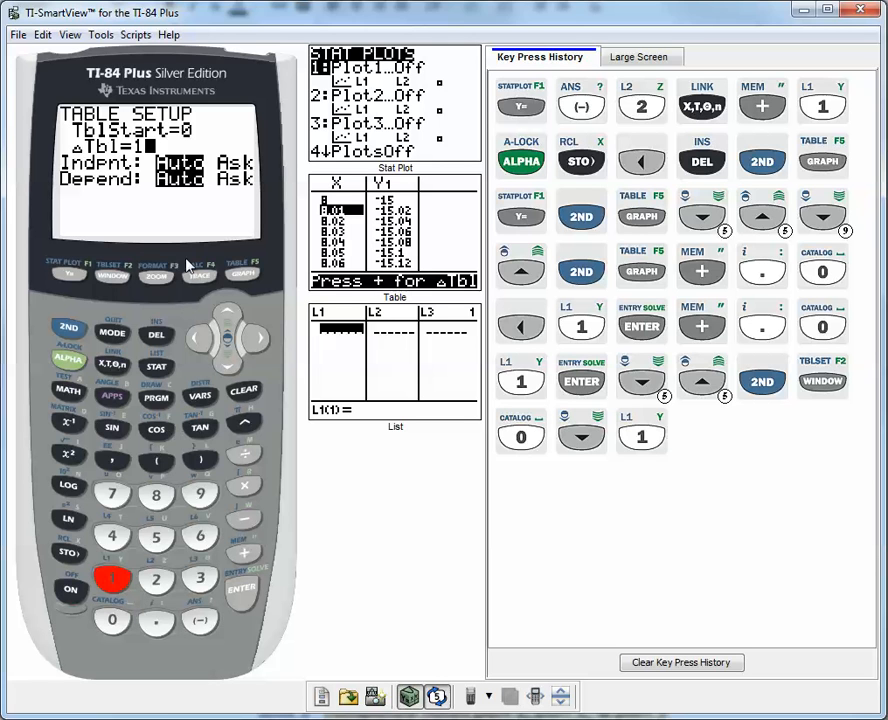
pyautogui.moveTo(284, 394)
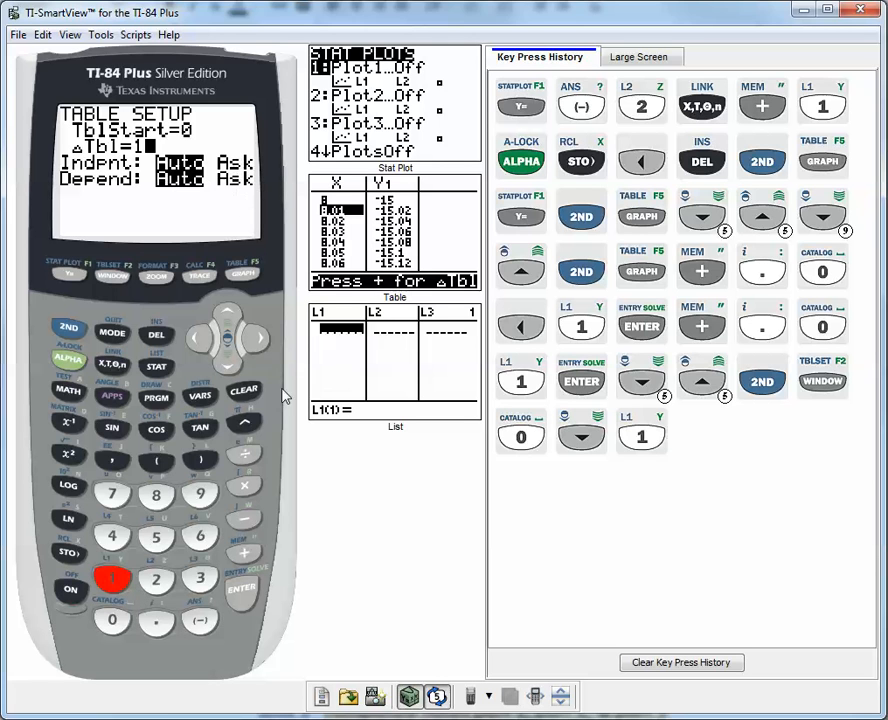
pyautogui.click(68, 328)
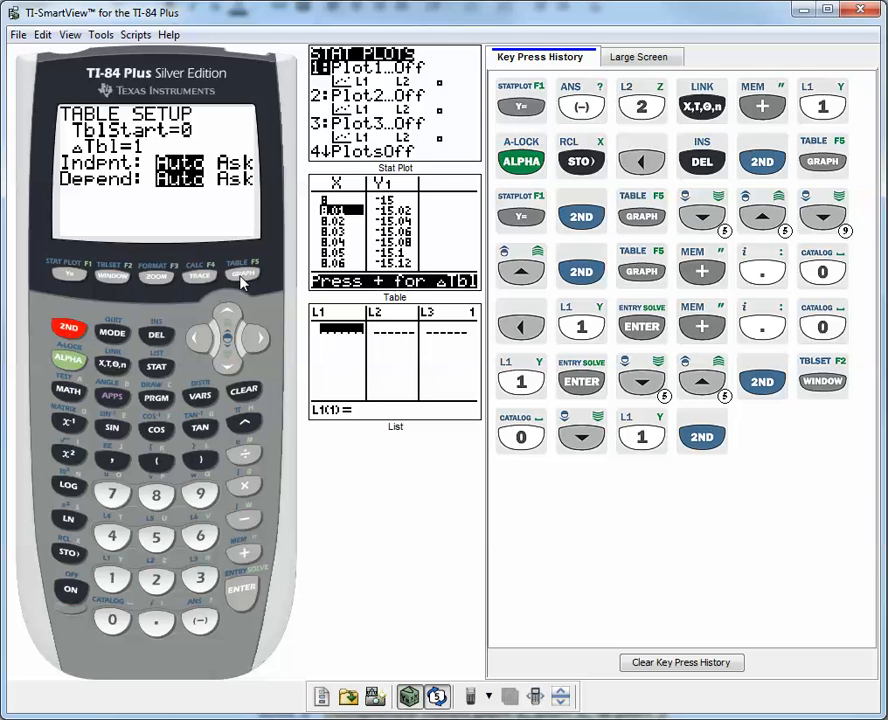
# Step: Display the Y1 table from X=0 with values 1, -1, -3… -11
pyautogui.click(243, 274)
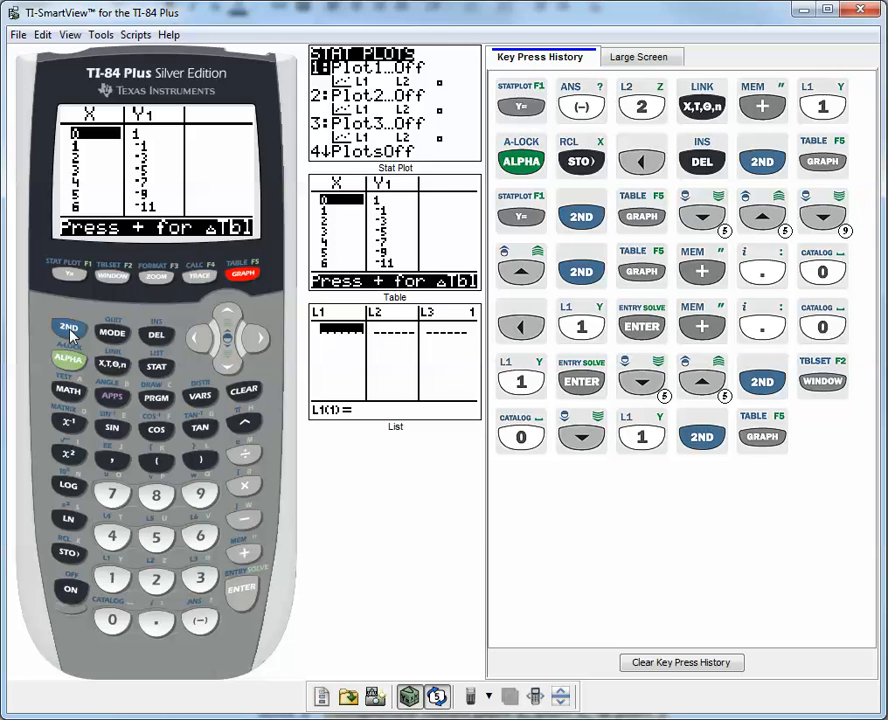
pyautogui.click(68, 328)
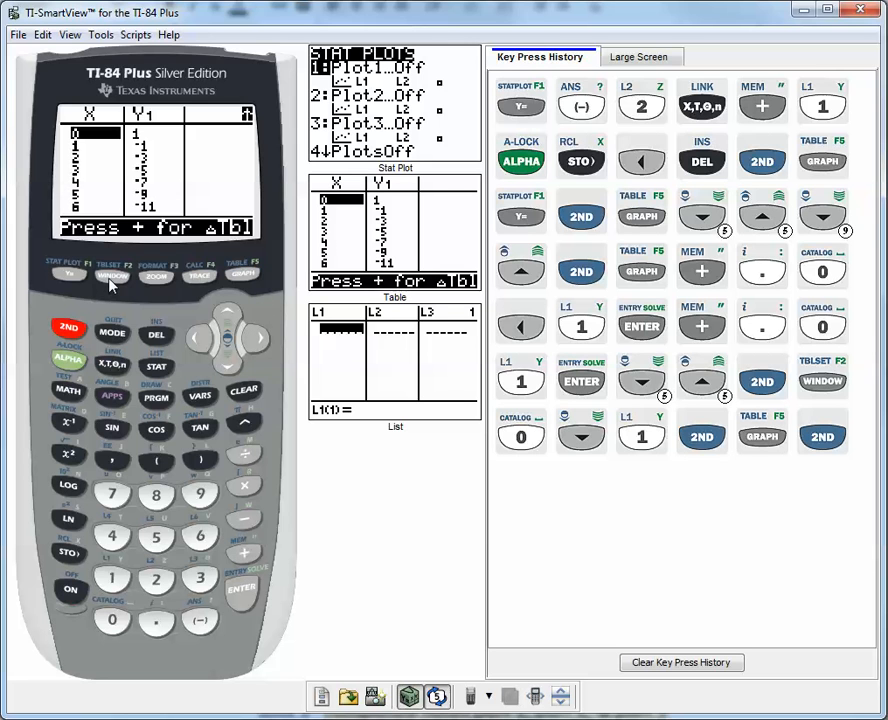
# Step: Change the table setup's Indpnt setting from Auto to Ask, keeping TblStart 0 and step 1
pyautogui.click(112, 275)
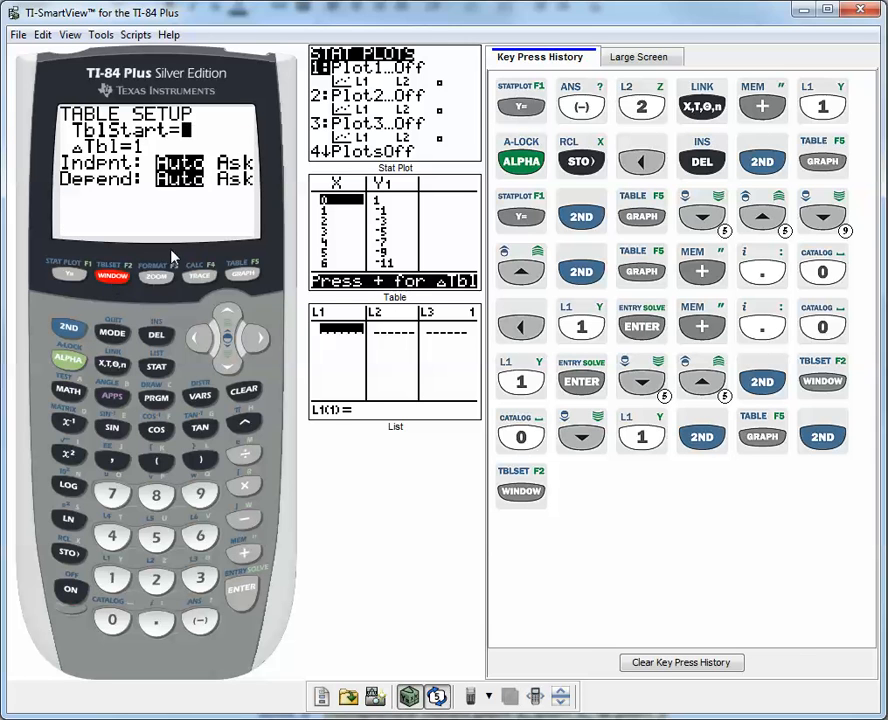
pyautogui.moveTo(190, 262)
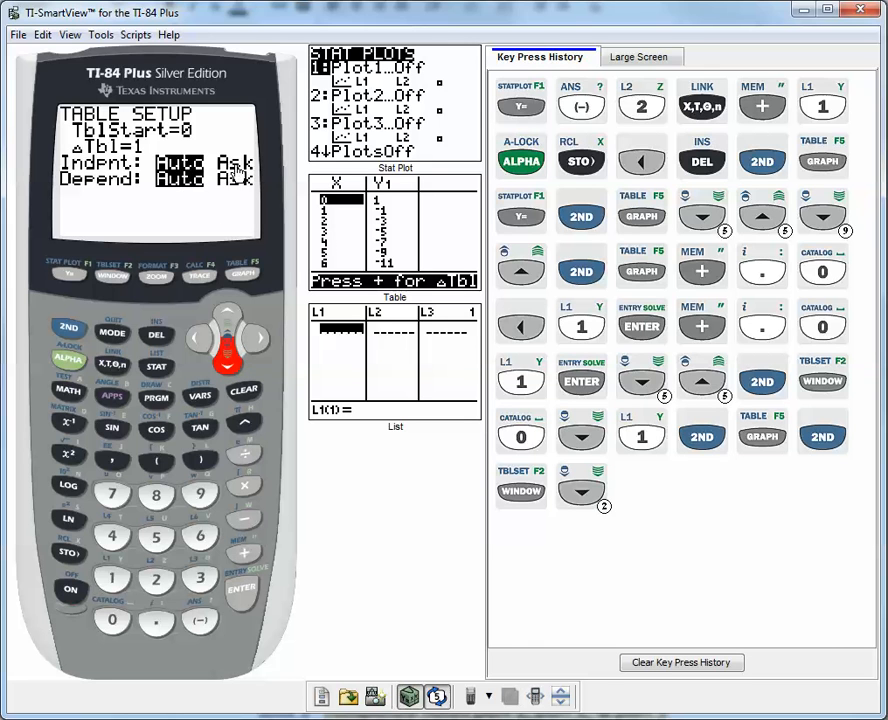
pyautogui.moveTo(230, 172)
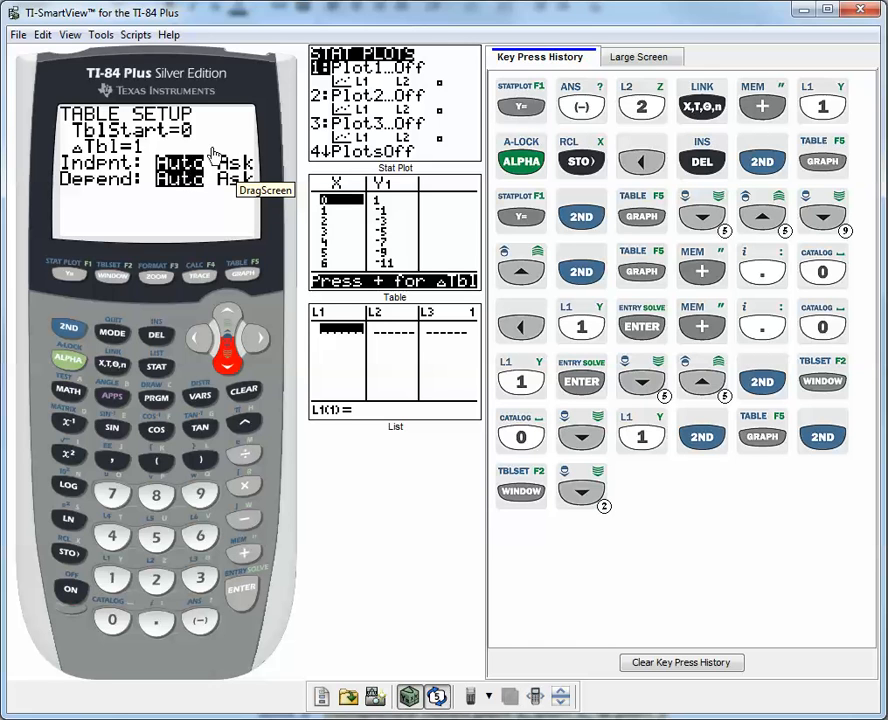
pyautogui.moveTo(70, 175)
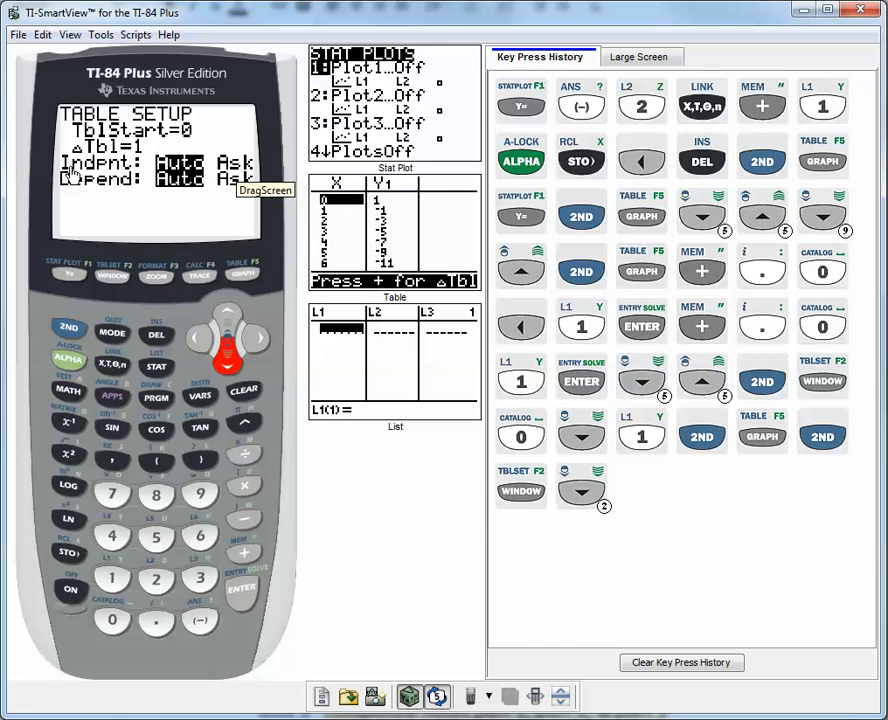
pyautogui.moveTo(390, 668)
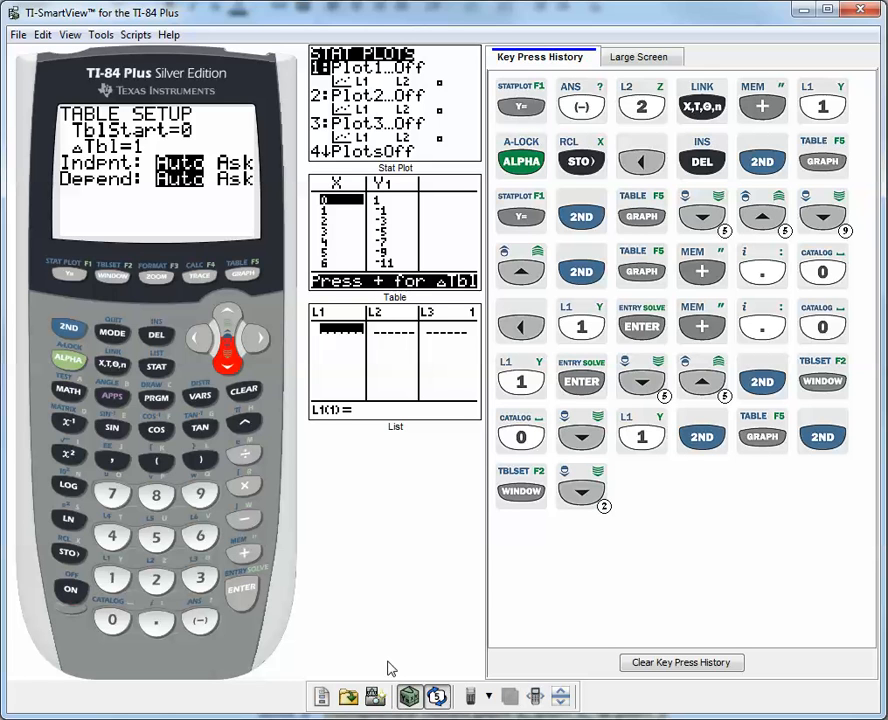
pyautogui.moveTo(68, 188)
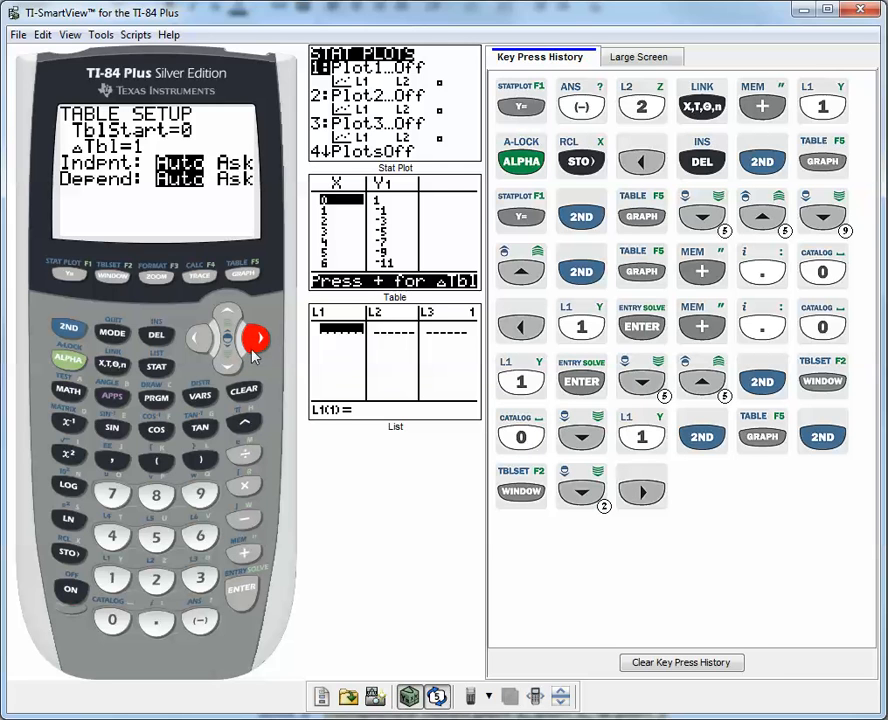
pyautogui.click(241, 588)
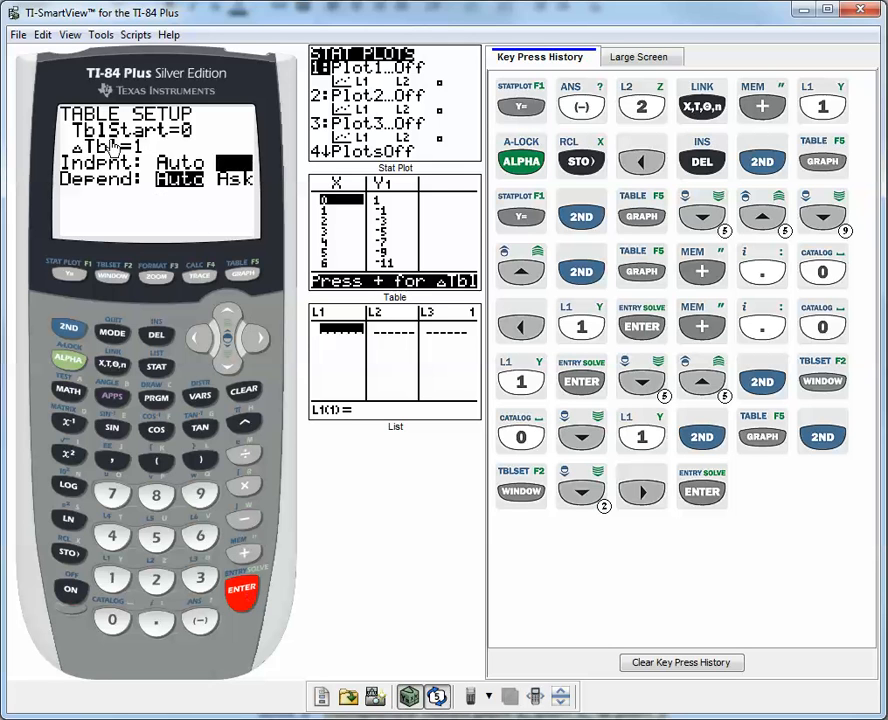
pyautogui.moveTo(195, 140)
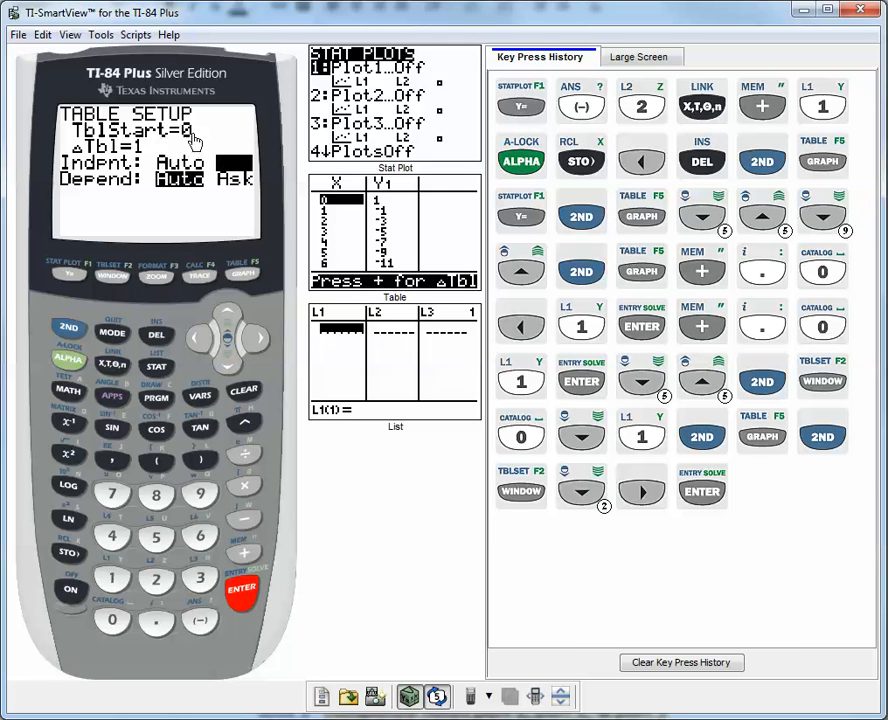
pyautogui.moveTo(235, 162)
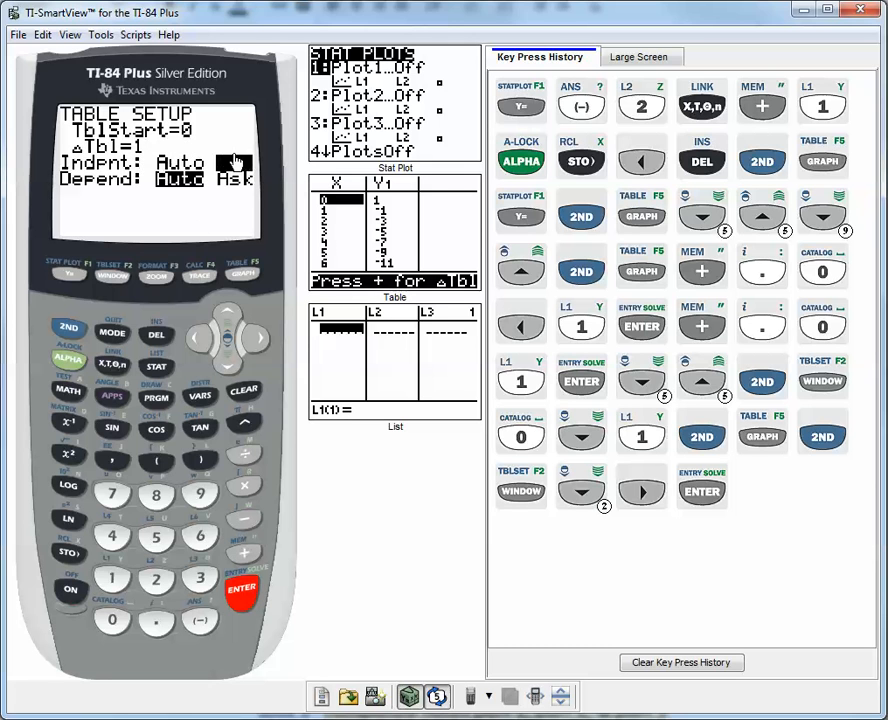
pyautogui.moveTo(113, 173)
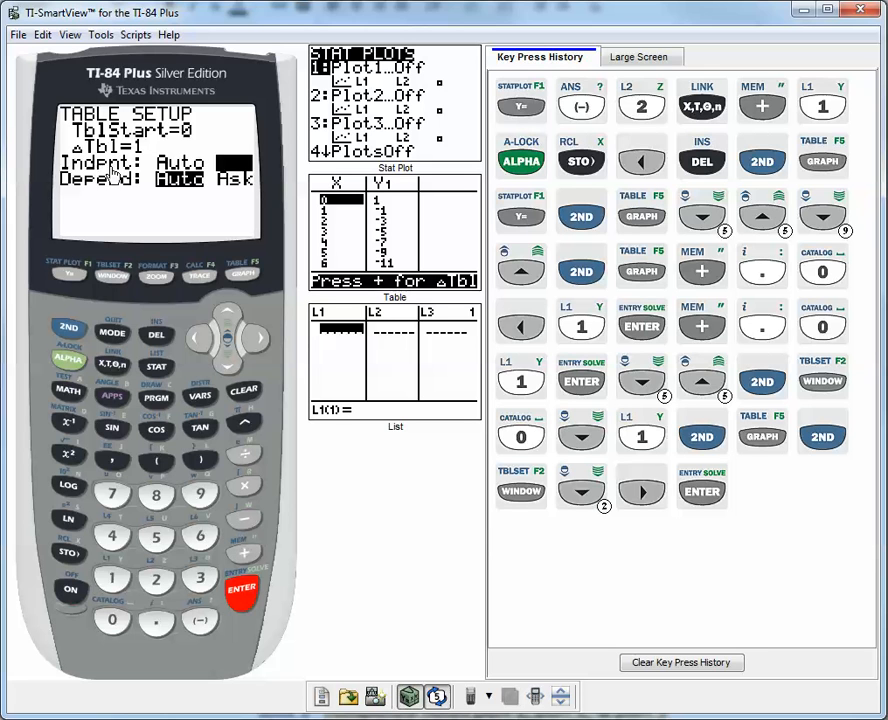
pyautogui.moveTo(140, 178)
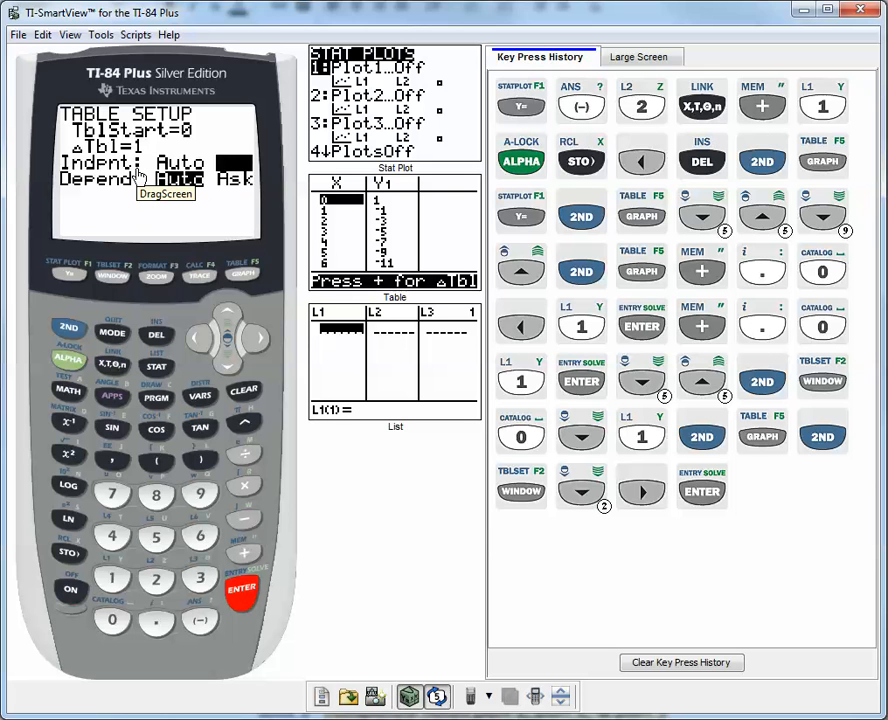
pyautogui.moveTo(68, 328)
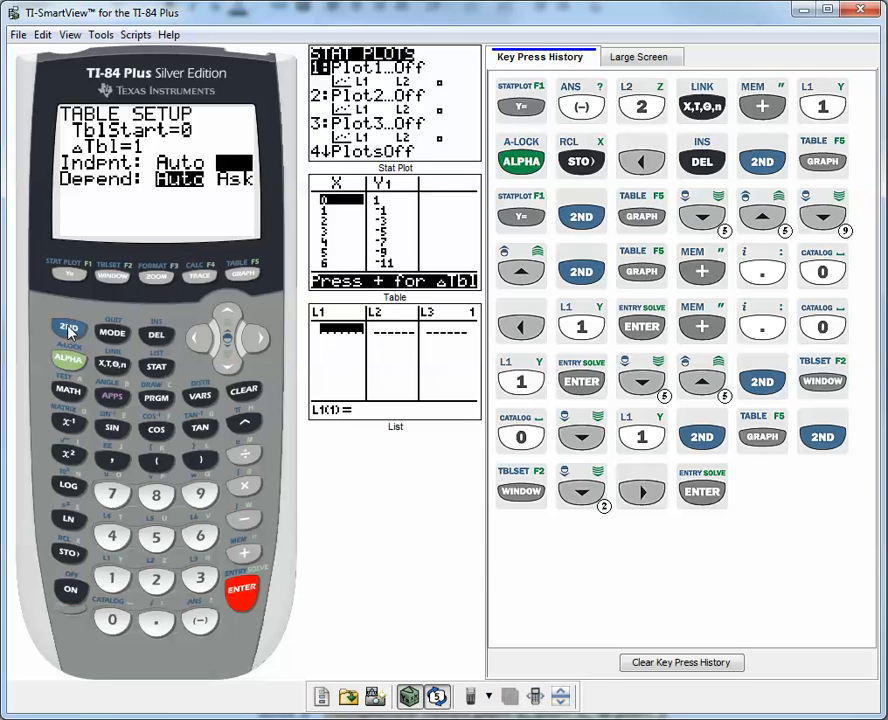
# Step: Open the Ask-mode table and enter X = 3, getting Y1 = -5
pyautogui.click(241, 274)
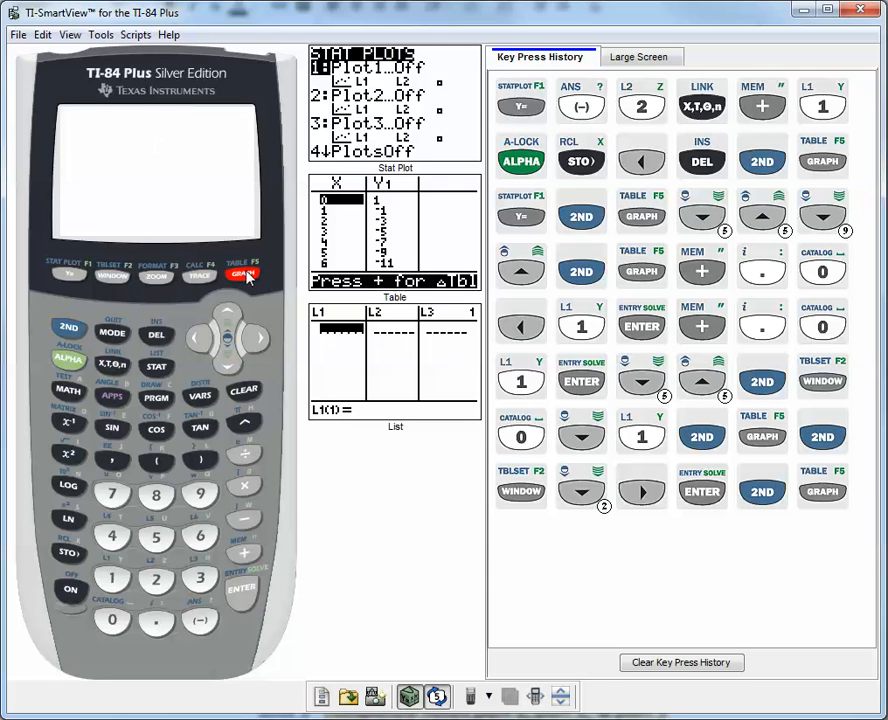
pyautogui.click(243, 274)
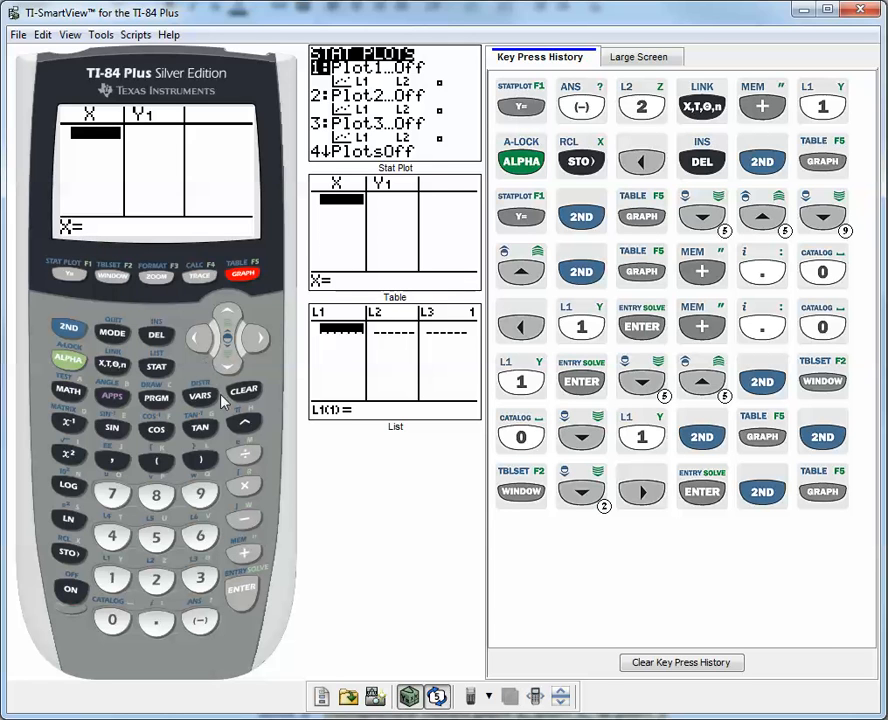
pyautogui.moveTo(258, 615)
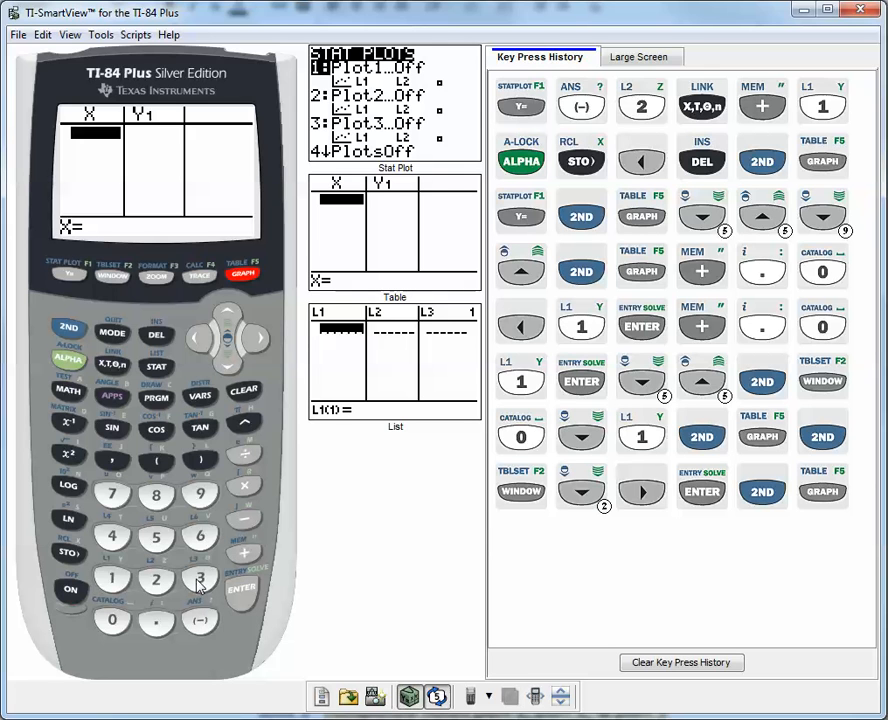
pyautogui.click(199, 579)
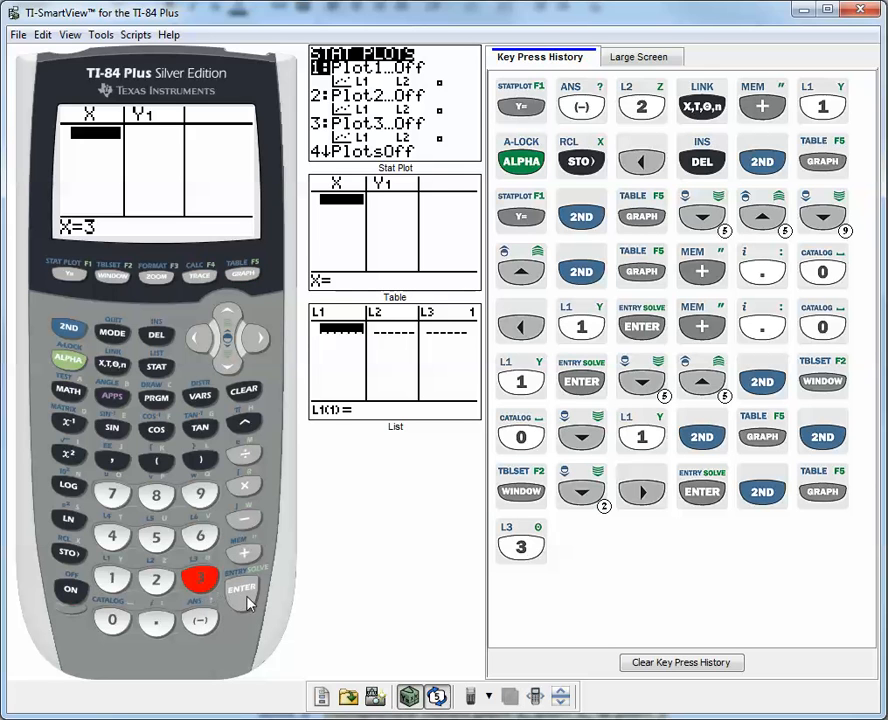
pyautogui.click(241, 589)
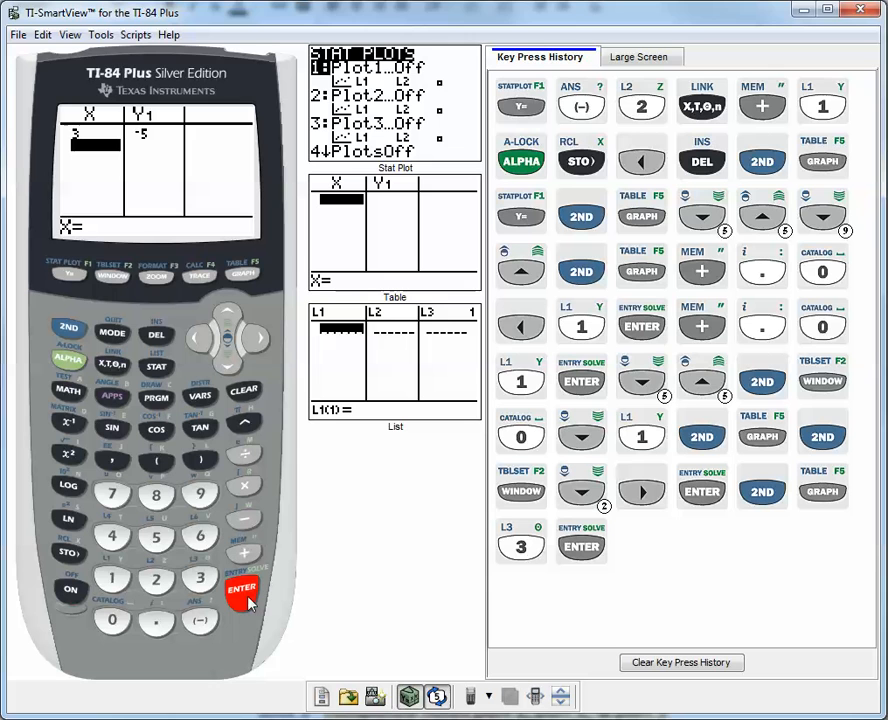
pyautogui.click(242, 590)
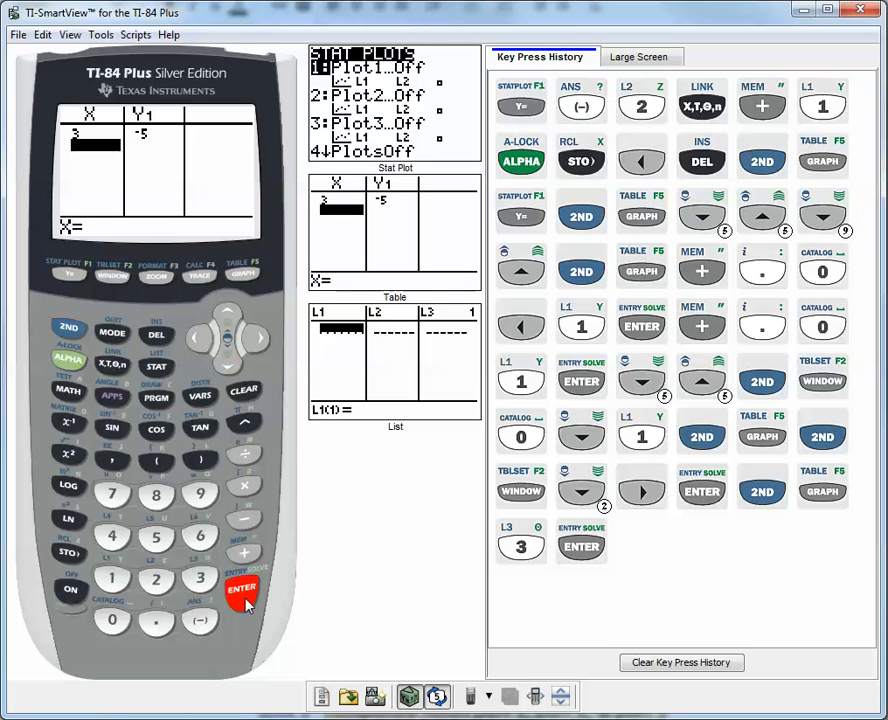
pyautogui.moveTo(72, 277)
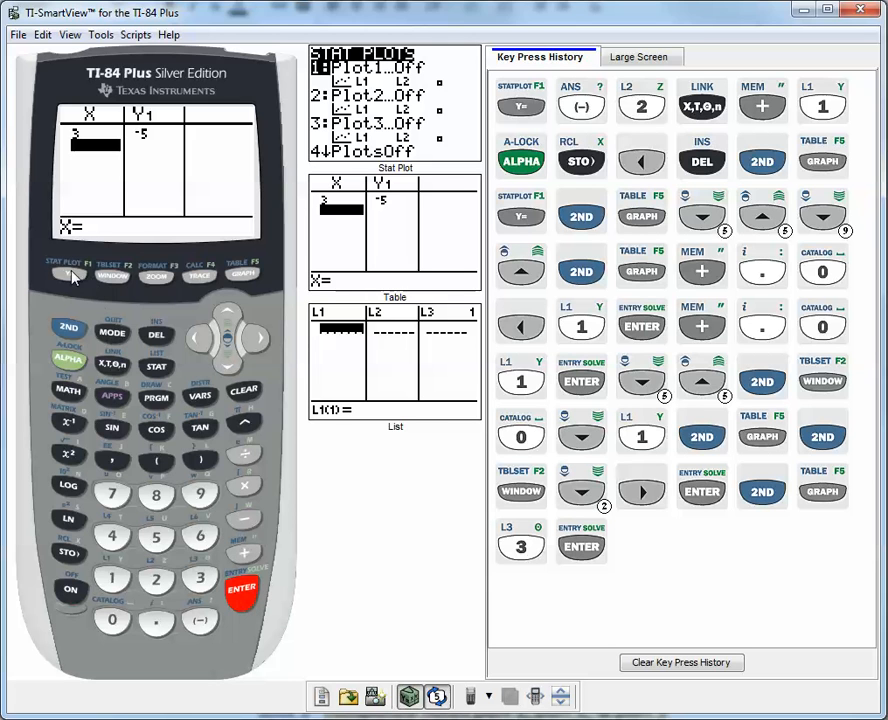
# Step: Look at the Y1=-2X+1 definition in the equation editor
pyautogui.click(69, 275)
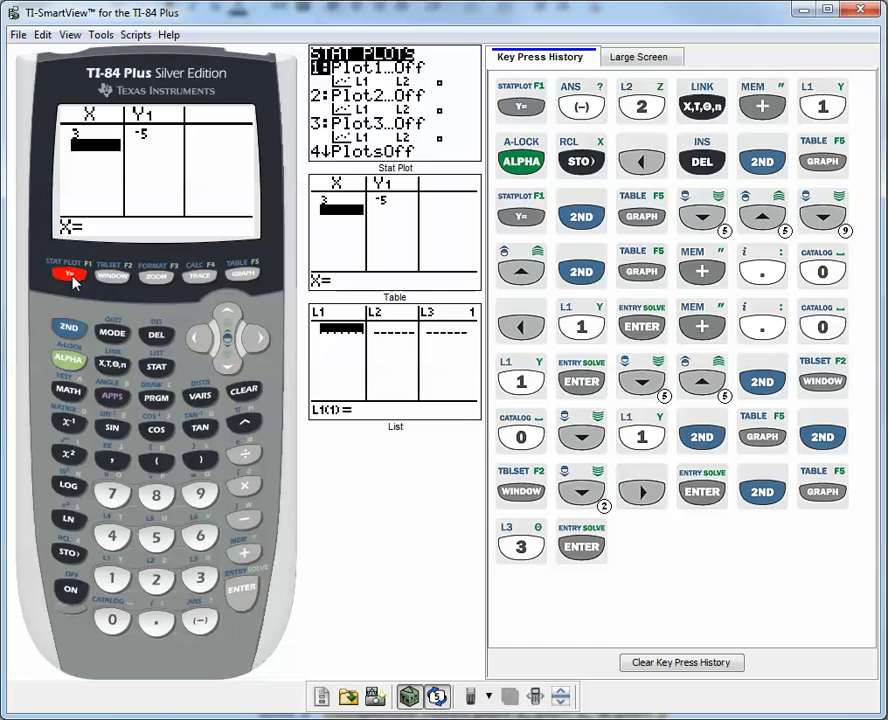
pyautogui.click(69, 275)
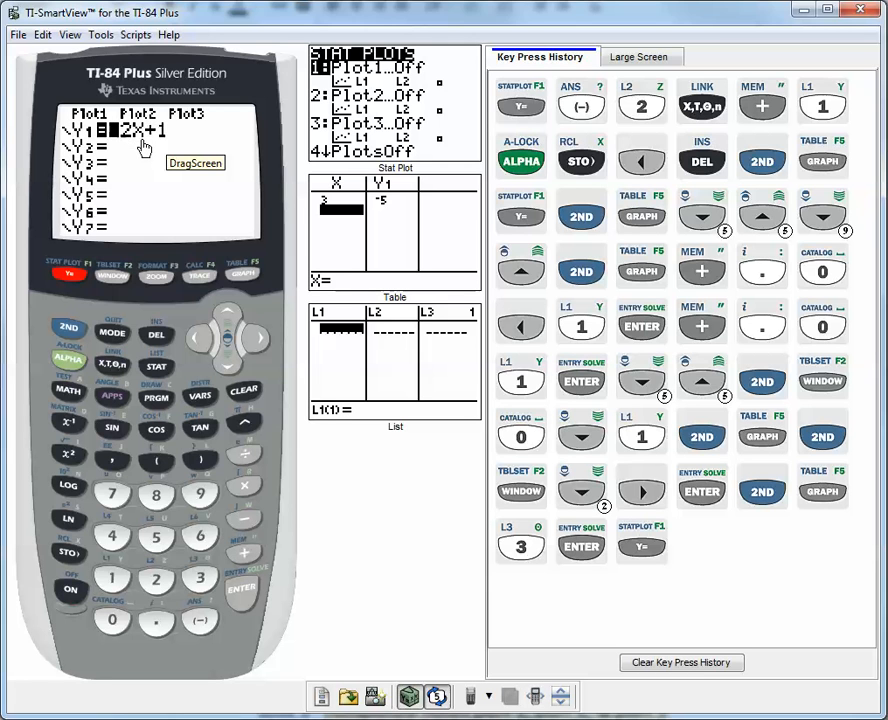
pyautogui.moveTo(165, 300)
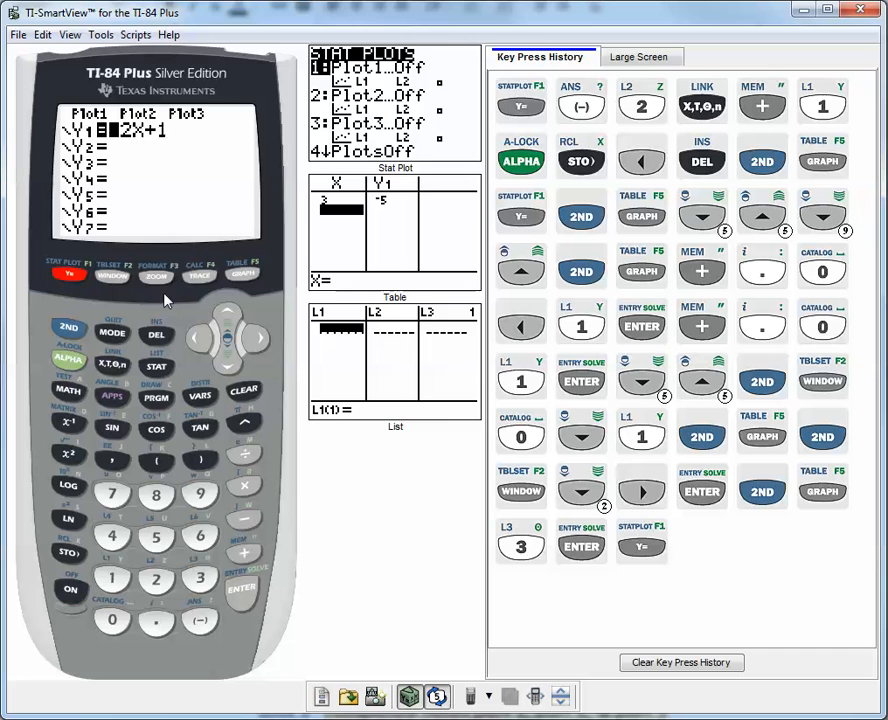
pyautogui.click(242, 275)
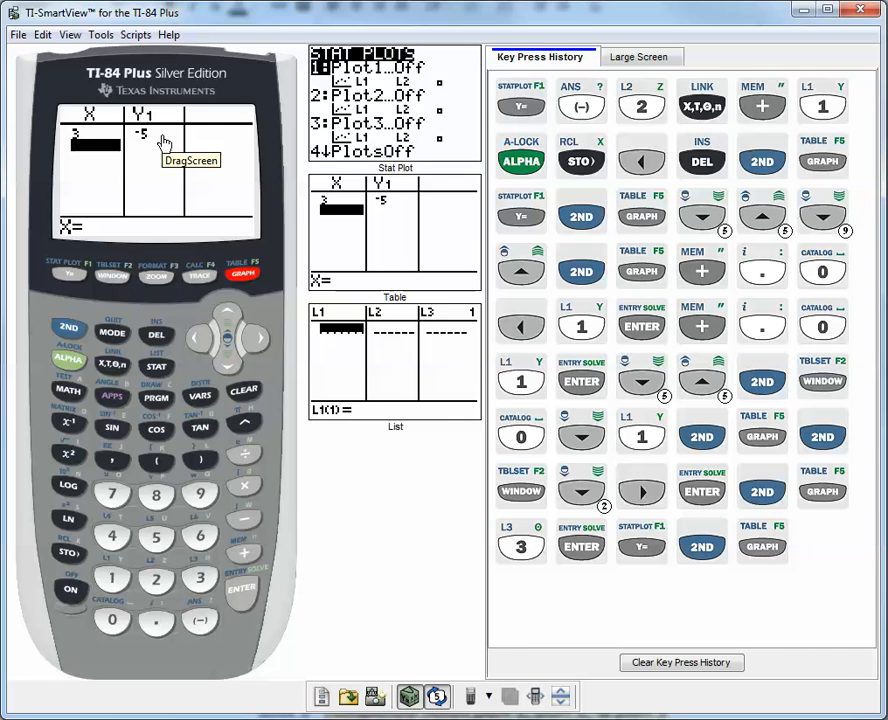
pyautogui.moveTo(113, 158)
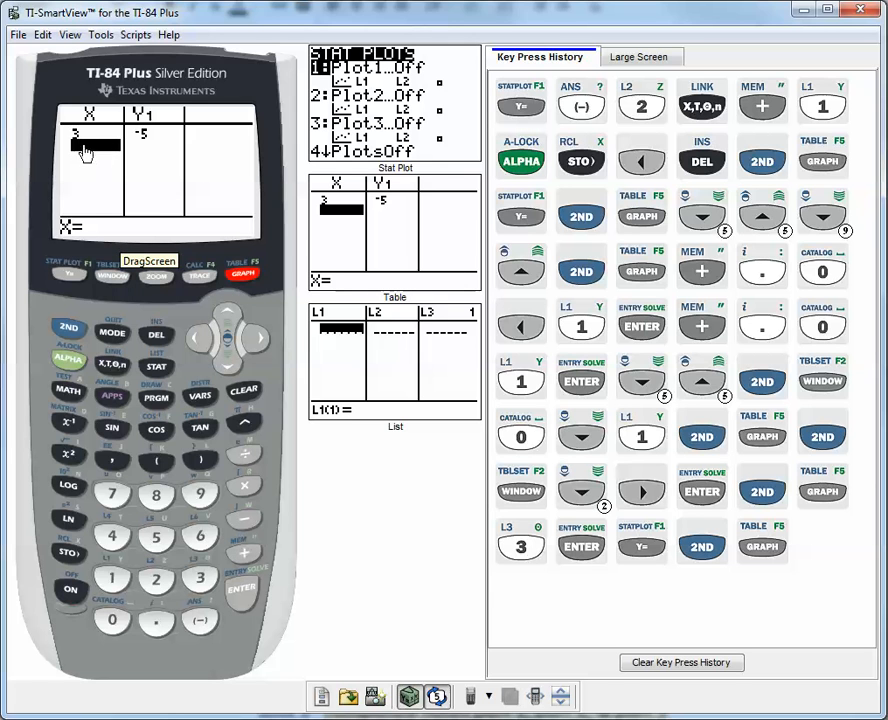
pyautogui.moveTo(143, 598)
pyautogui.write('6')
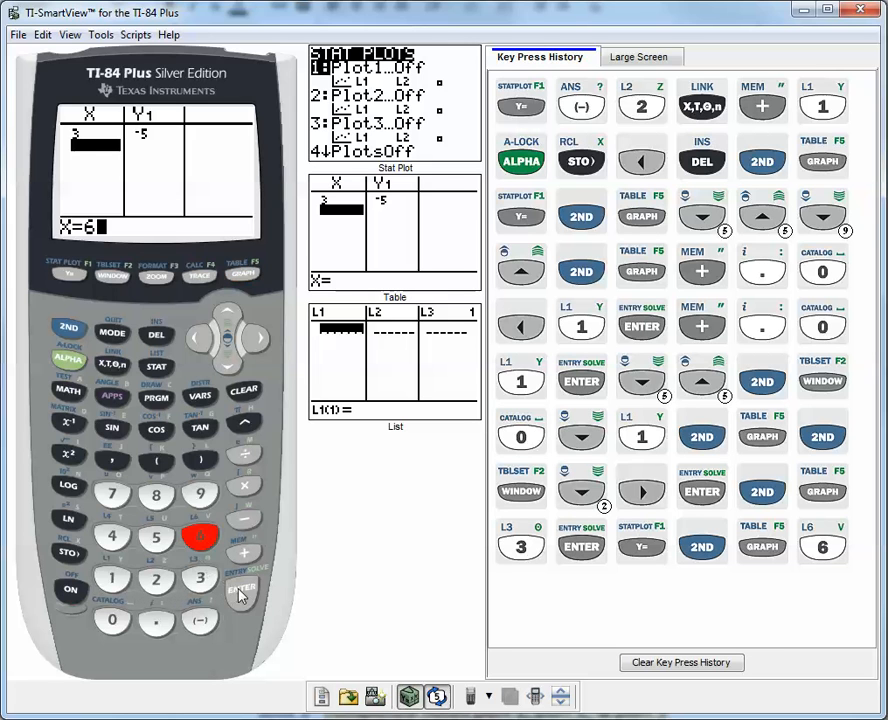
# Step: Enter X = 6, -5 and 100 in the table, getting Y1 = -11, 11 and -199
pyautogui.click(241, 588)
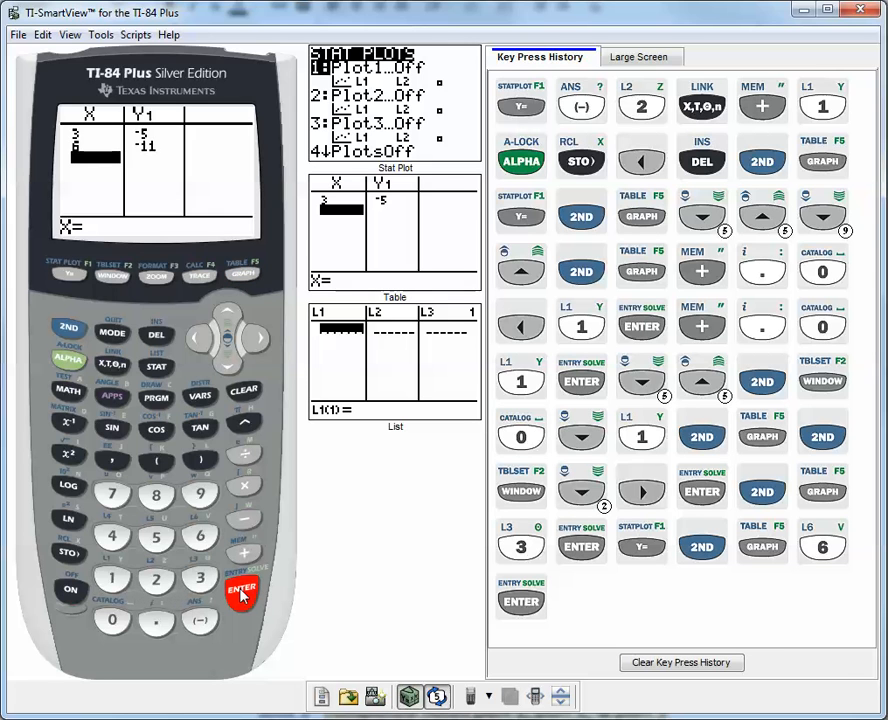
pyautogui.click(241, 588)
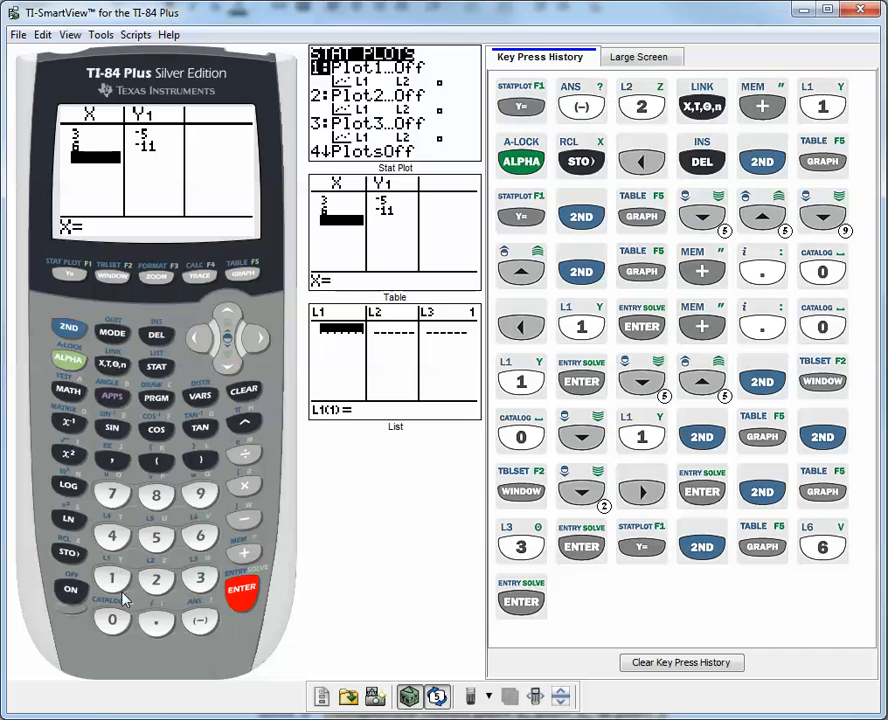
pyautogui.click(156, 536)
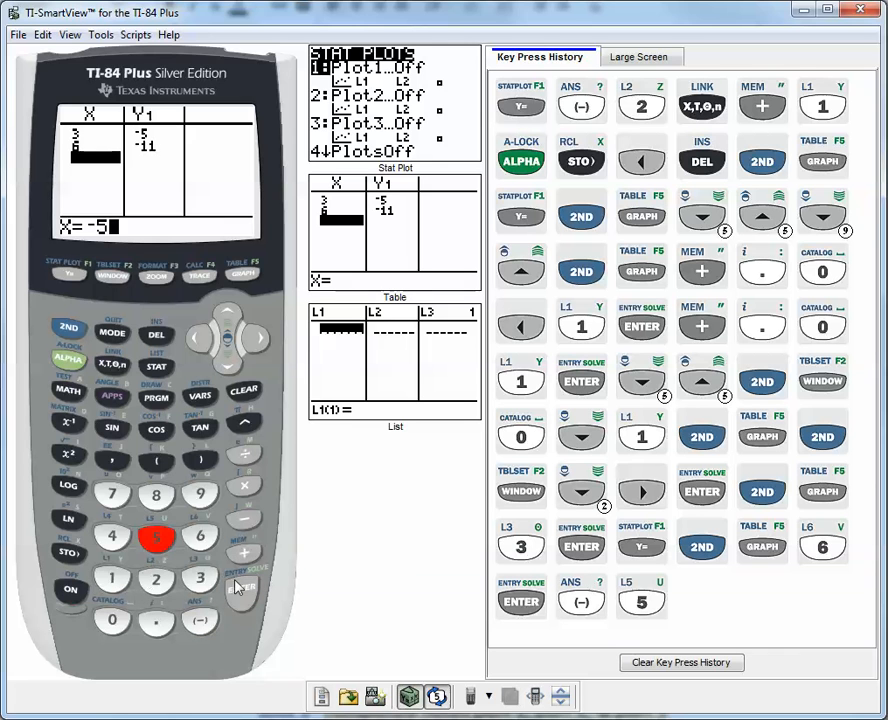
pyautogui.click(242, 588)
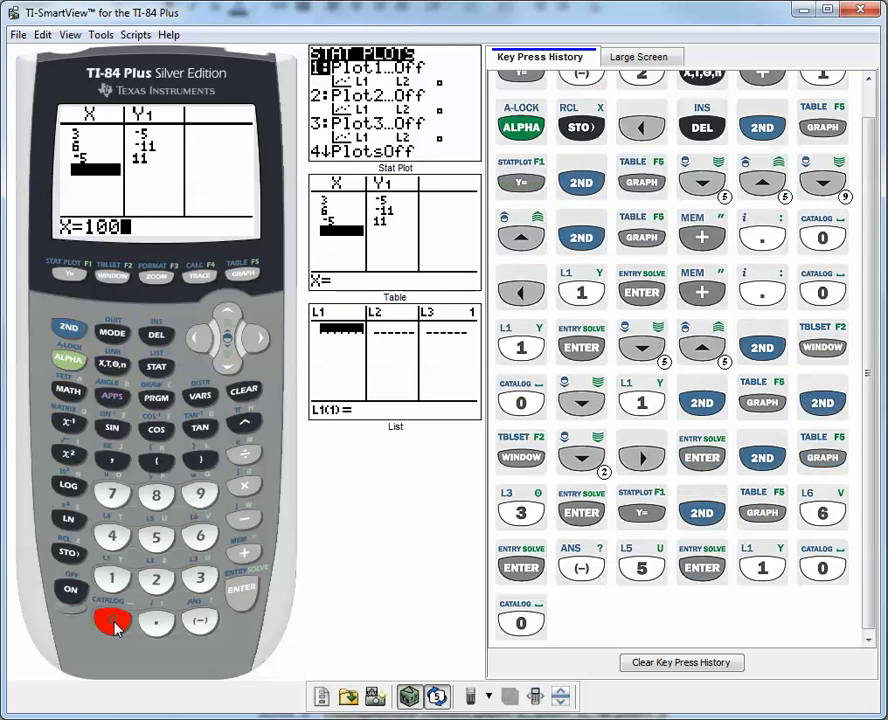
pyautogui.click(241, 589)
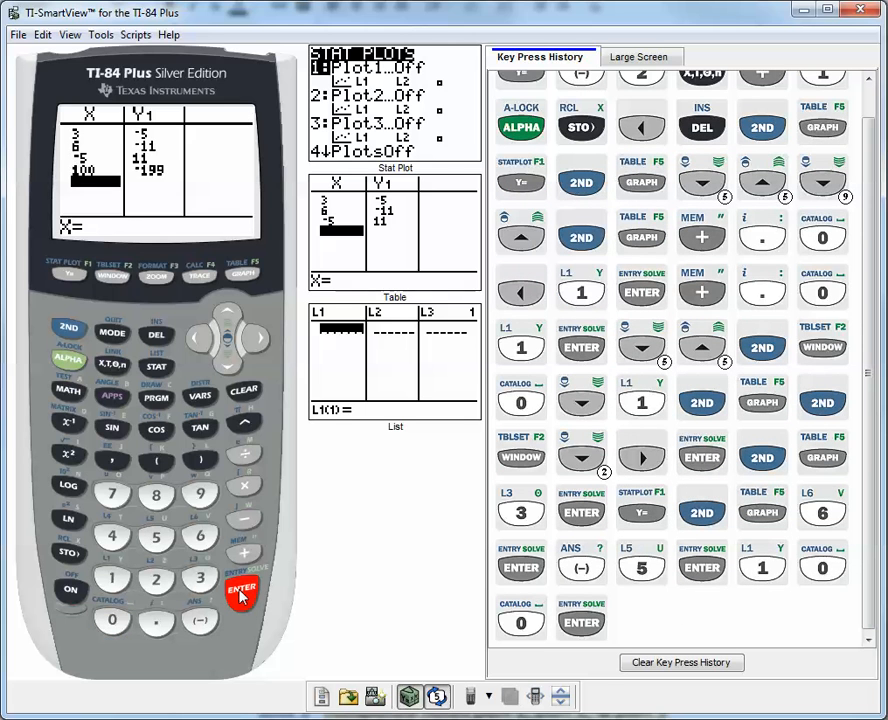
pyautogui.click(240, 590)
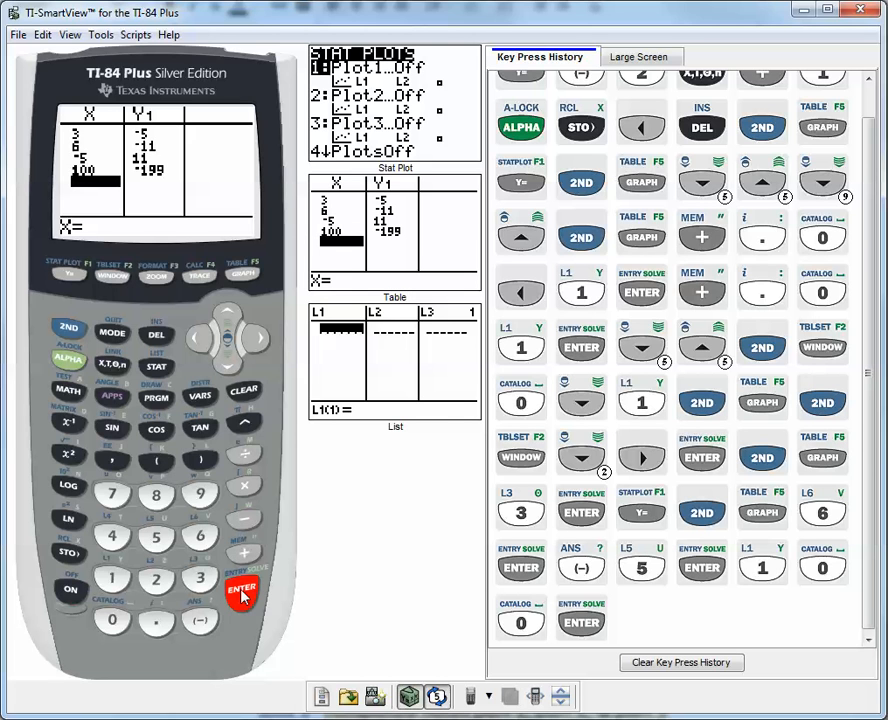
pyautogui.moveTo(200, 290)
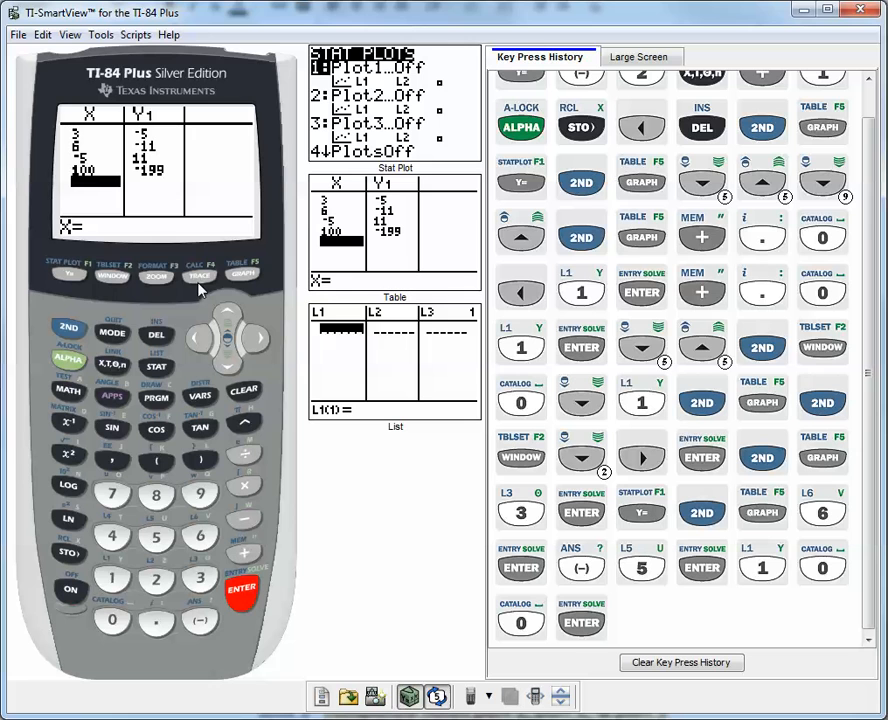
pyautogui.moveTo(165, 283)
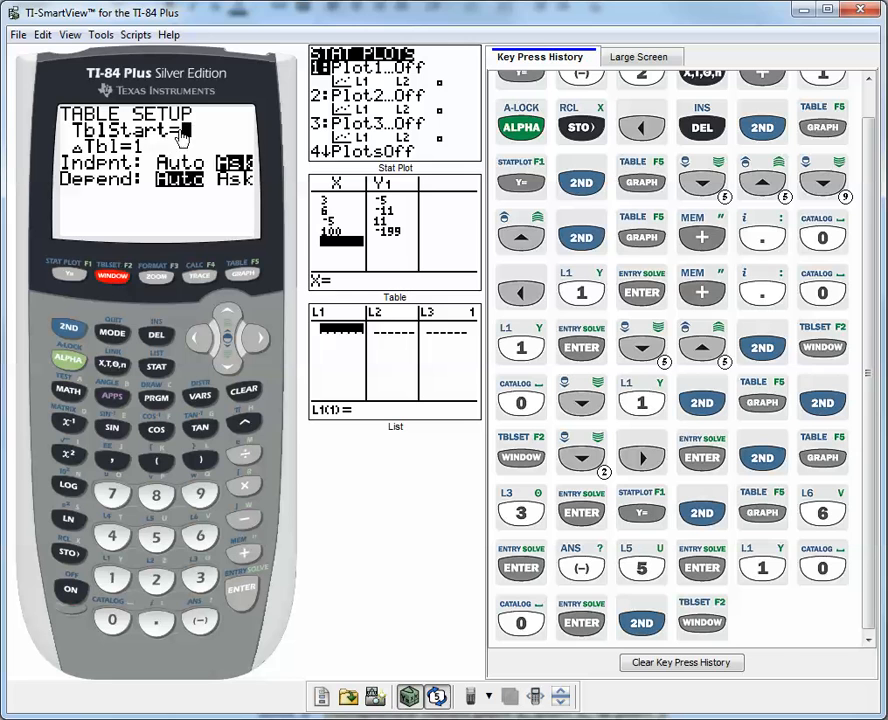
# Step: Set the table's Indpnt back to Auto and view the Y1=-2X+1 equation
pyautogui.click(228, 340)
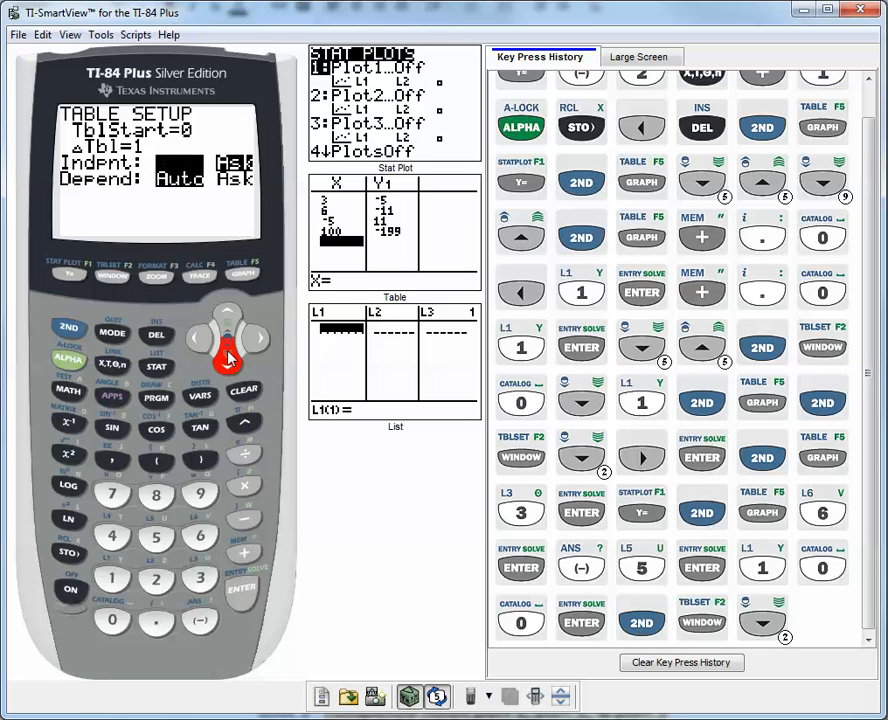
pyautogui.click(241, 589)
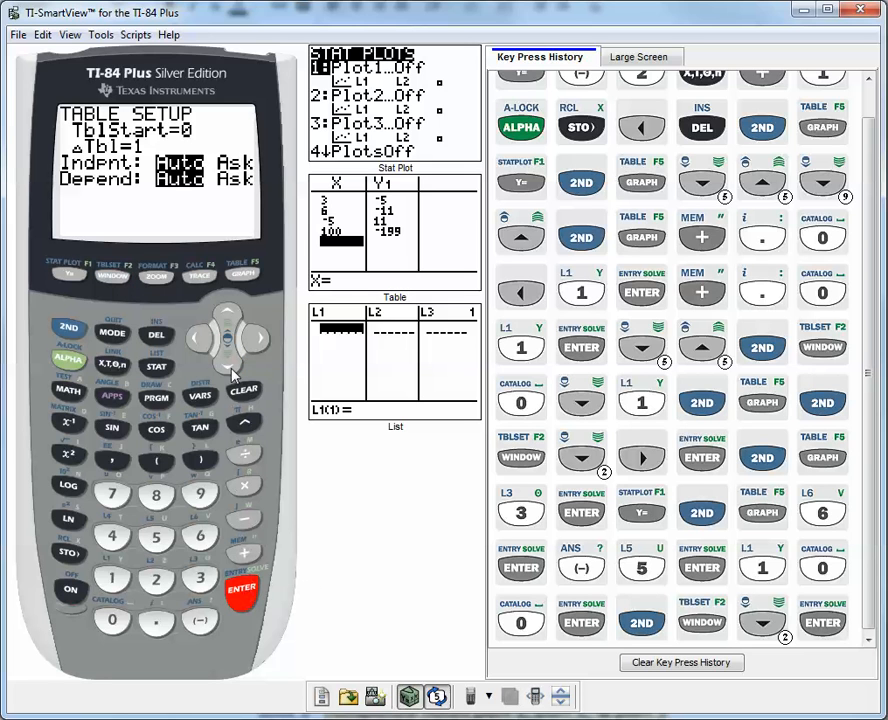
pyautogui.click(228, 358)
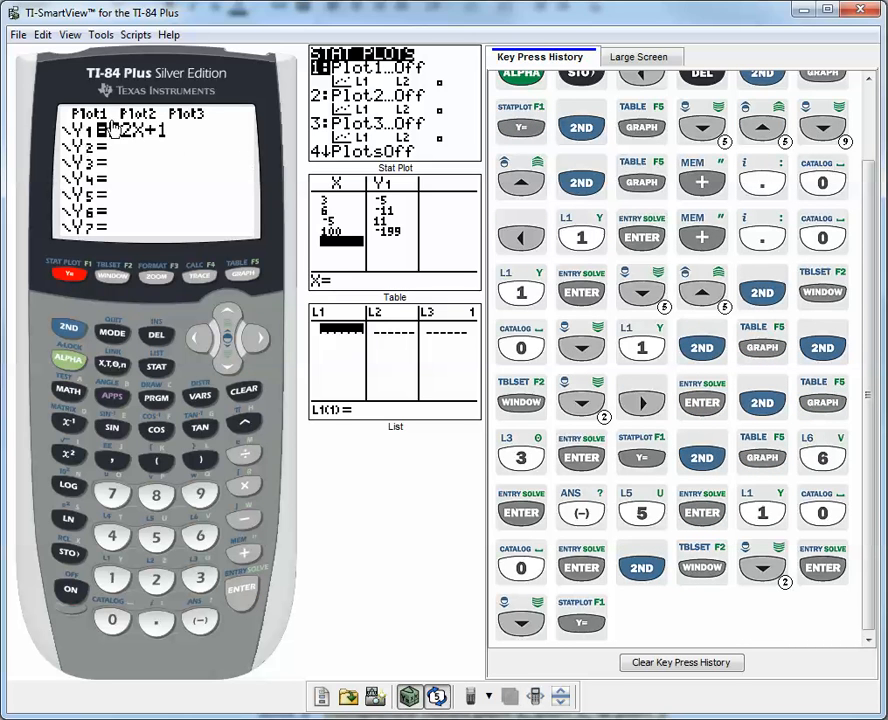
pyautogui.click(68, 328)
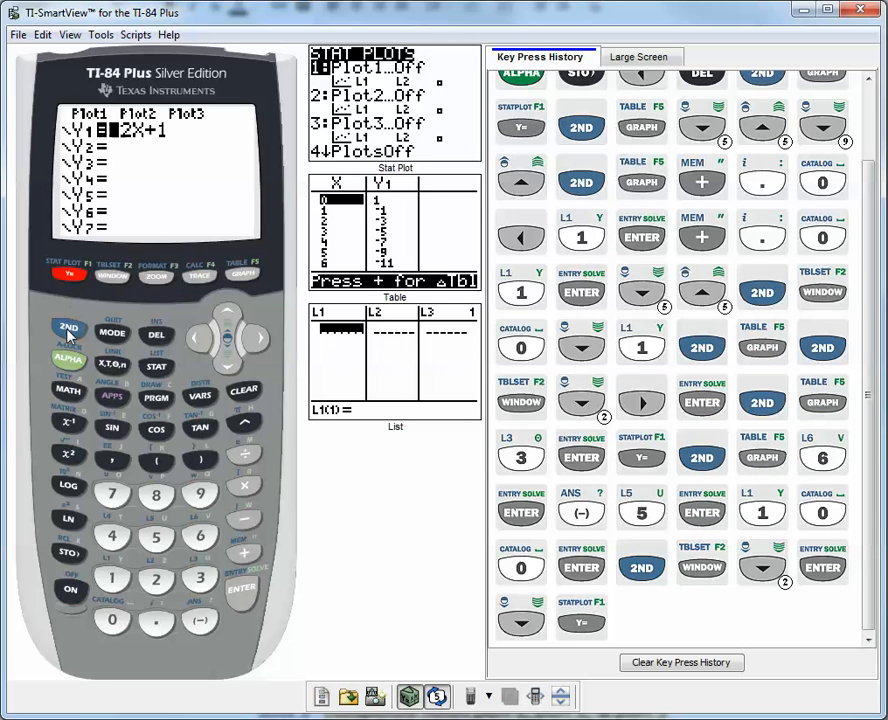
pyautogui.click(244, 275)
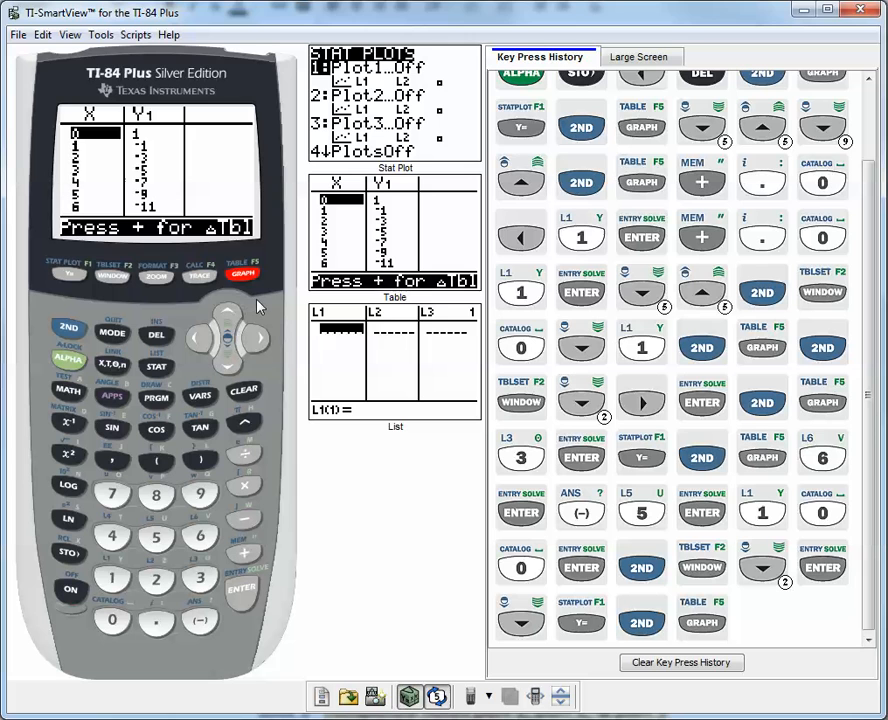
pyautogui.moveTo(248, 258)
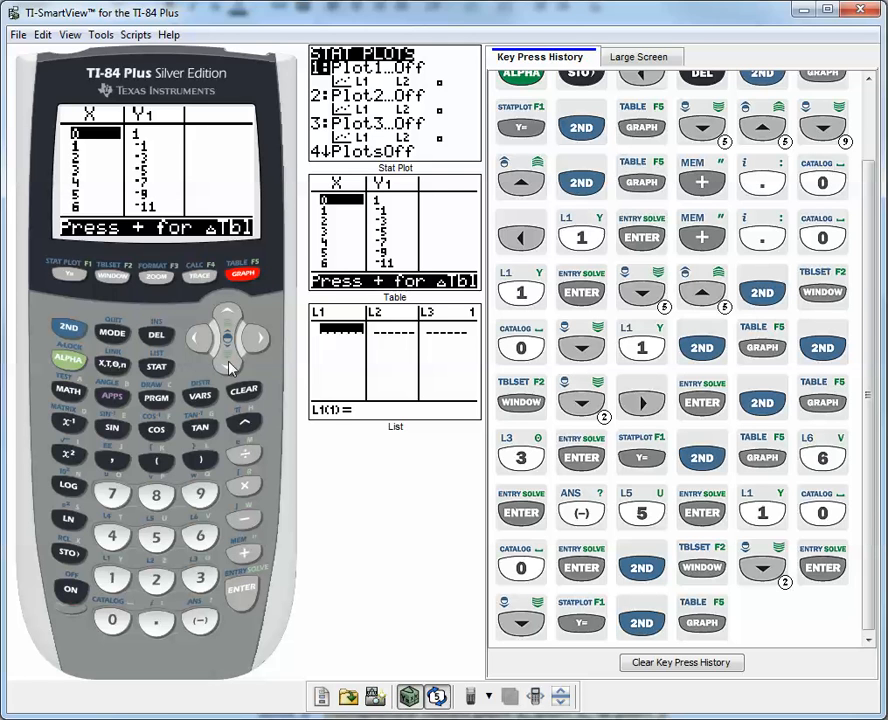
# Step: View the automatic table and move the cursor down to the X = 3 row
pyautogui.click(229, 356)
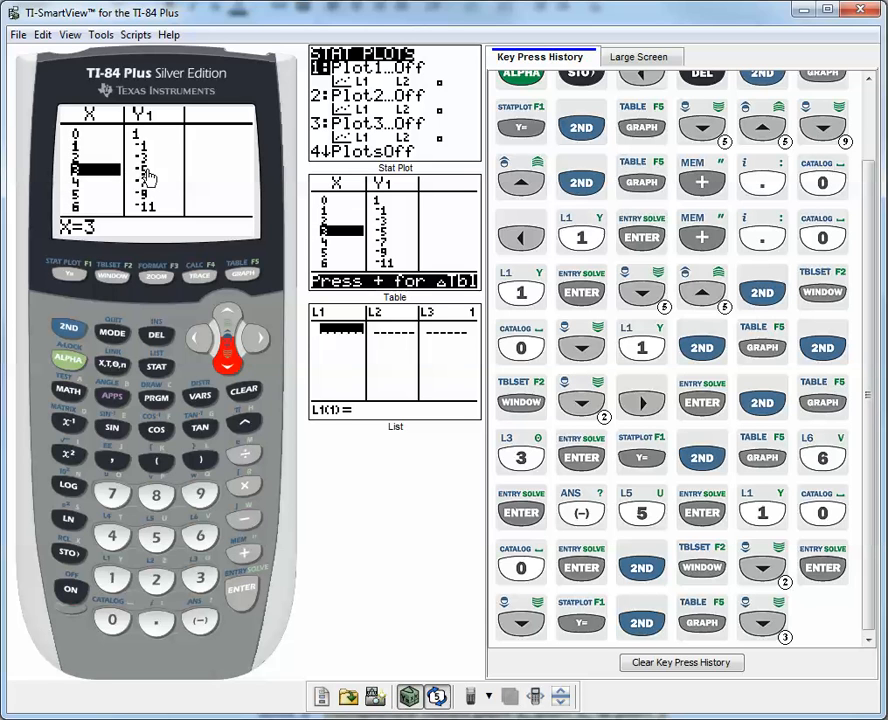
pyautogui.moveTo(148, 180)
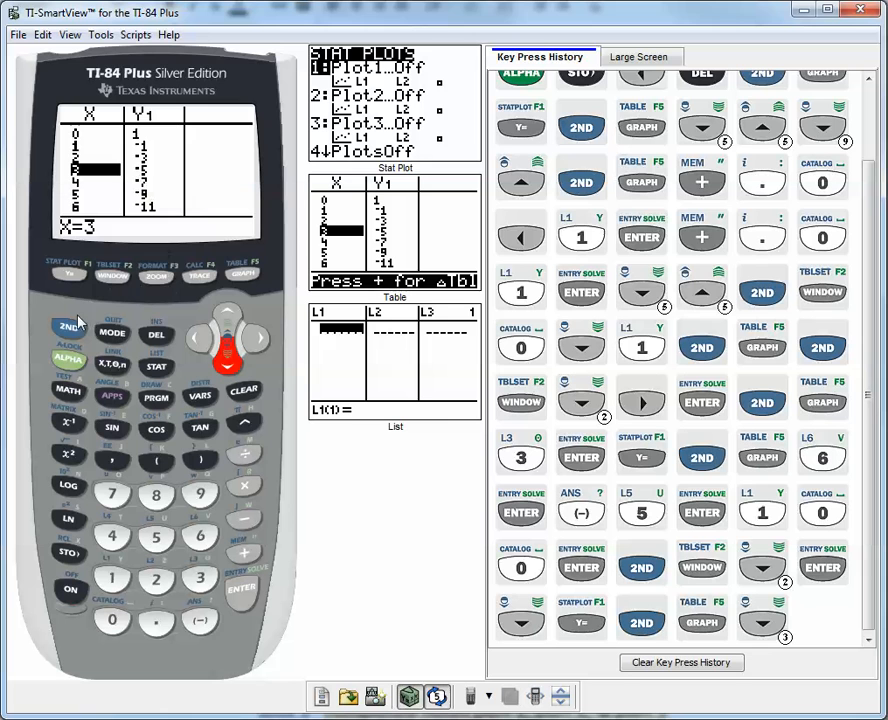
pyautogui.click(112, 275)
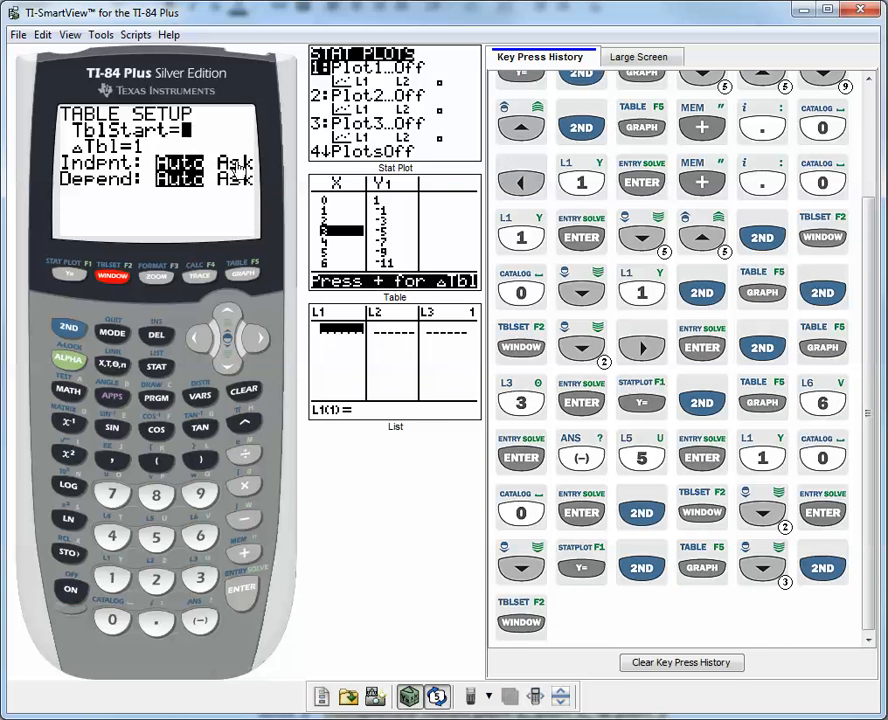
pyautogui.moveTo(233, 167)
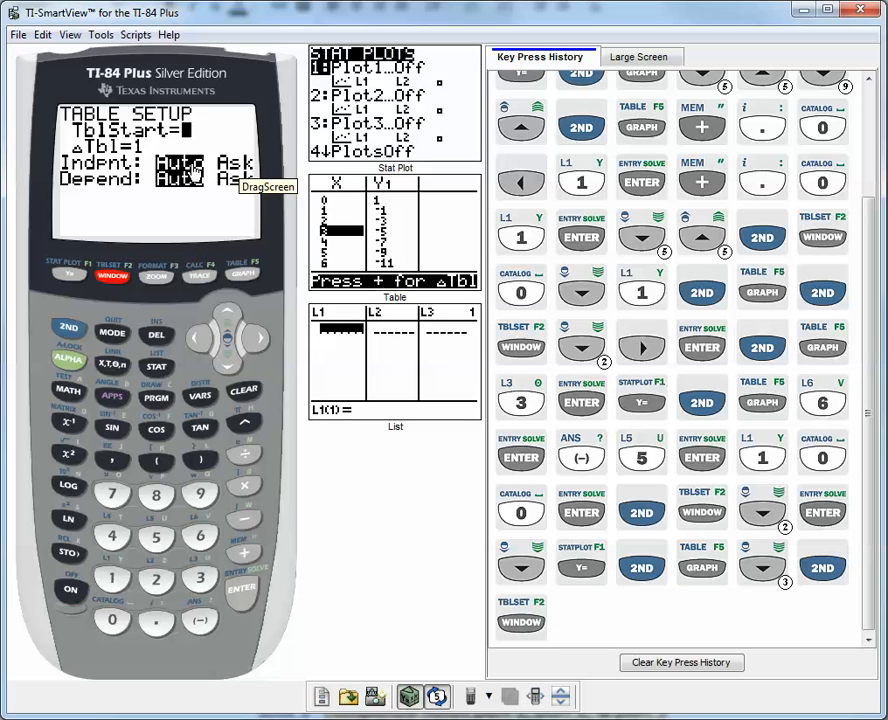
pyautogui.moveTo(95, 297)
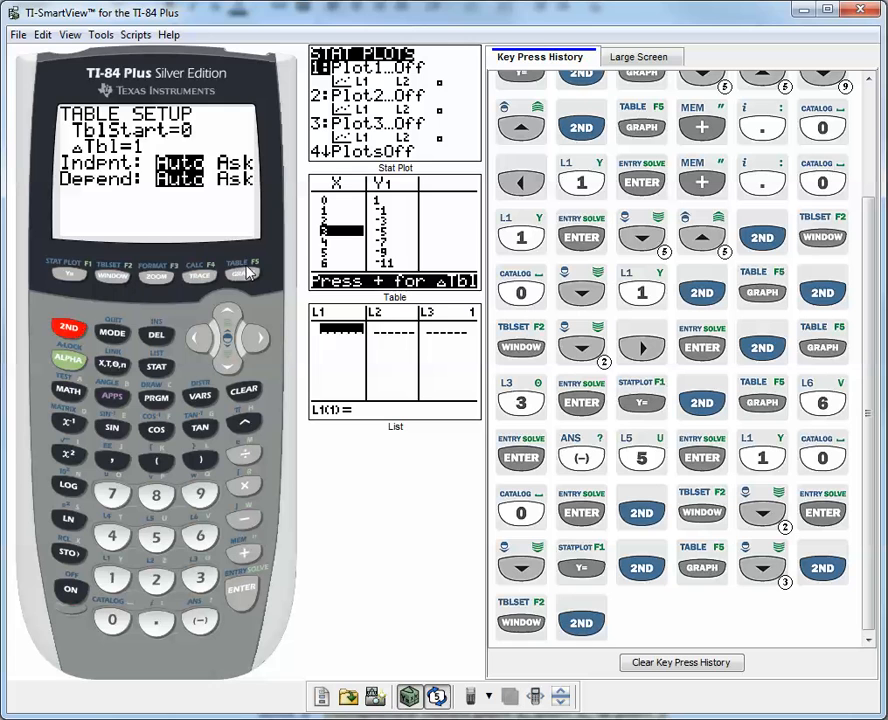
pyautogui.click(244, 274)
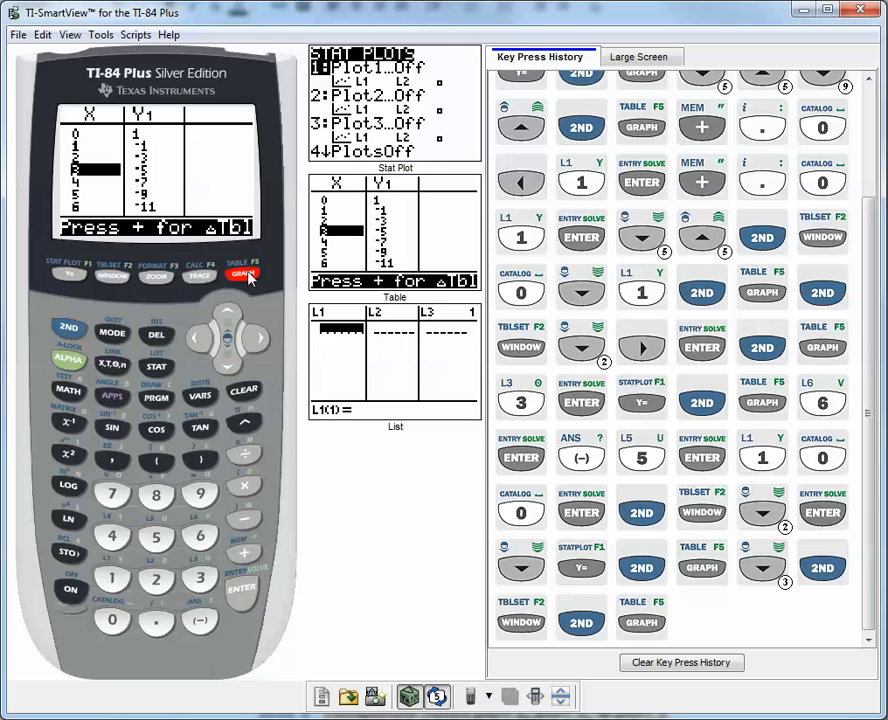